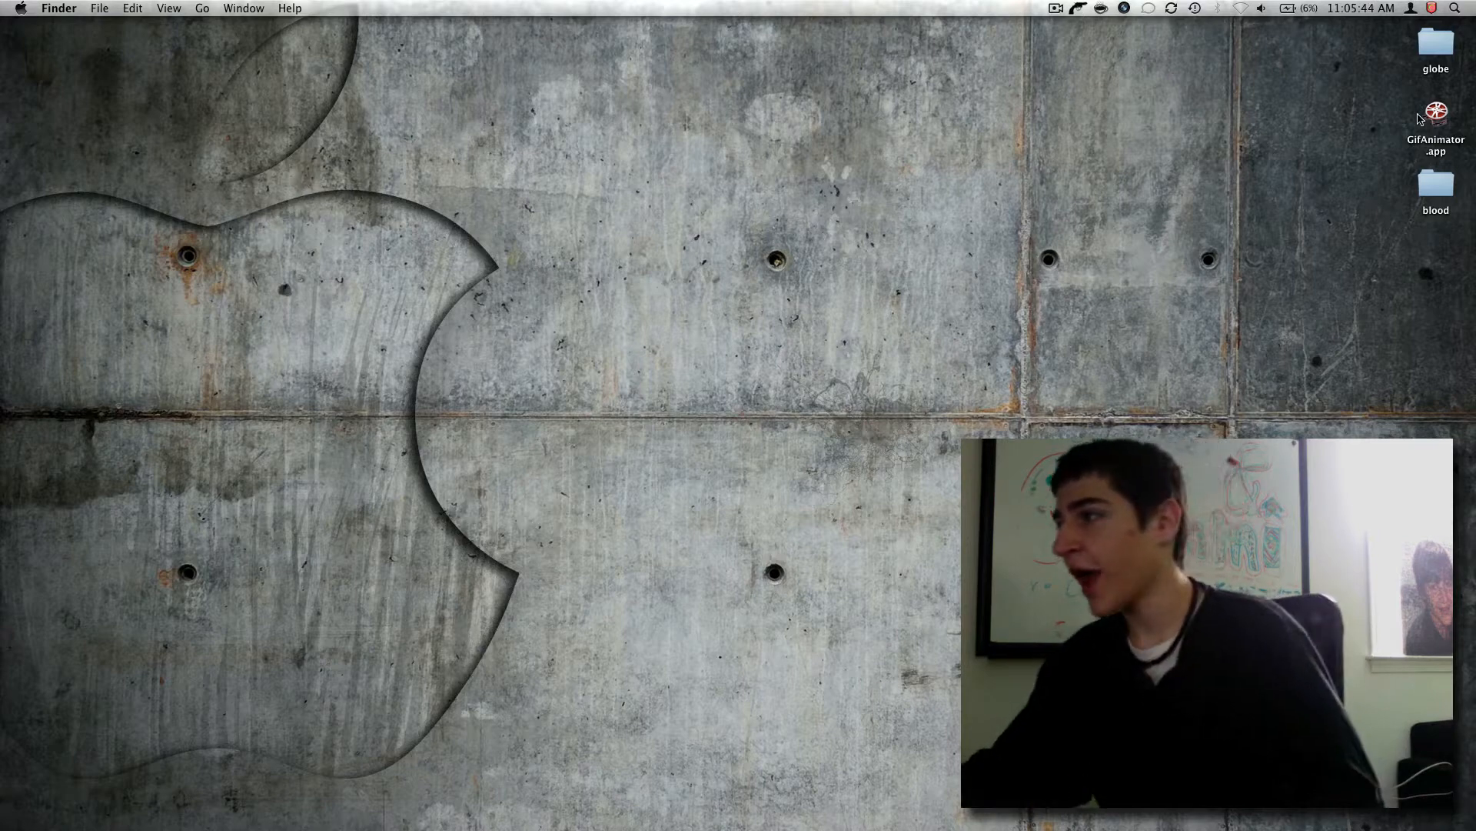
Step: Launch GifAnimator.app from the desktop and allow the downloaded app to open
{"action": "double_click", "coordinate": [1435, 112]}
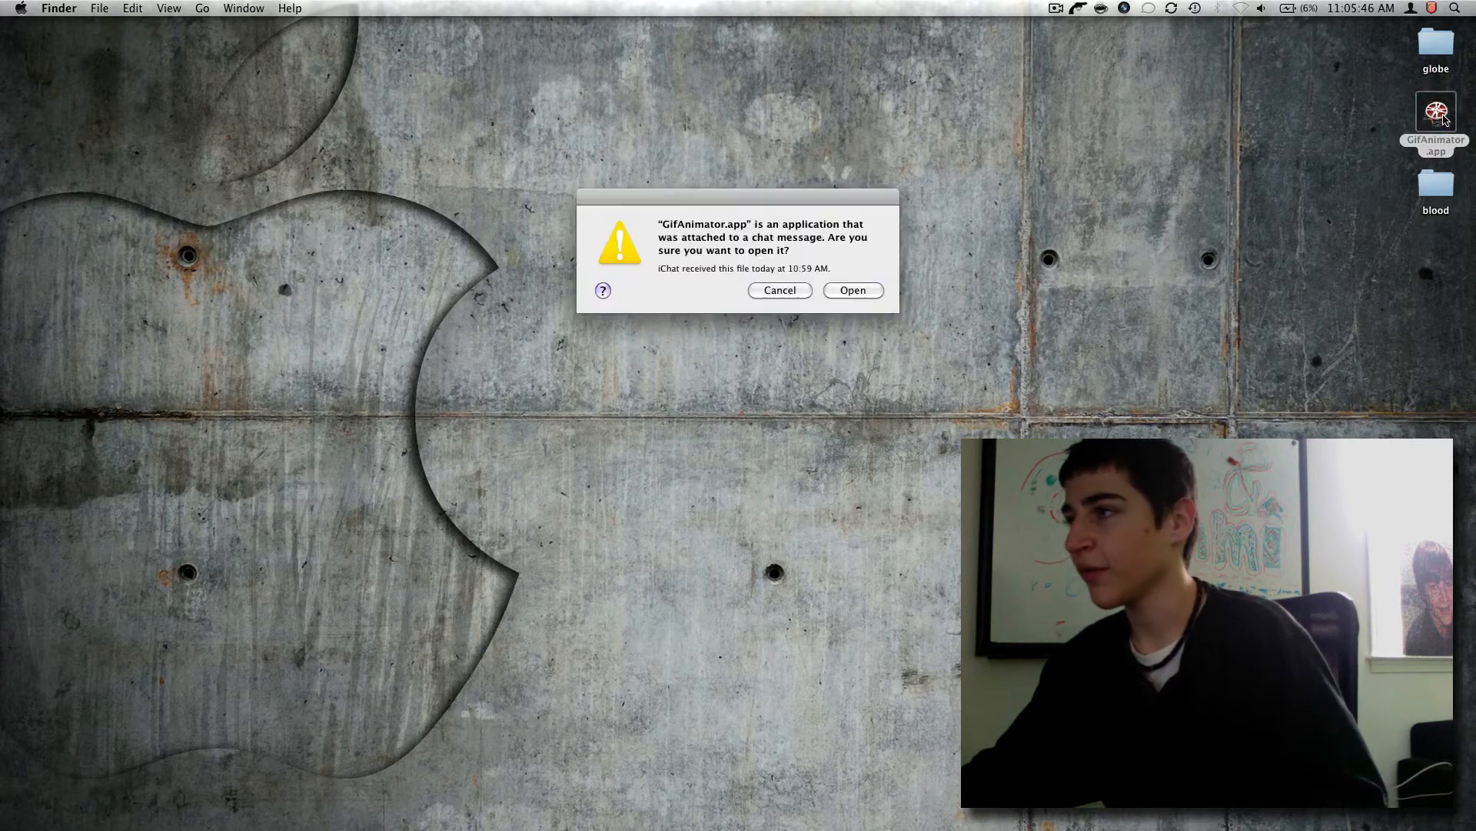
{"action": "left_click", "coordinate": [850, 290]}
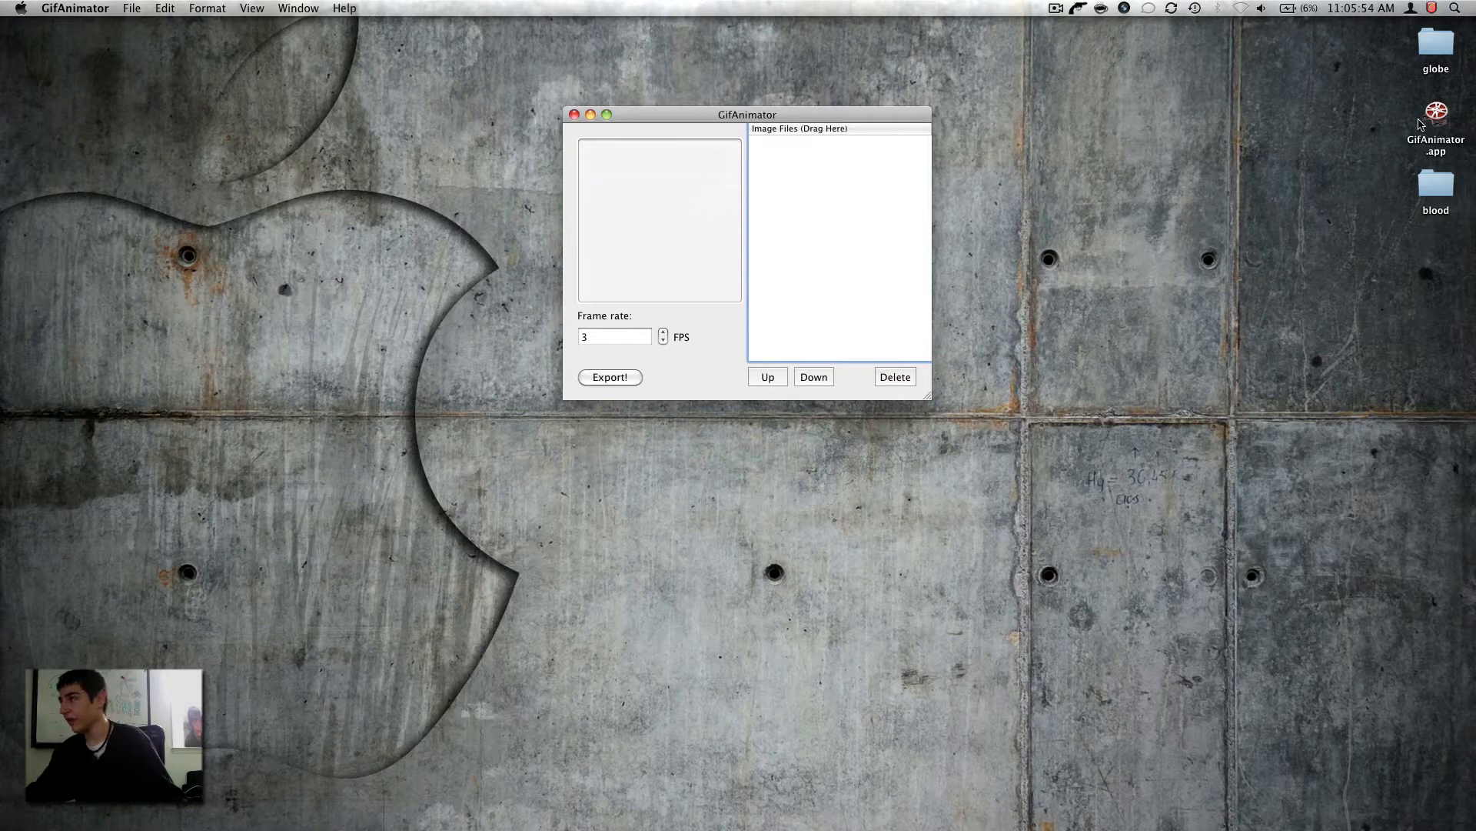
Step: Open the globe and blood desktop folders to show their PNG frames
{"action": "left_click", "coordinate": [1435, 45]}
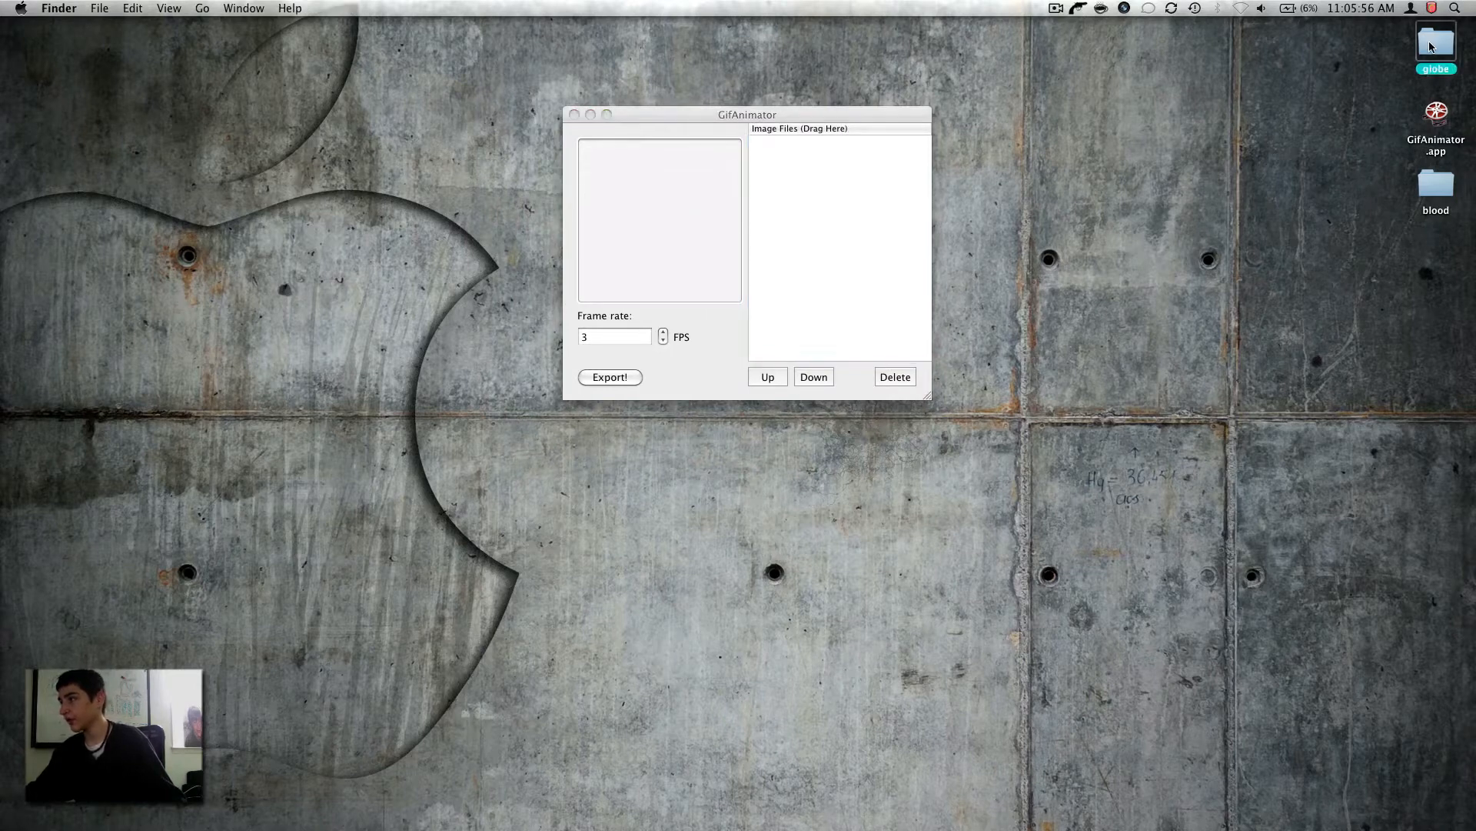
{"action": "double_click", "coordinate": [1435, 45]}
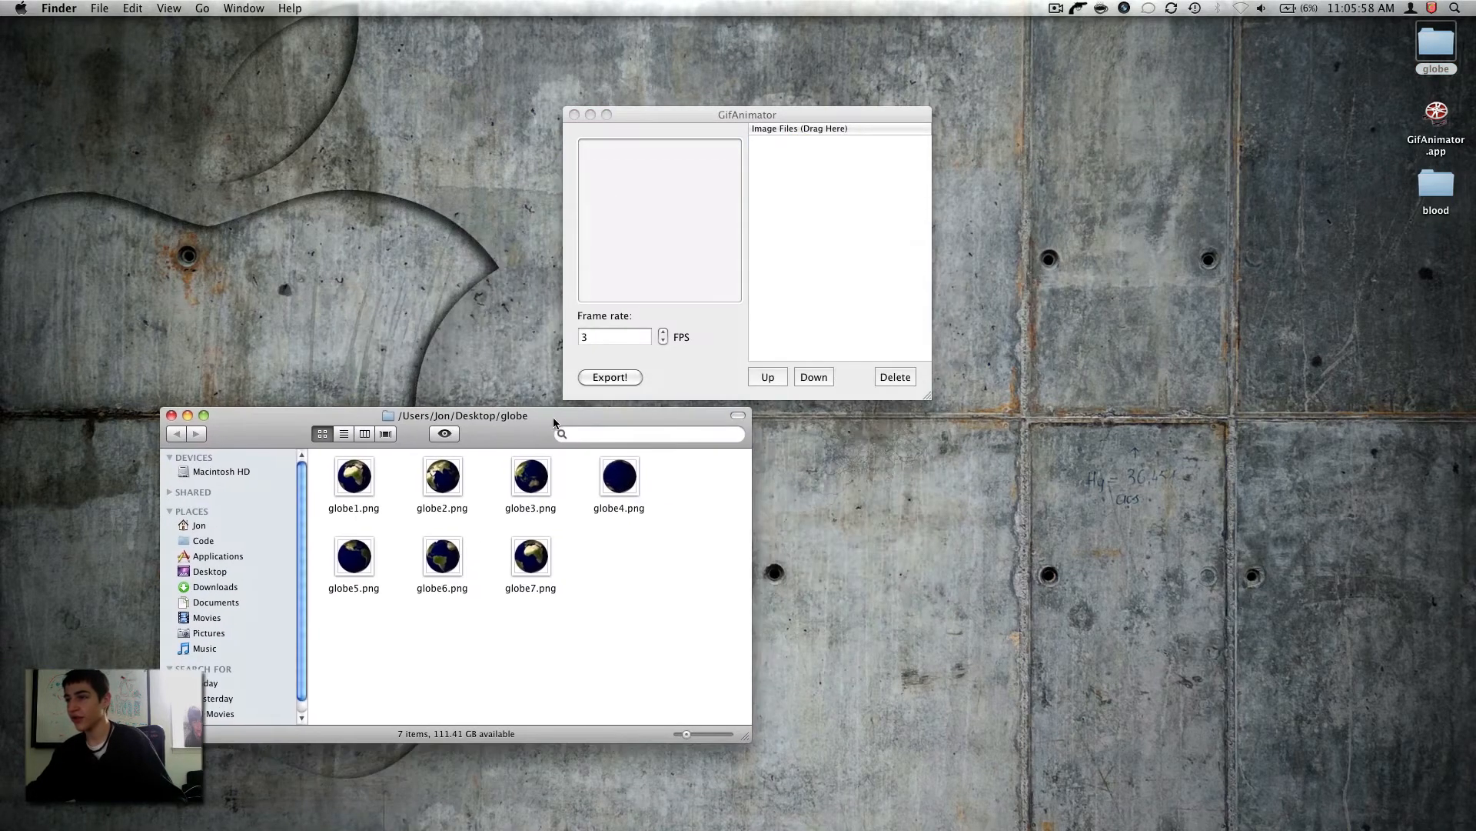
{"action": "left_click", "coordinate": [1435, 184]}
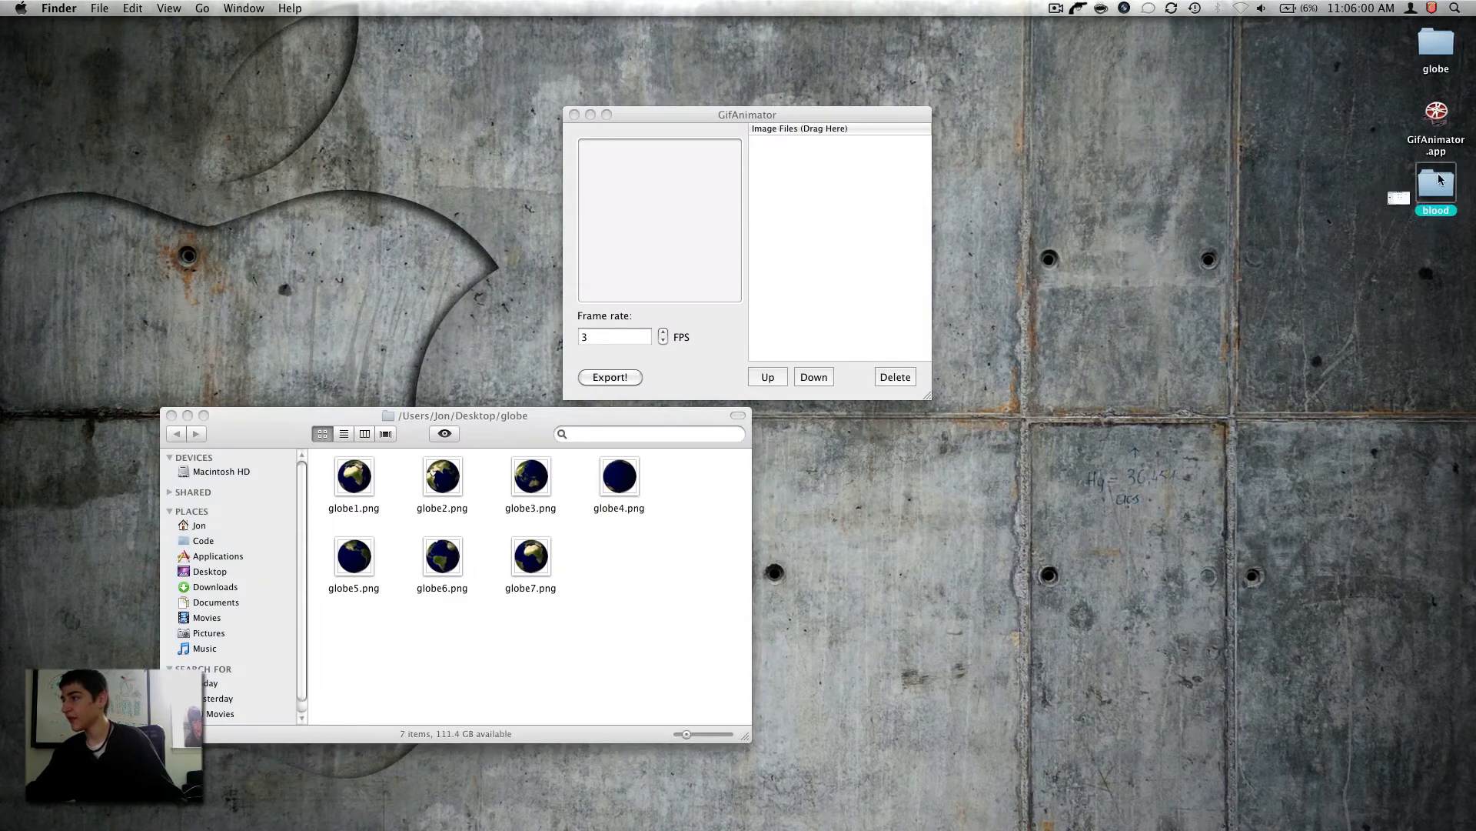
{"action": "double_click", "coordinate": [1435, 186]}
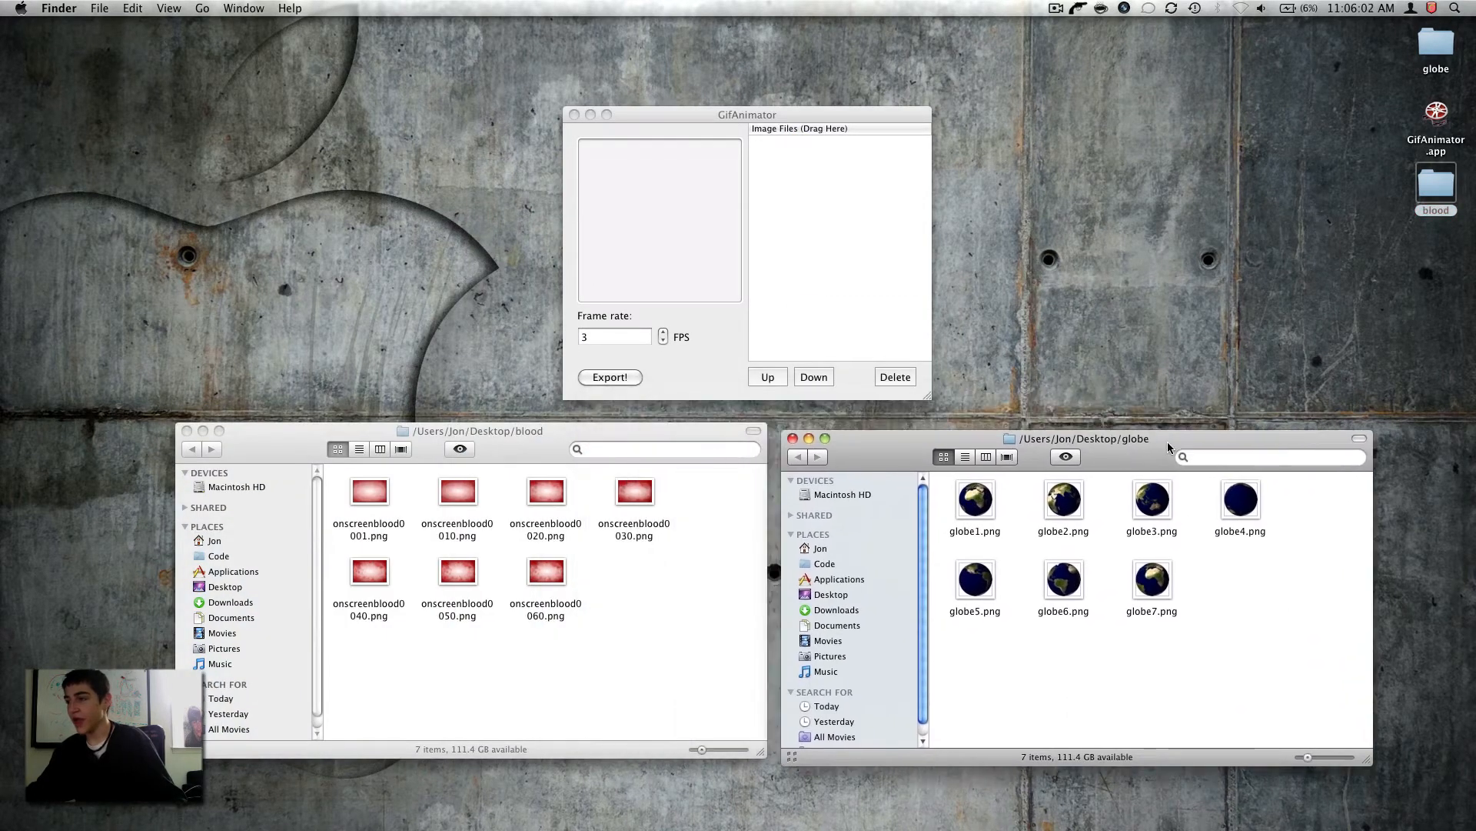
{"action": "mouse_move", "coordinate": [1273, 648]}
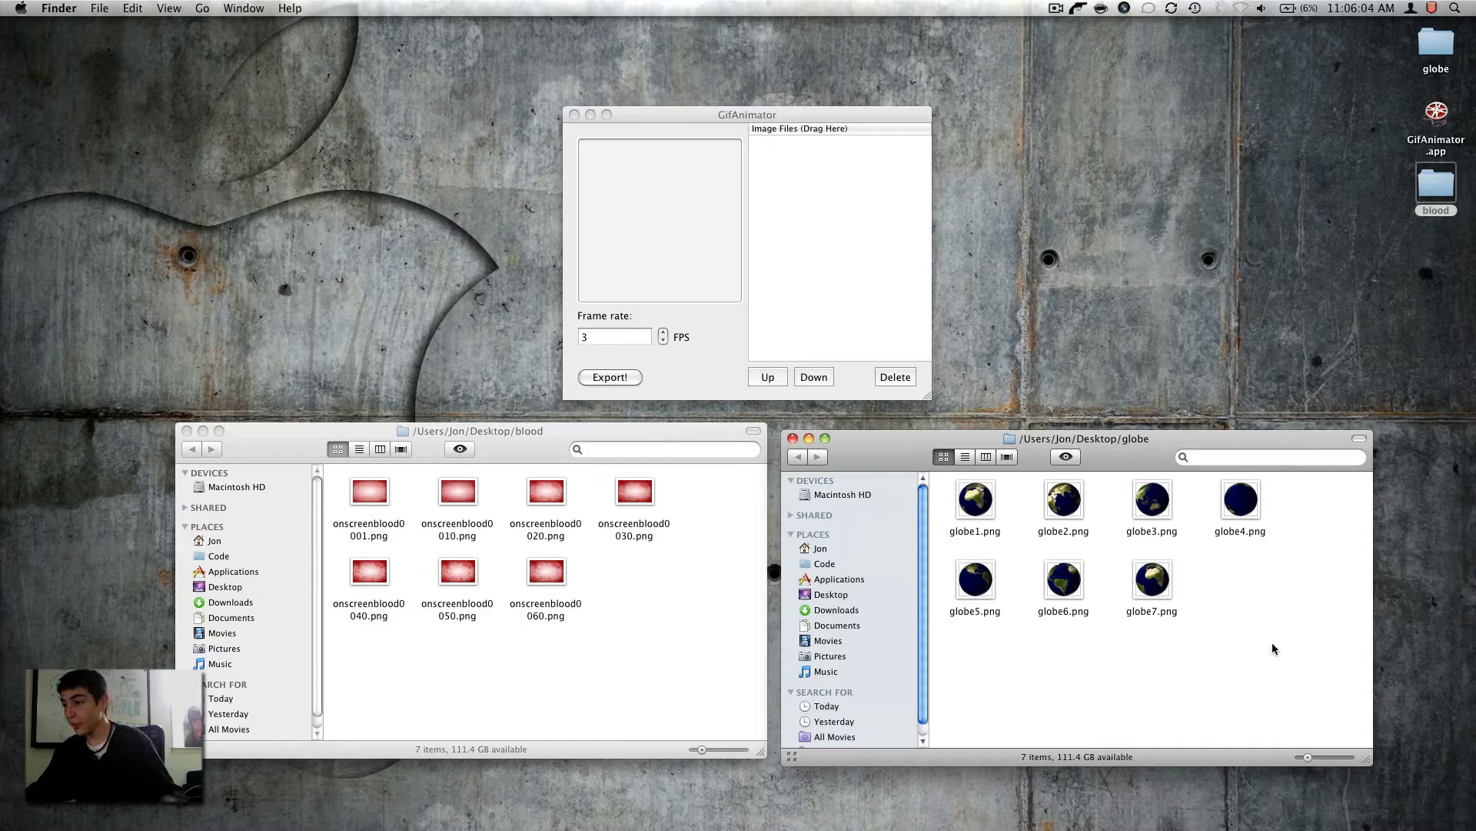
{"action": "mouse_move", "coordinate": [1045, 597]}
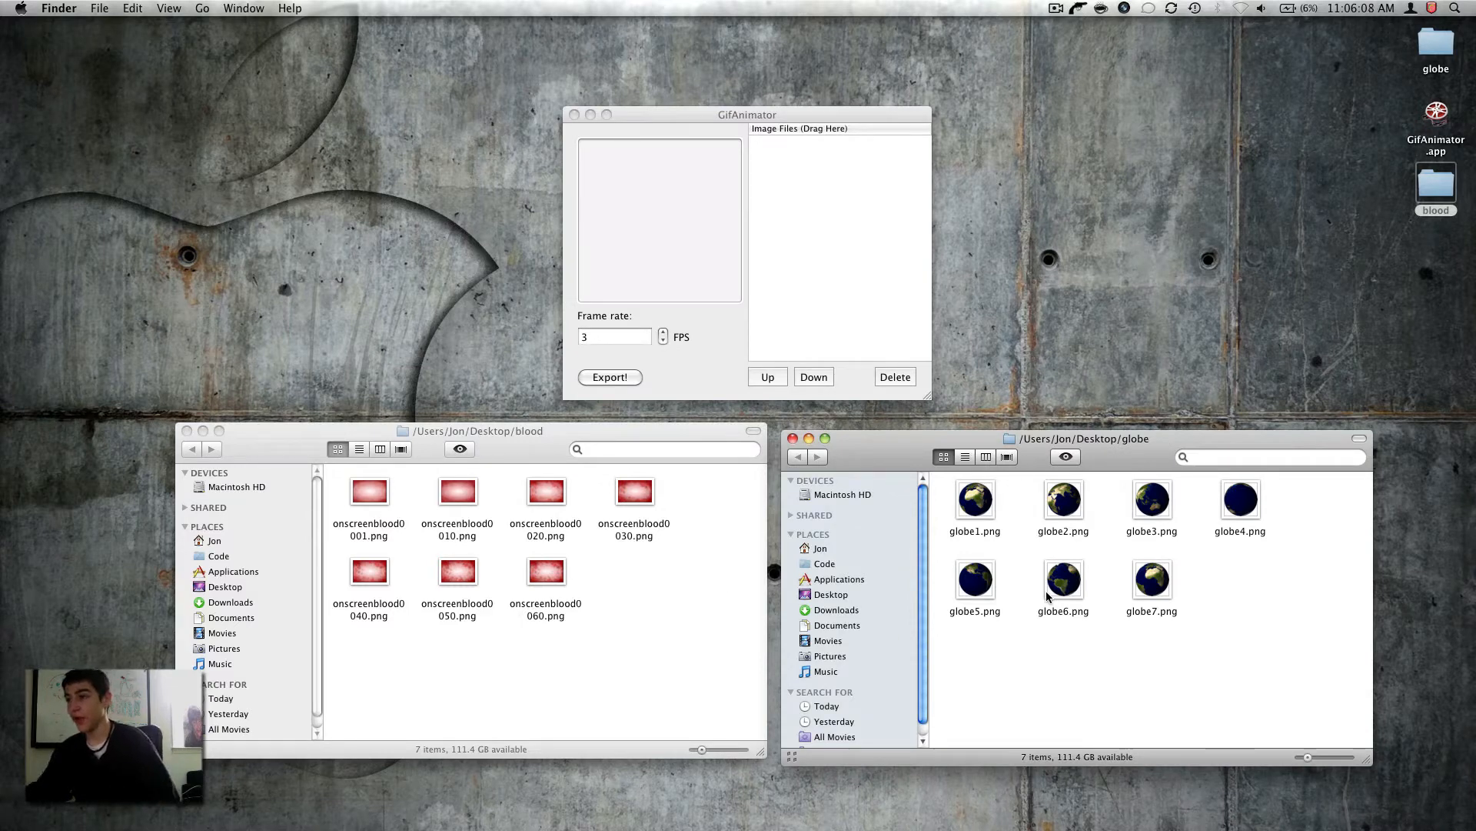
{"action": "mouse_move", "coordinate": [972, 485]}
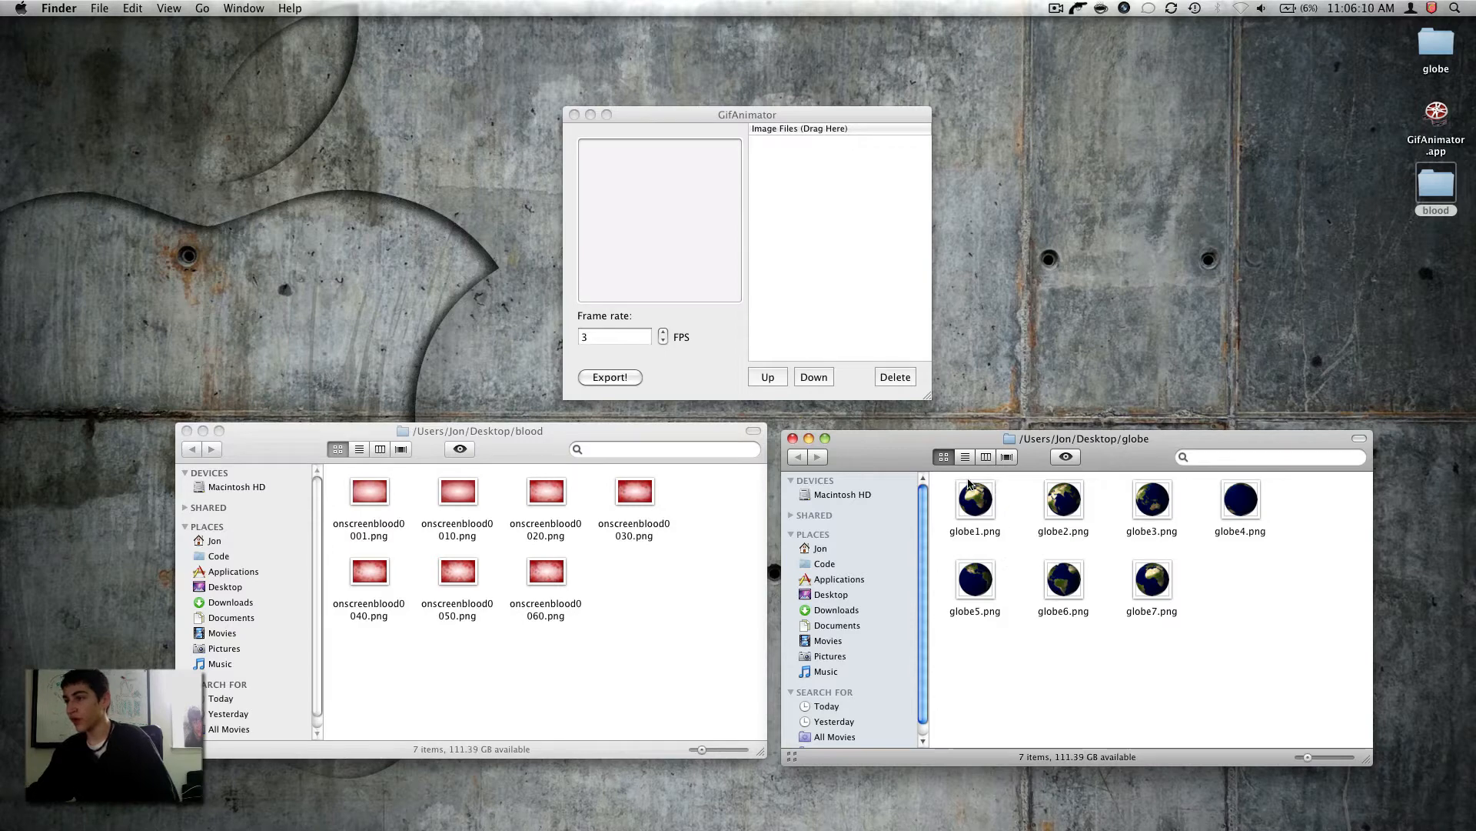
{"action": "mouse_move", "coordinate": [852, 317]}
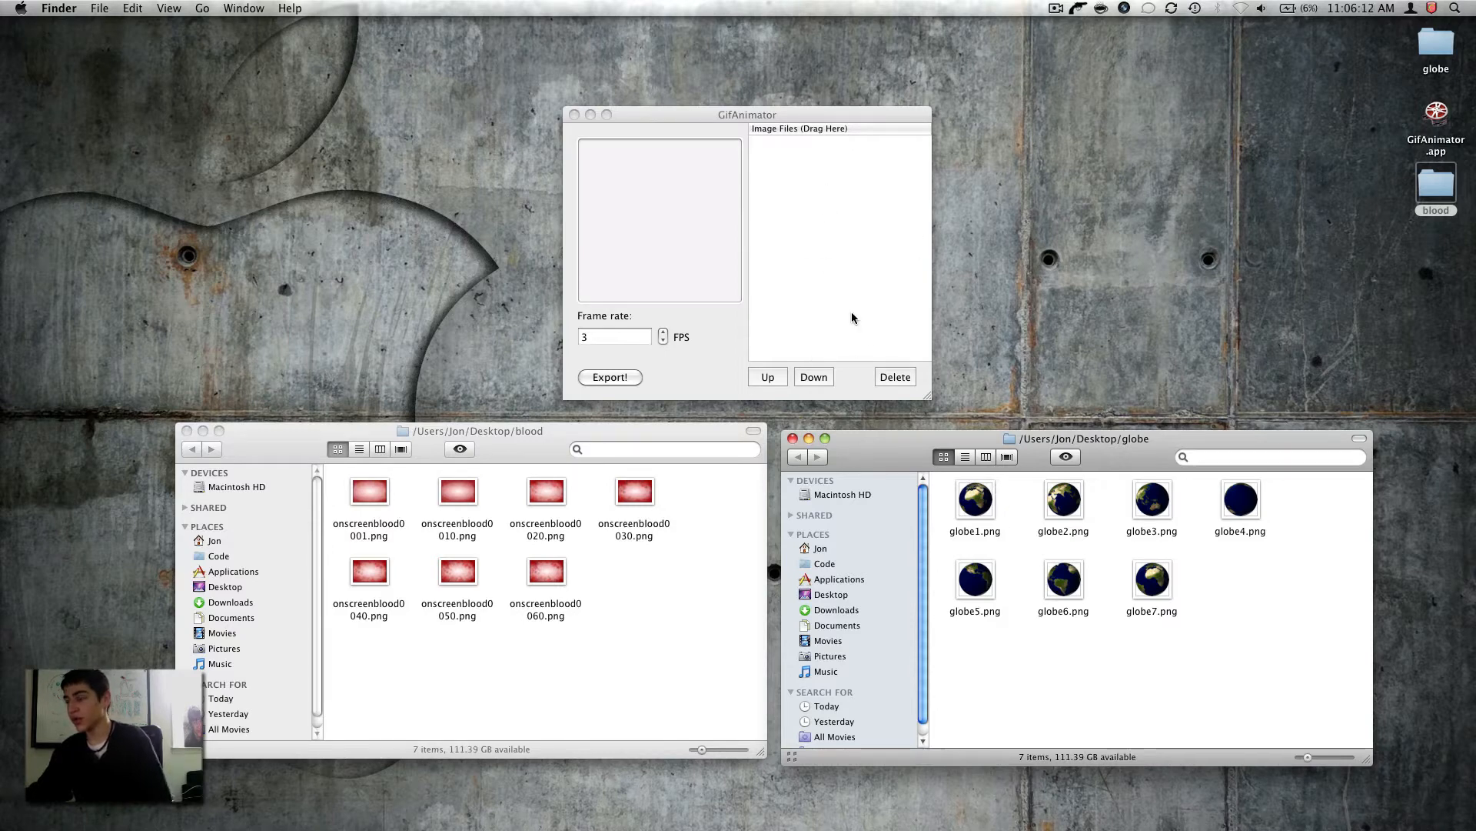
Step: Add all seven globe PNGs to the image list and preview frames globe1, 3, 4 and 5
{"action": "key", "text": "cmd+a"}
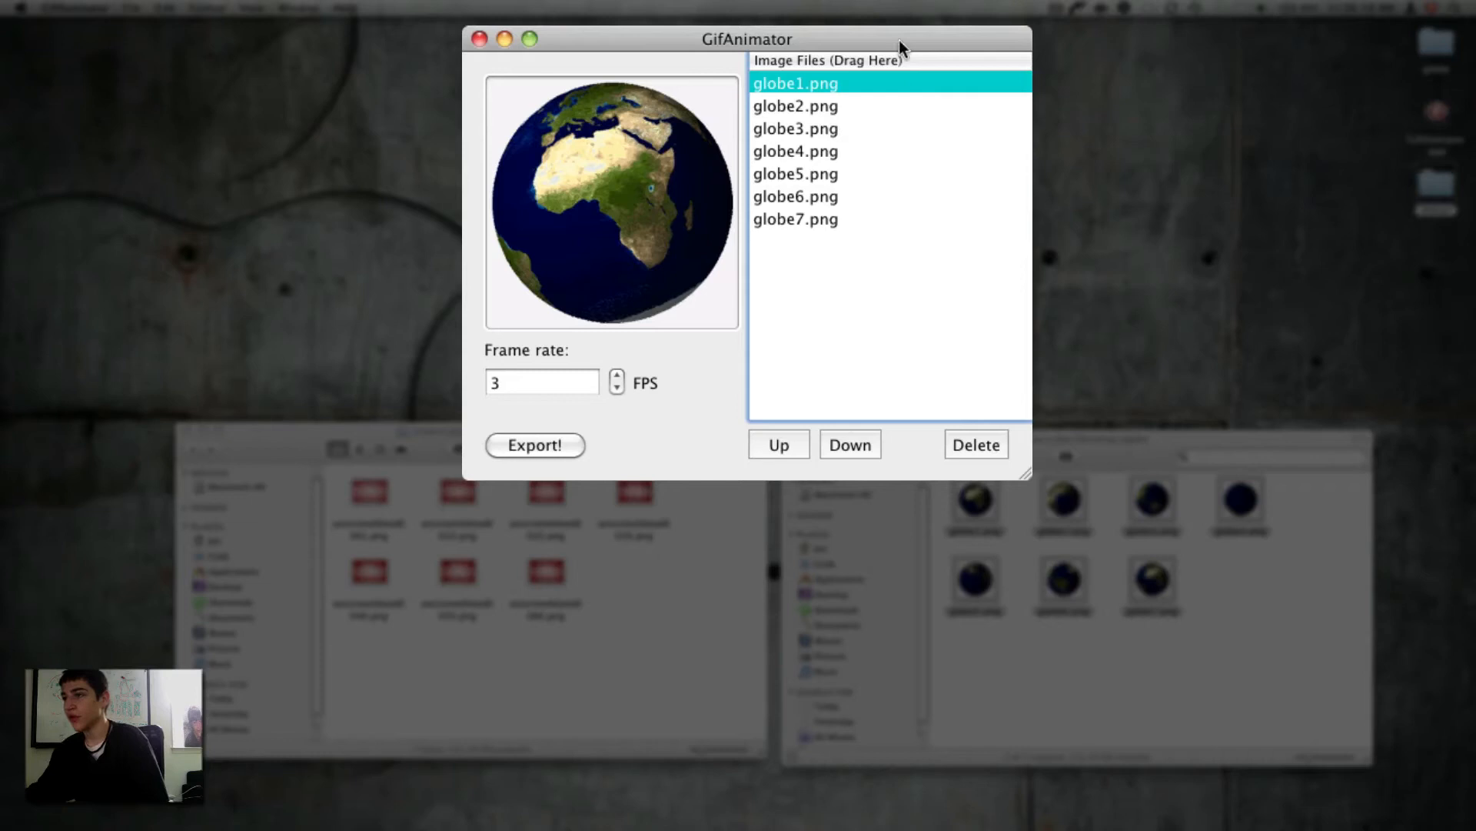
{"action": "left_click", "coordinate": [796, 128]}
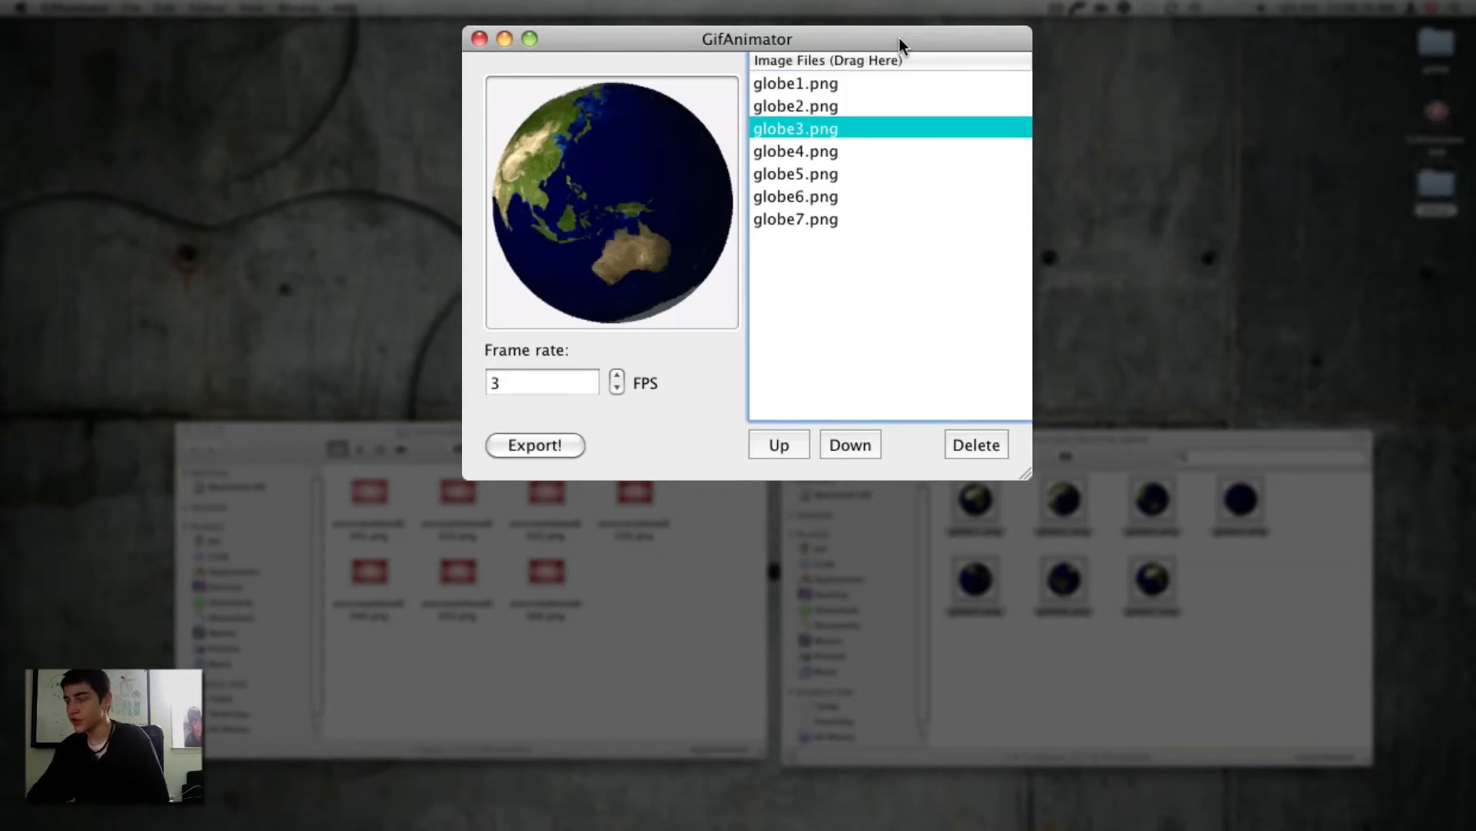
{"action": "left_click", "coordinate": [795, 150]}
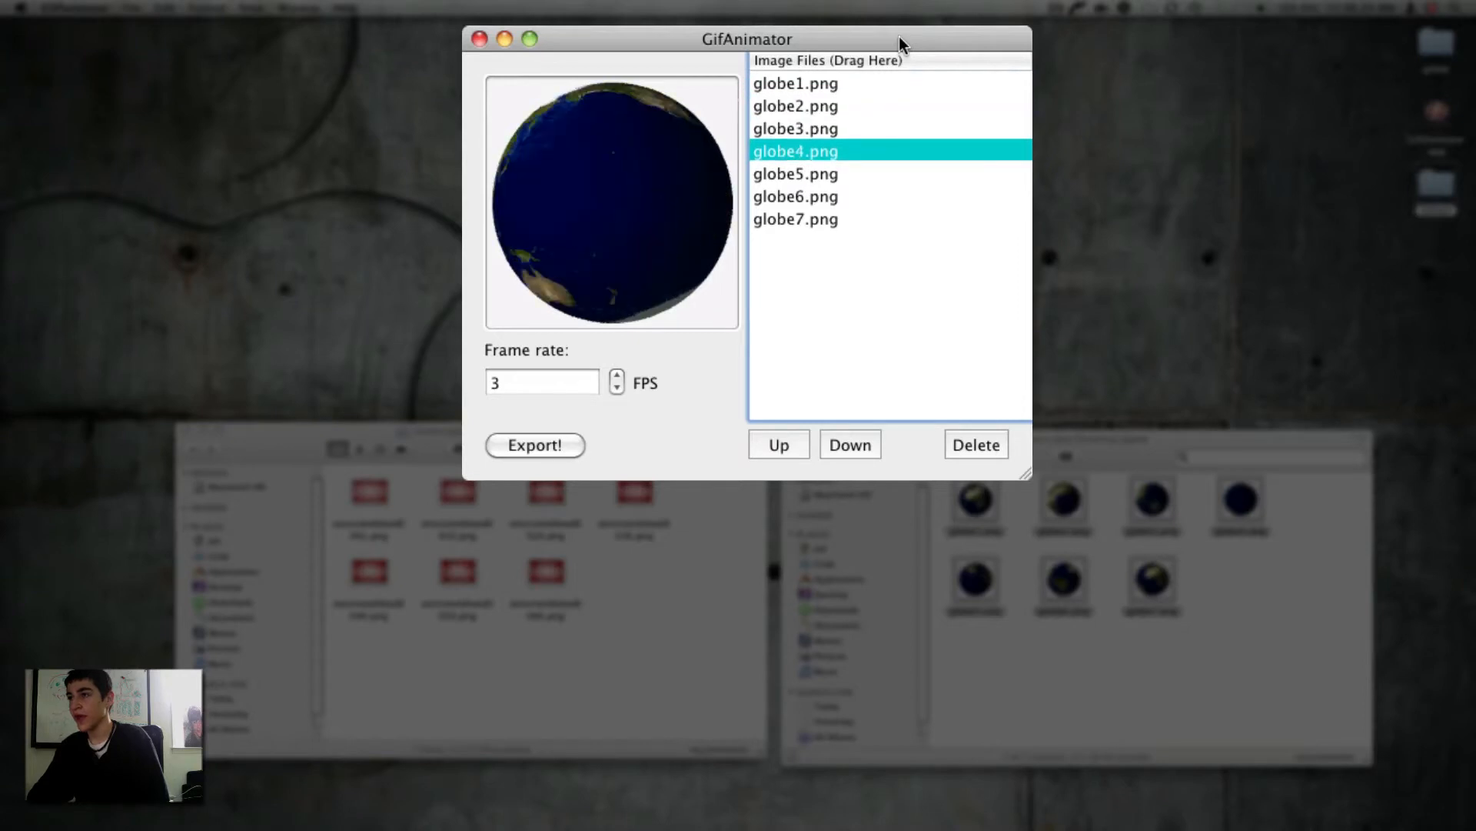
{"action": "left_click", "coordinate": [796, 173]}
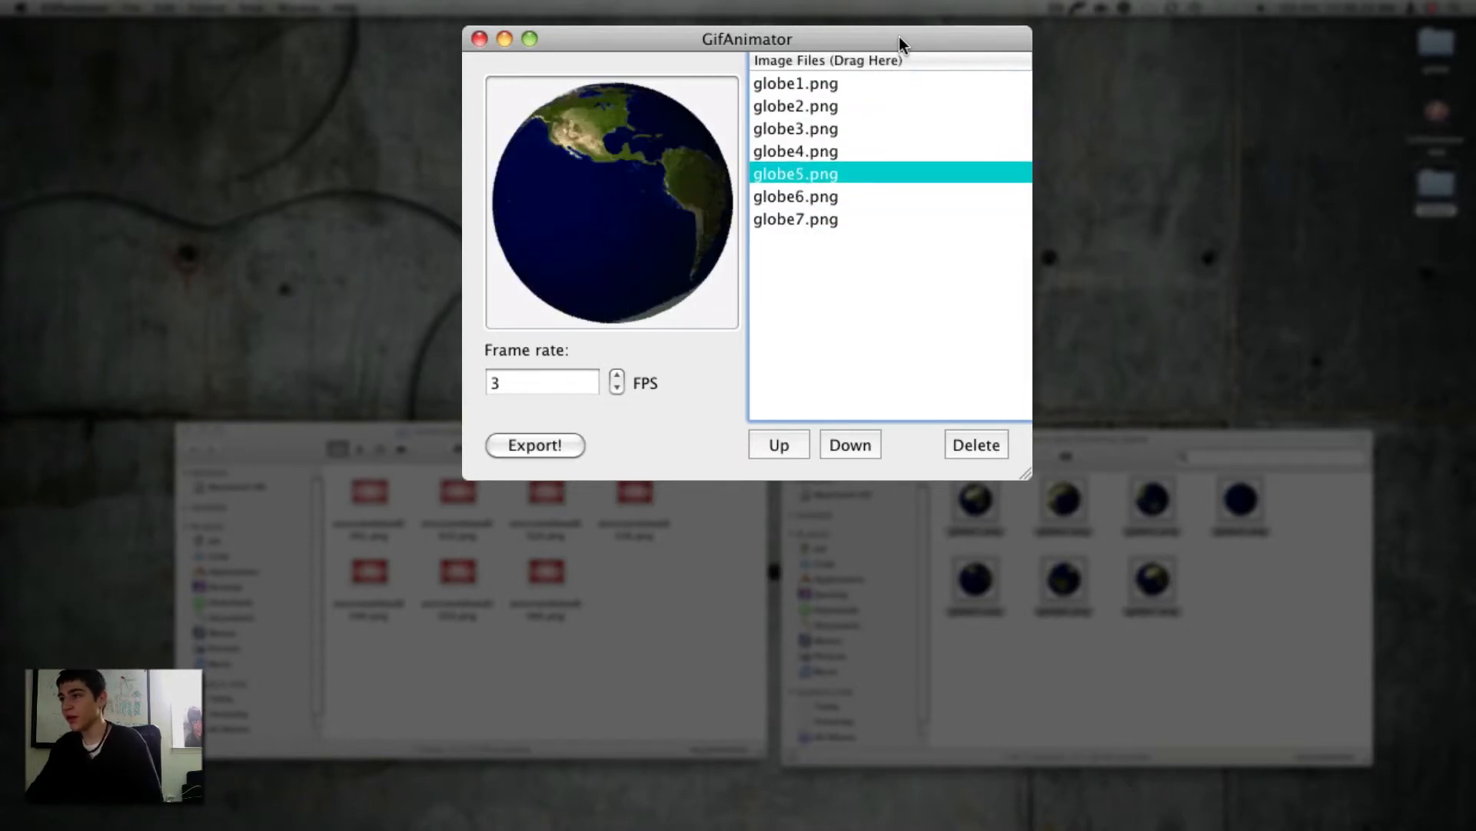
{"action": "left_click", "coordinate": [795, 83]}
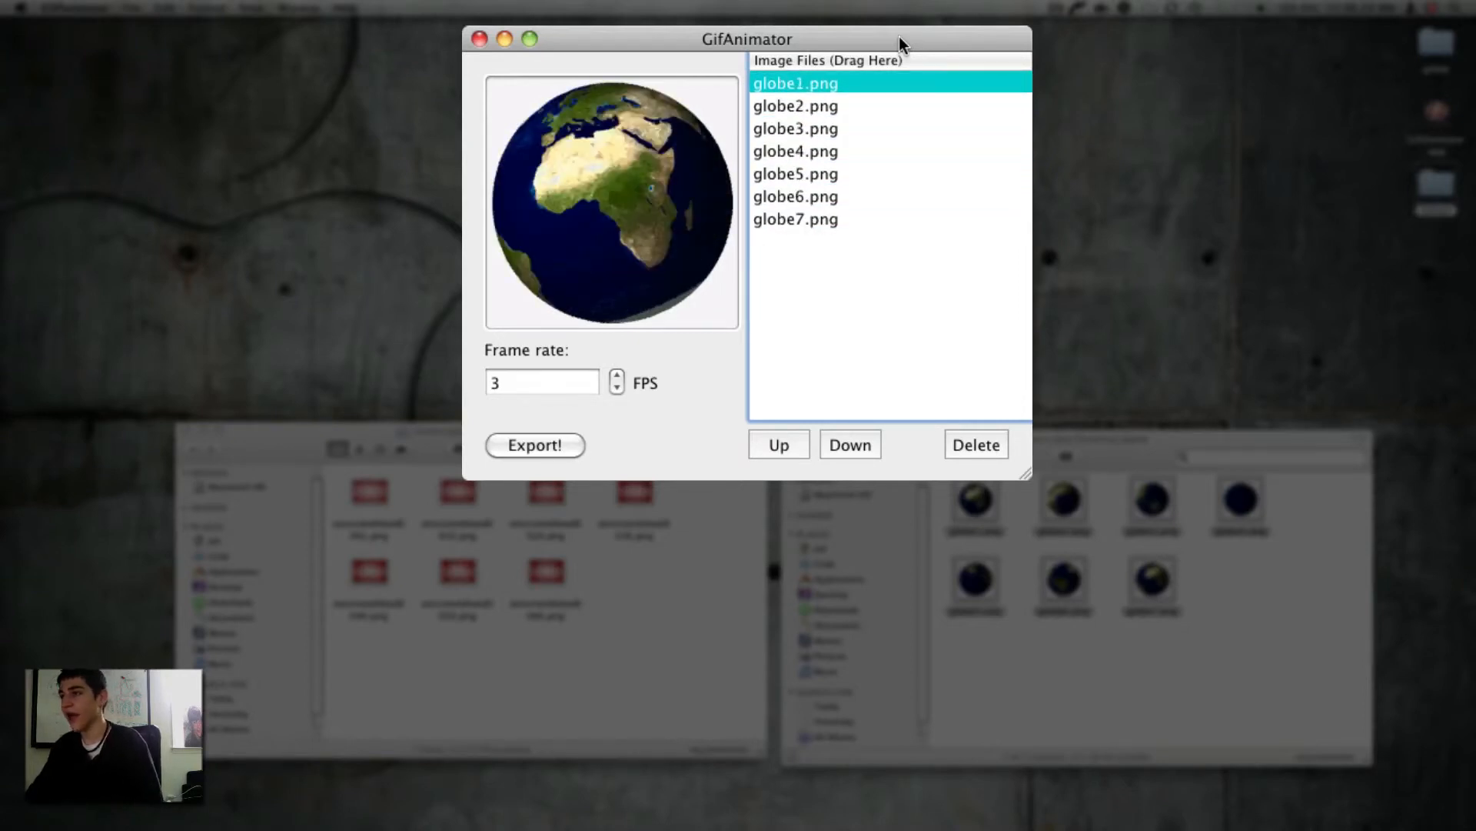
{"action": "left_click", "coordinate": [795, 174]}
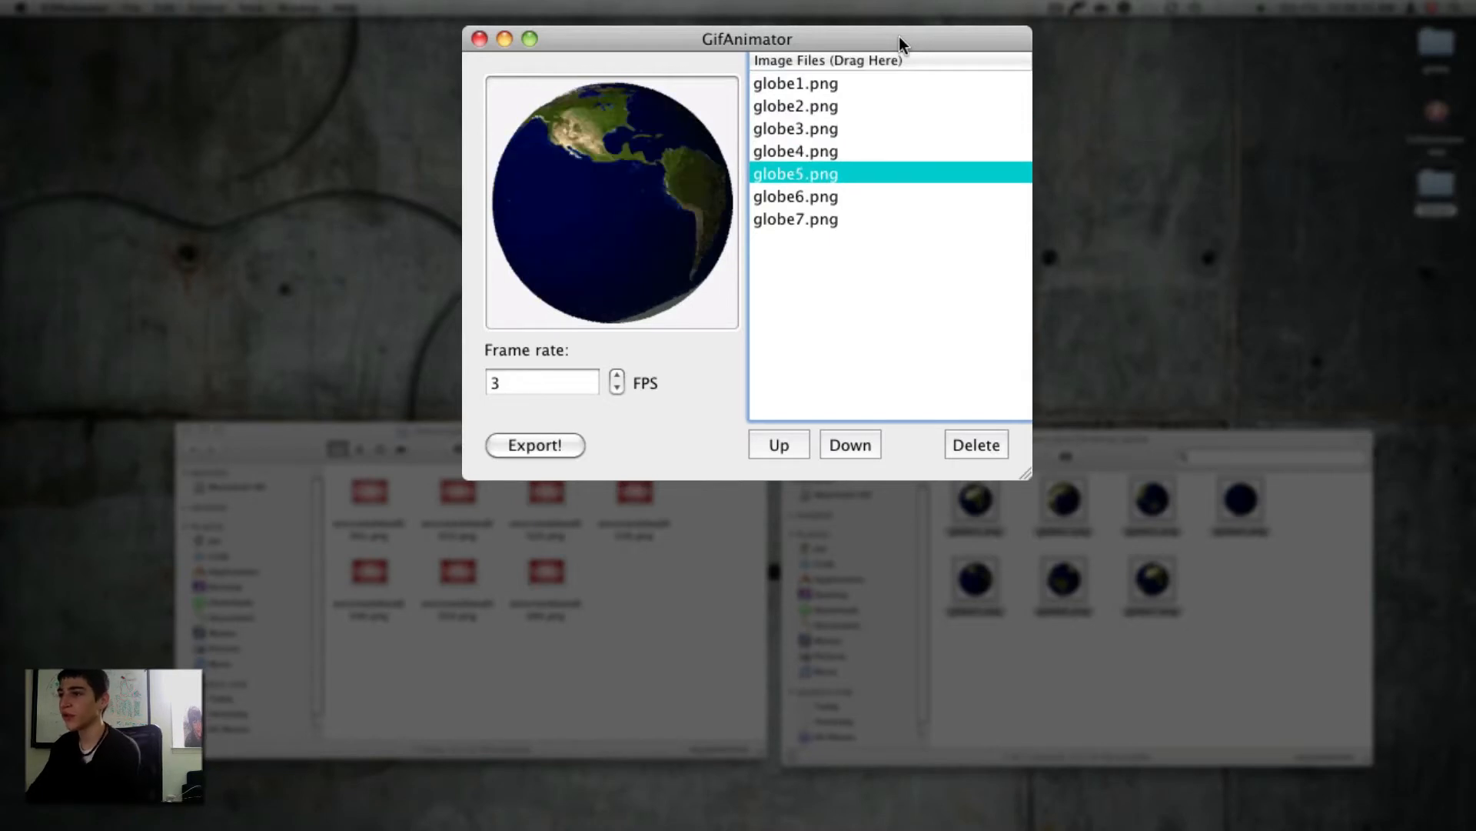
{"action": "left_click", "coordinate": [795, 219]}
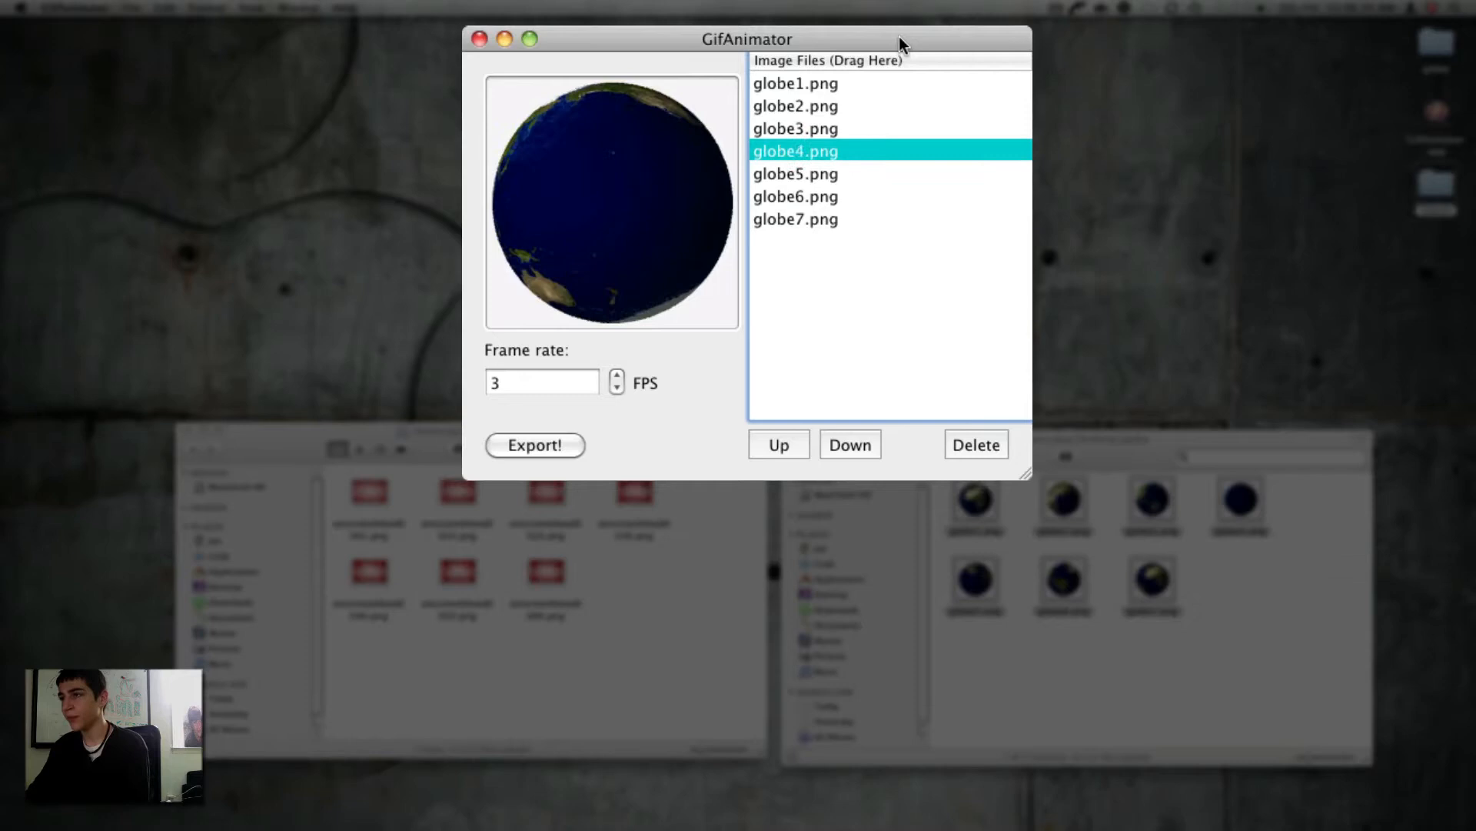
{"action": "left_click", "coordinate": [795, 83]}
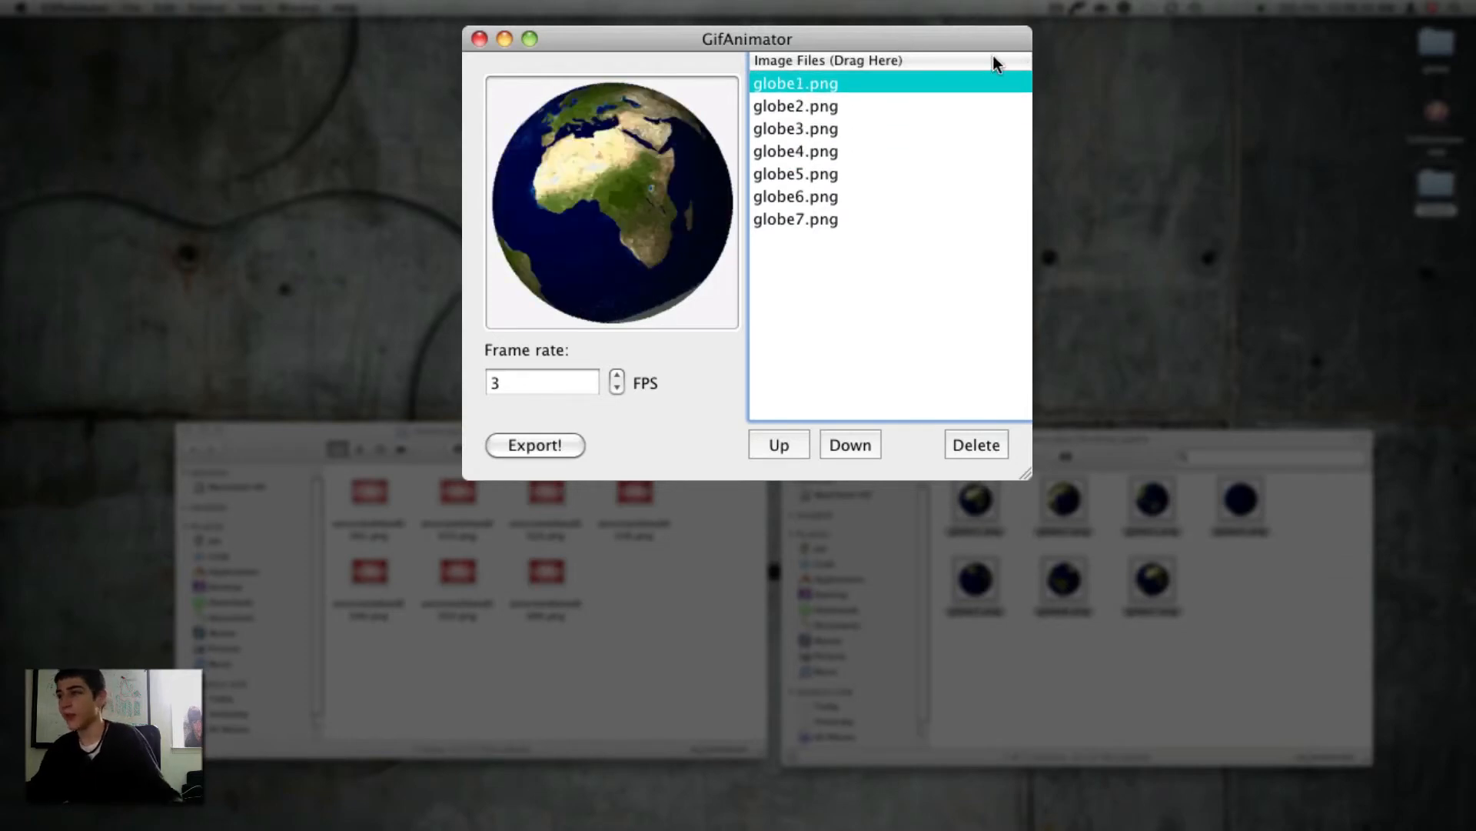
{"action": "mouse_move", "coordinate": [932, 83]}
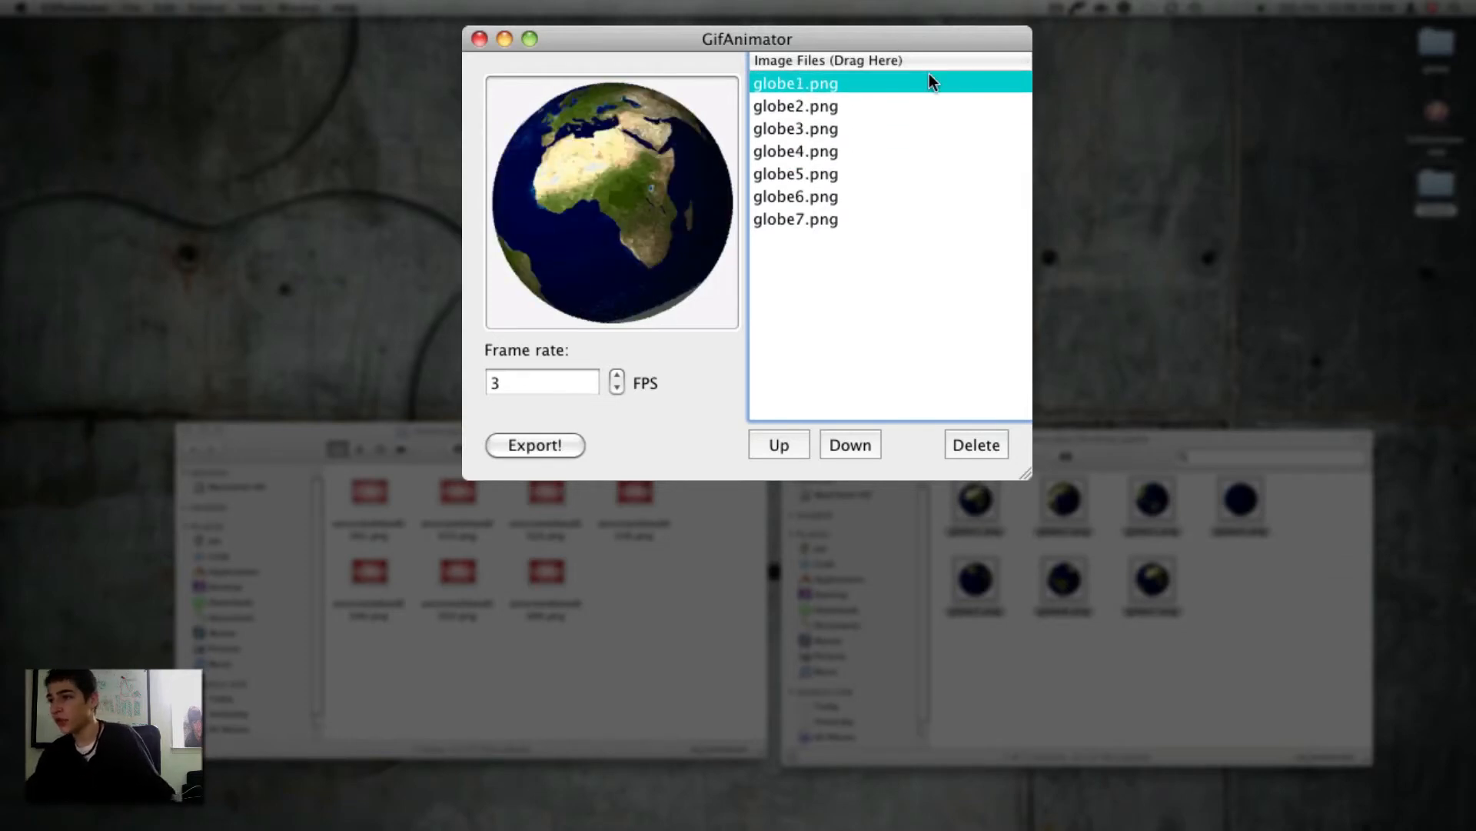
Step: Step the frame rate up and back down so it reads 2 FPS
{"action": "left_click", "coordinate": [615, 377]}
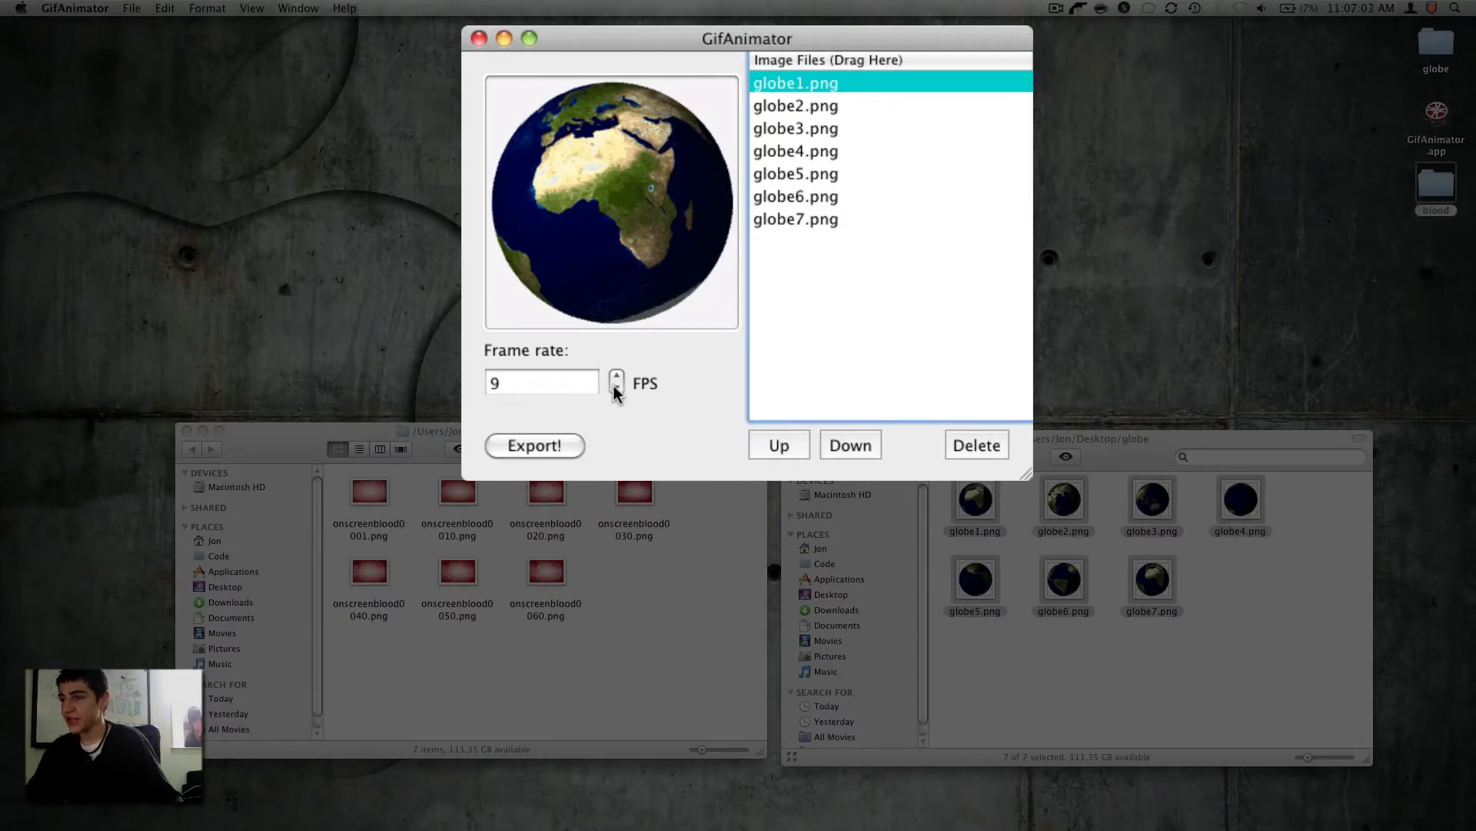
{"action": "left_click", "coordinate": [616, 388]}
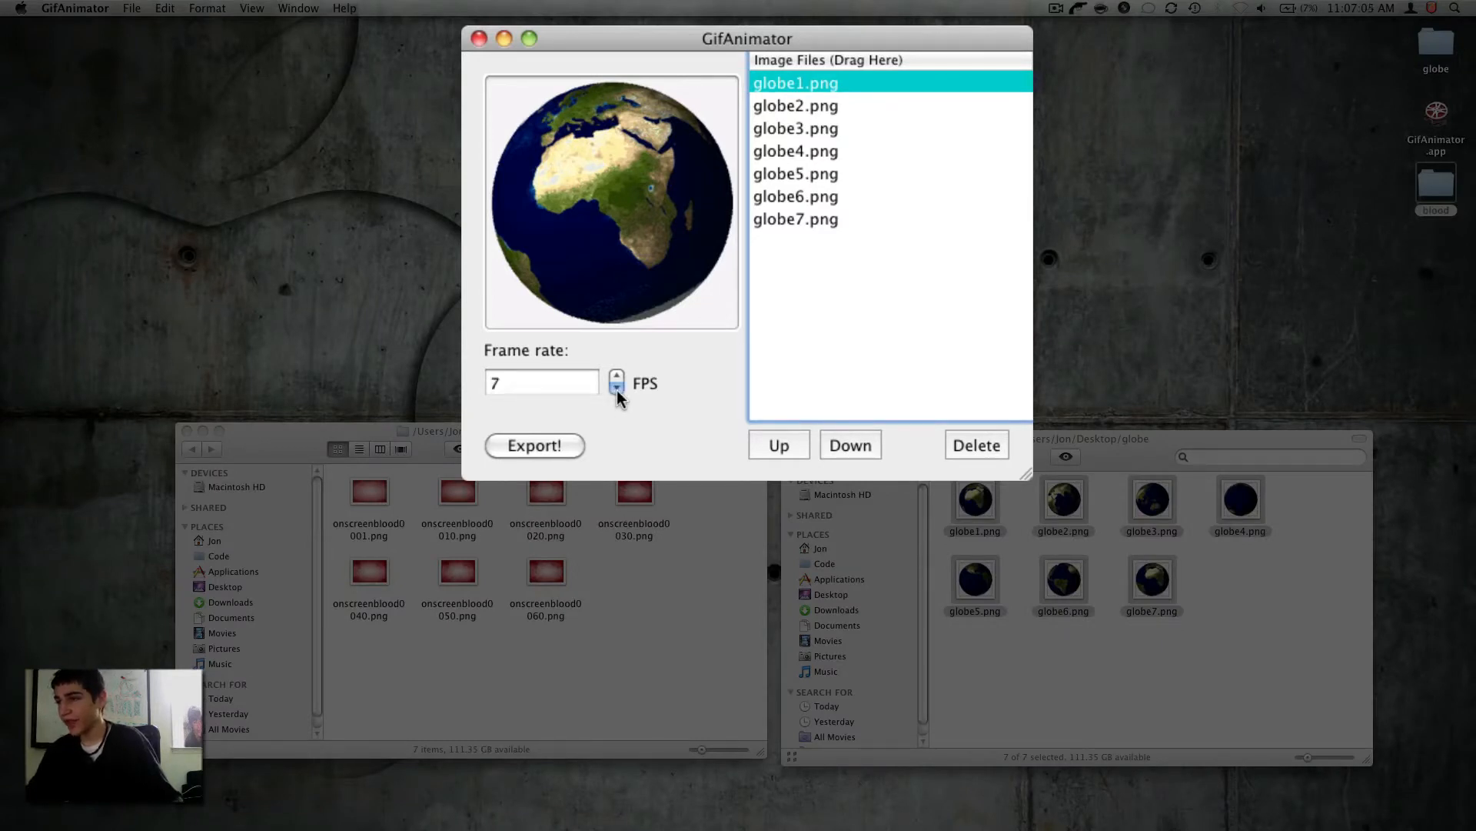
{"action": "left_click", "coordinate": [615, 388]}
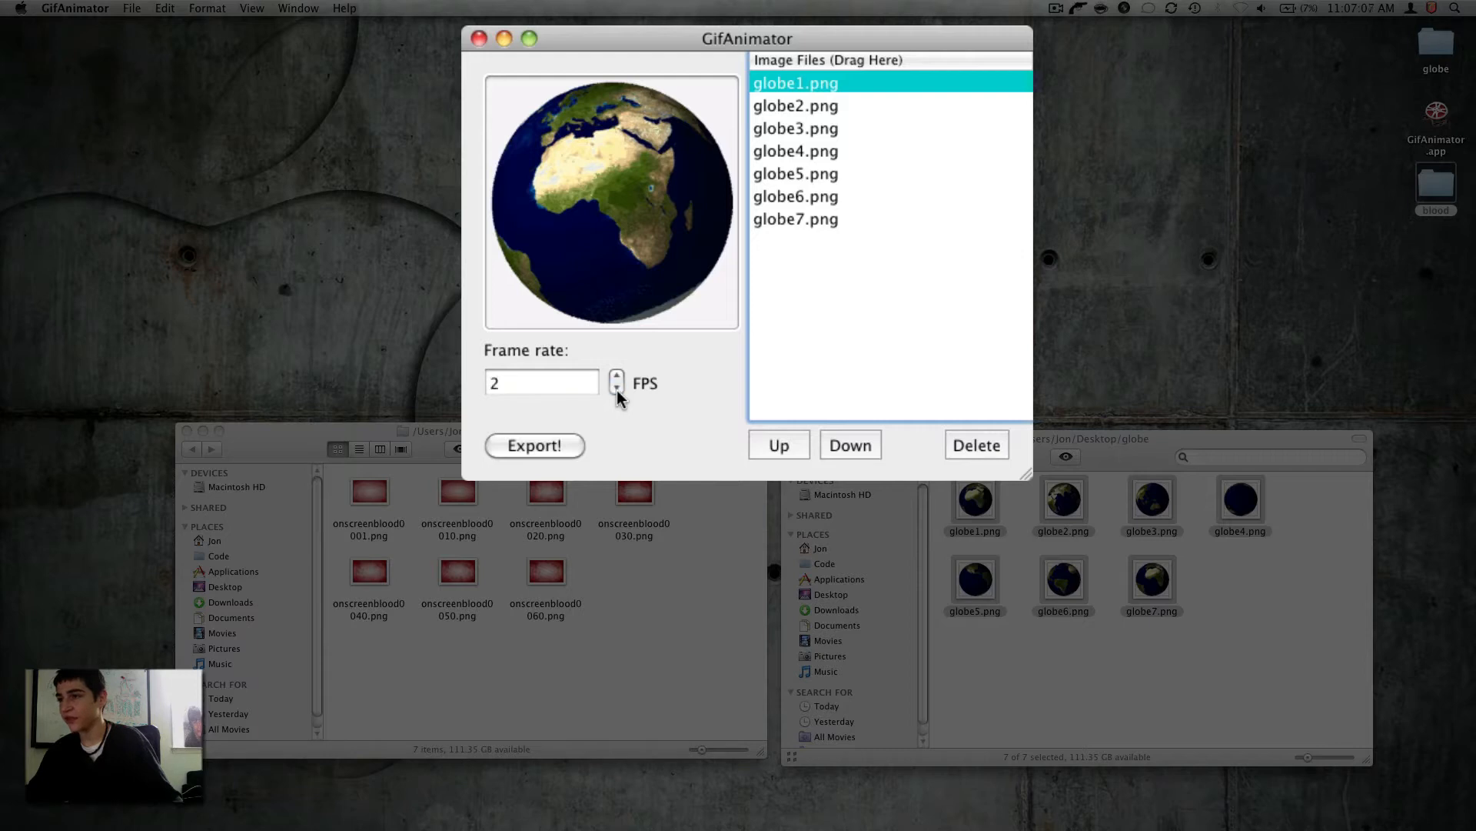
{"action": "mouse_move", "coordinate": [618, 367]}
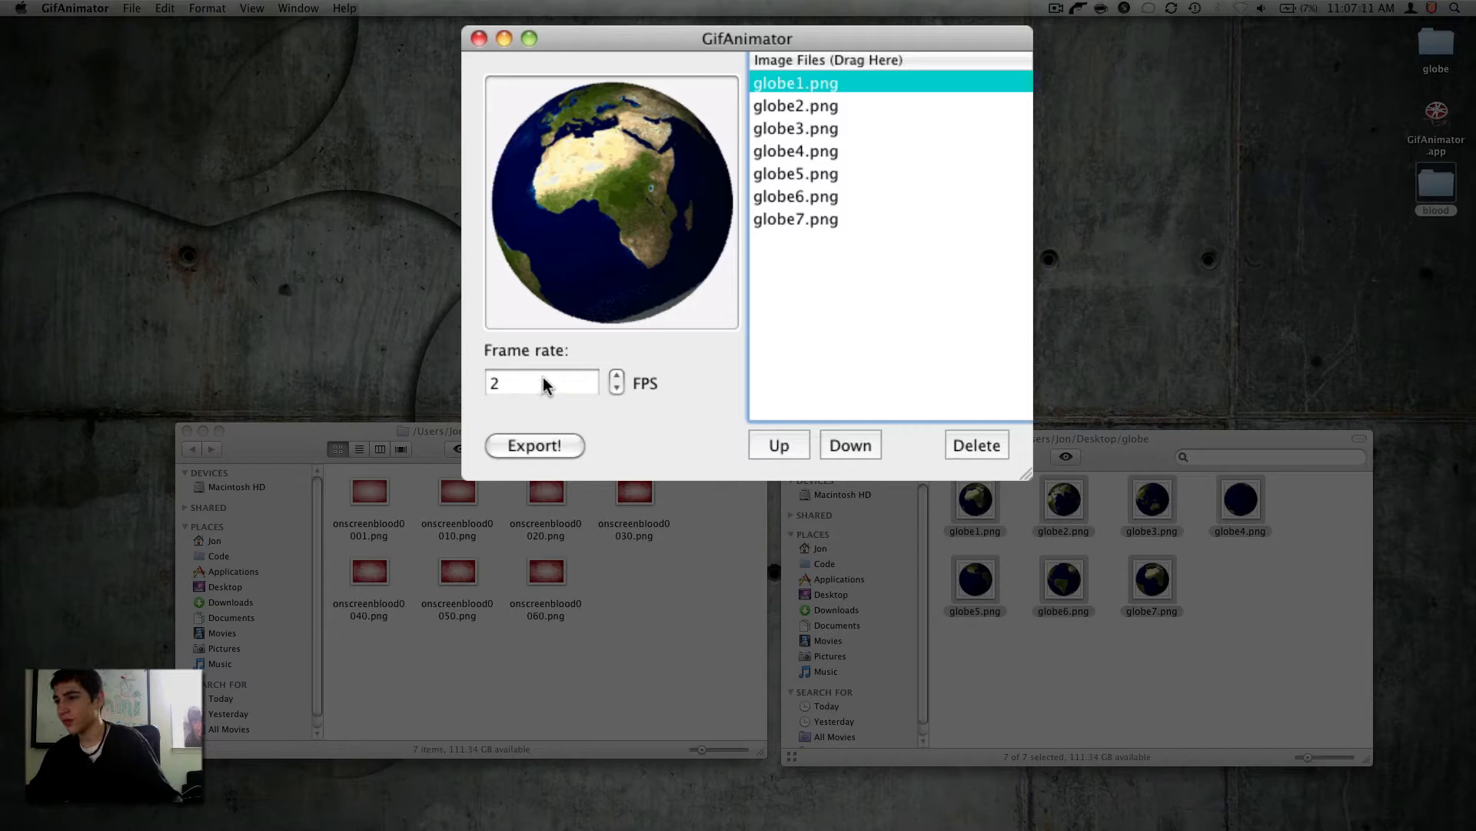
{"action": "mouse_move", "coordinate": [676, 430]}
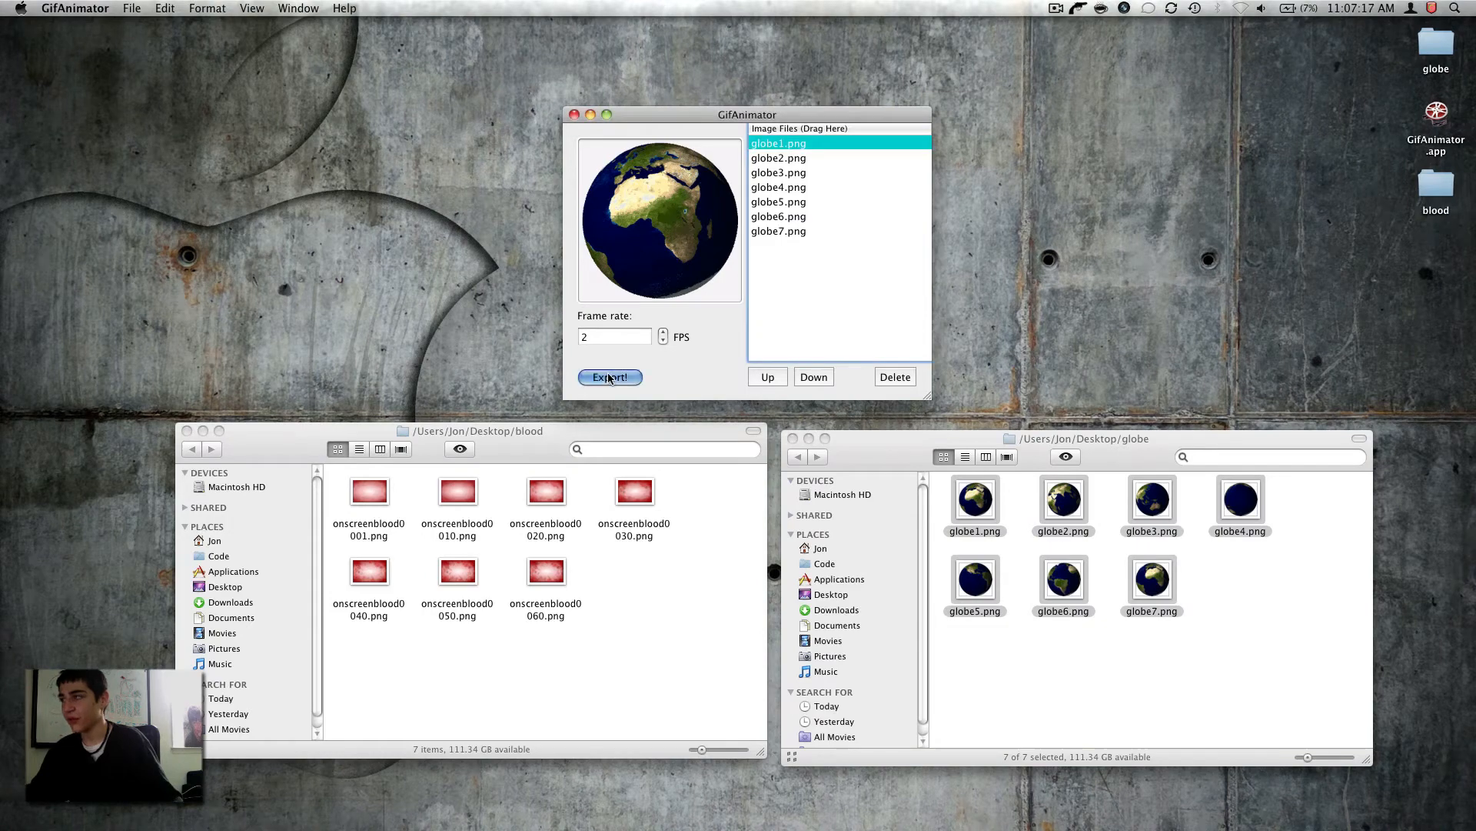
Step: Start the export to the Desktop, first naming the file 'glove'
{"action": "left_click", "coordinate": [609, 376]}
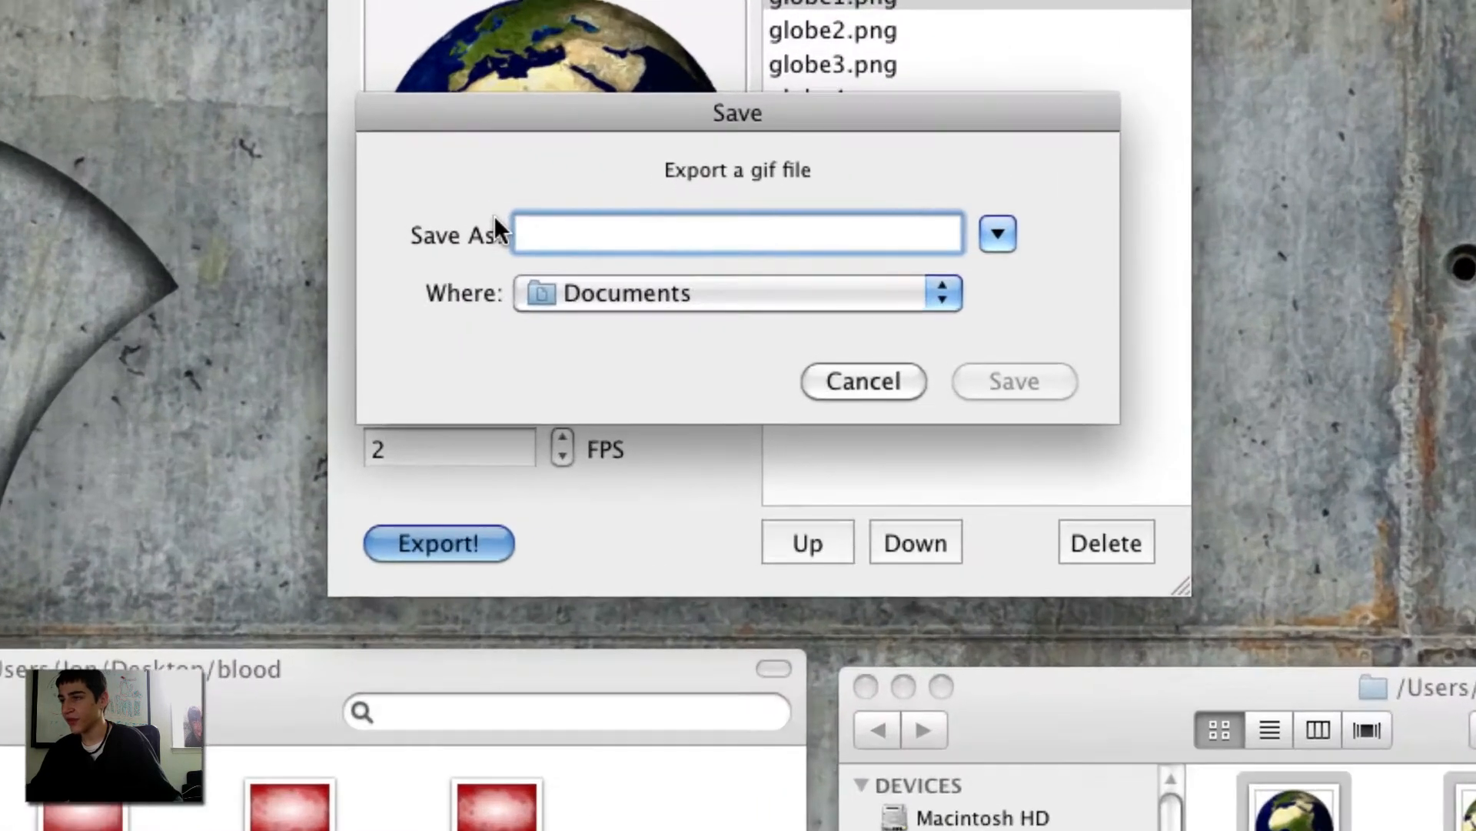
{"action": "left_click", "coordinate": [941, 292]}
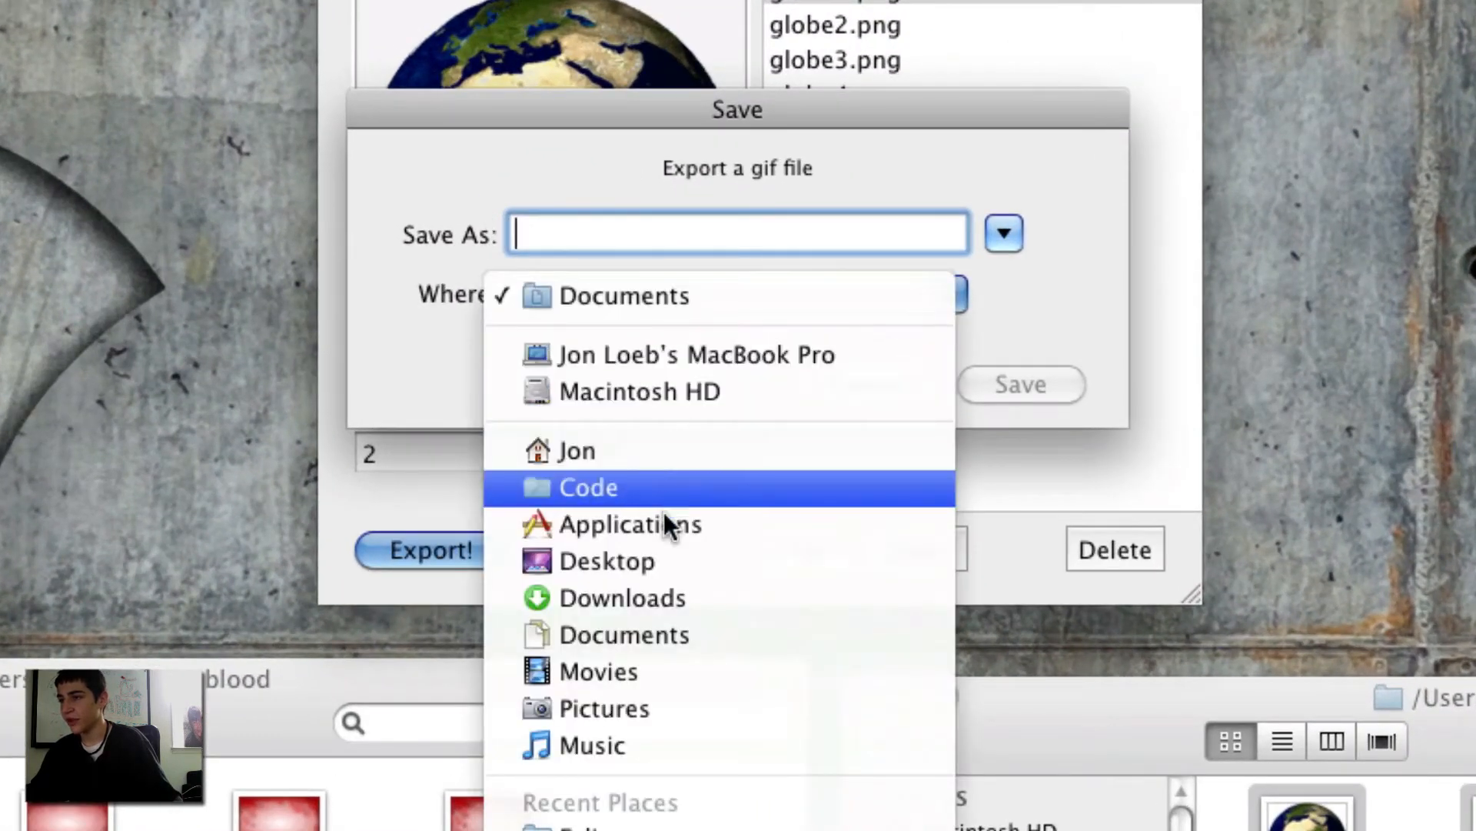
{"action": "left_click", "coordinate": [620, 559]}
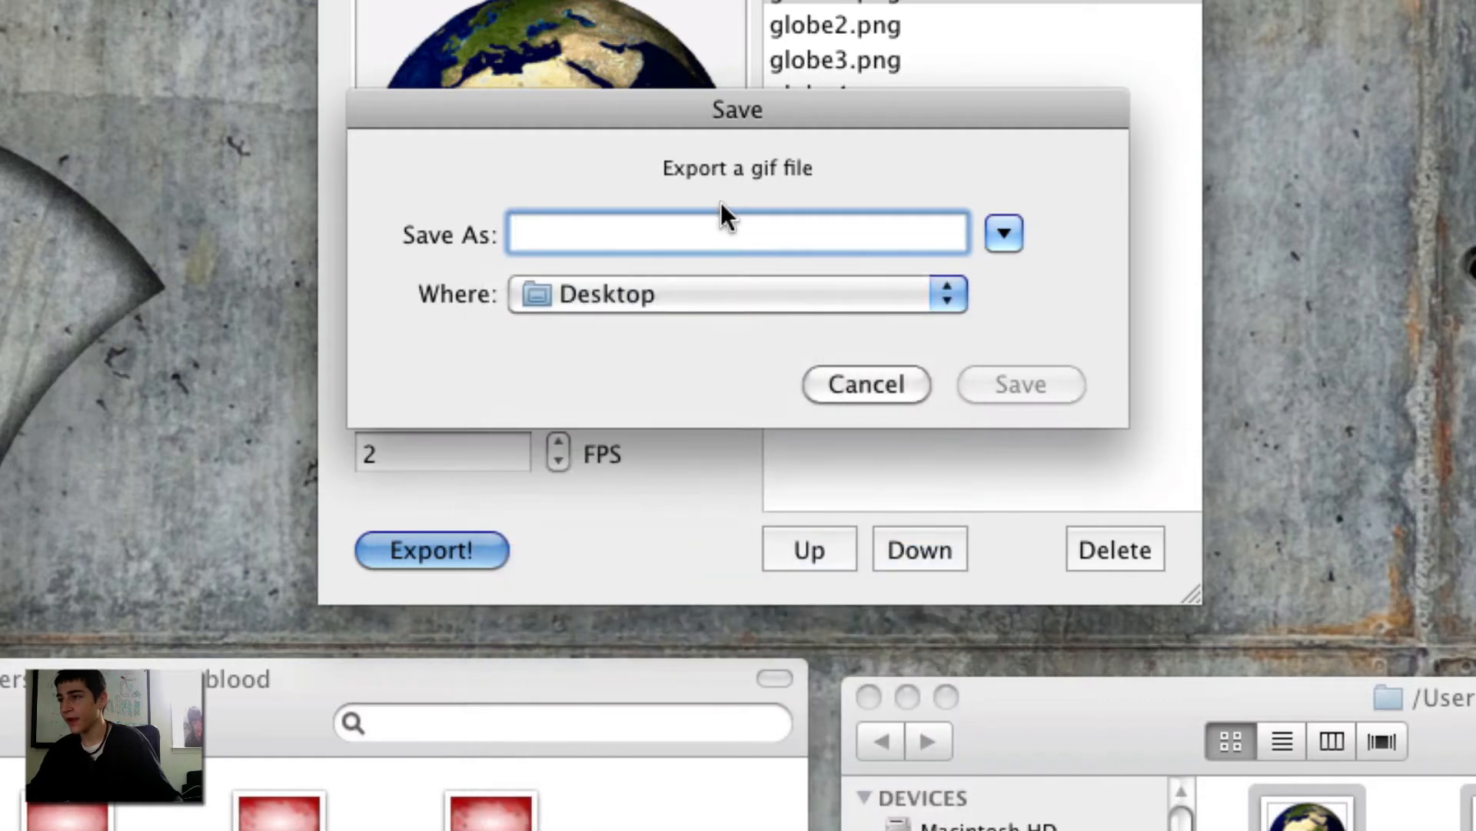
{"action": "type", "text": "glove"}
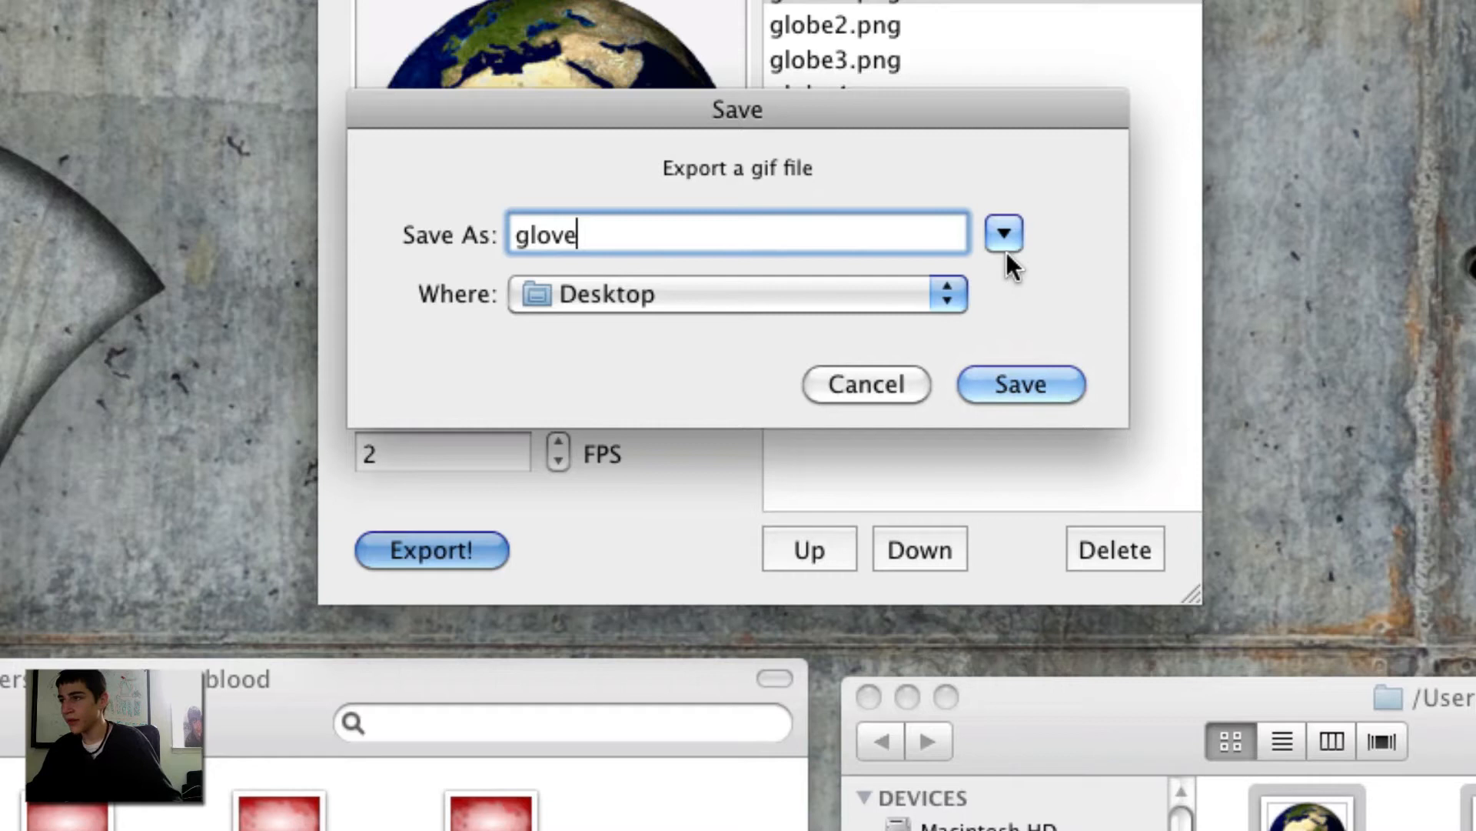
Step: Correct the name to 'globe' and save globe.gif to the Desktop
{"action": "left_click", "coordinate": [1003, 232]}
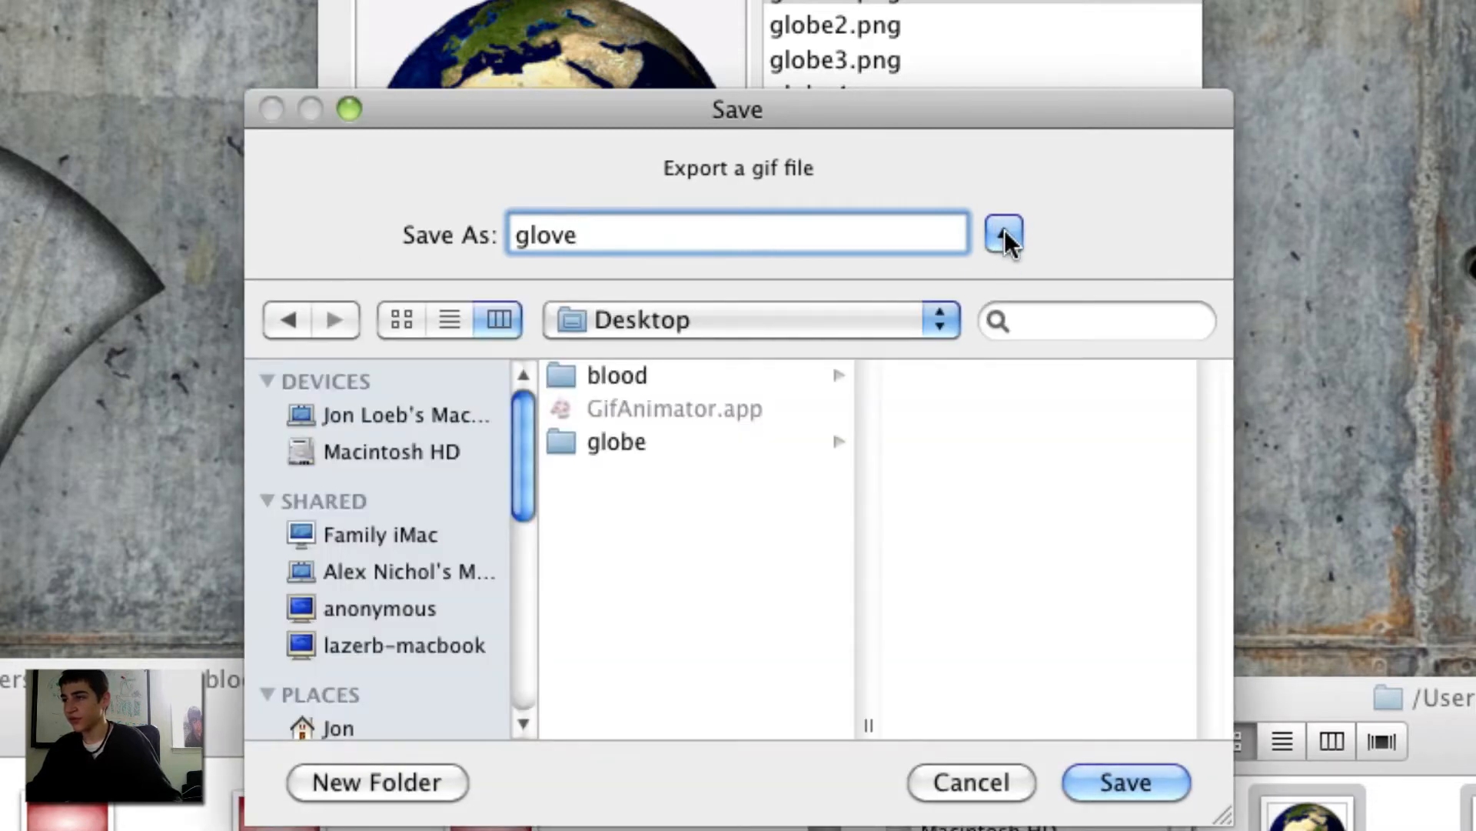
{"action": "left_click", "coordinate": [1004, 234]}
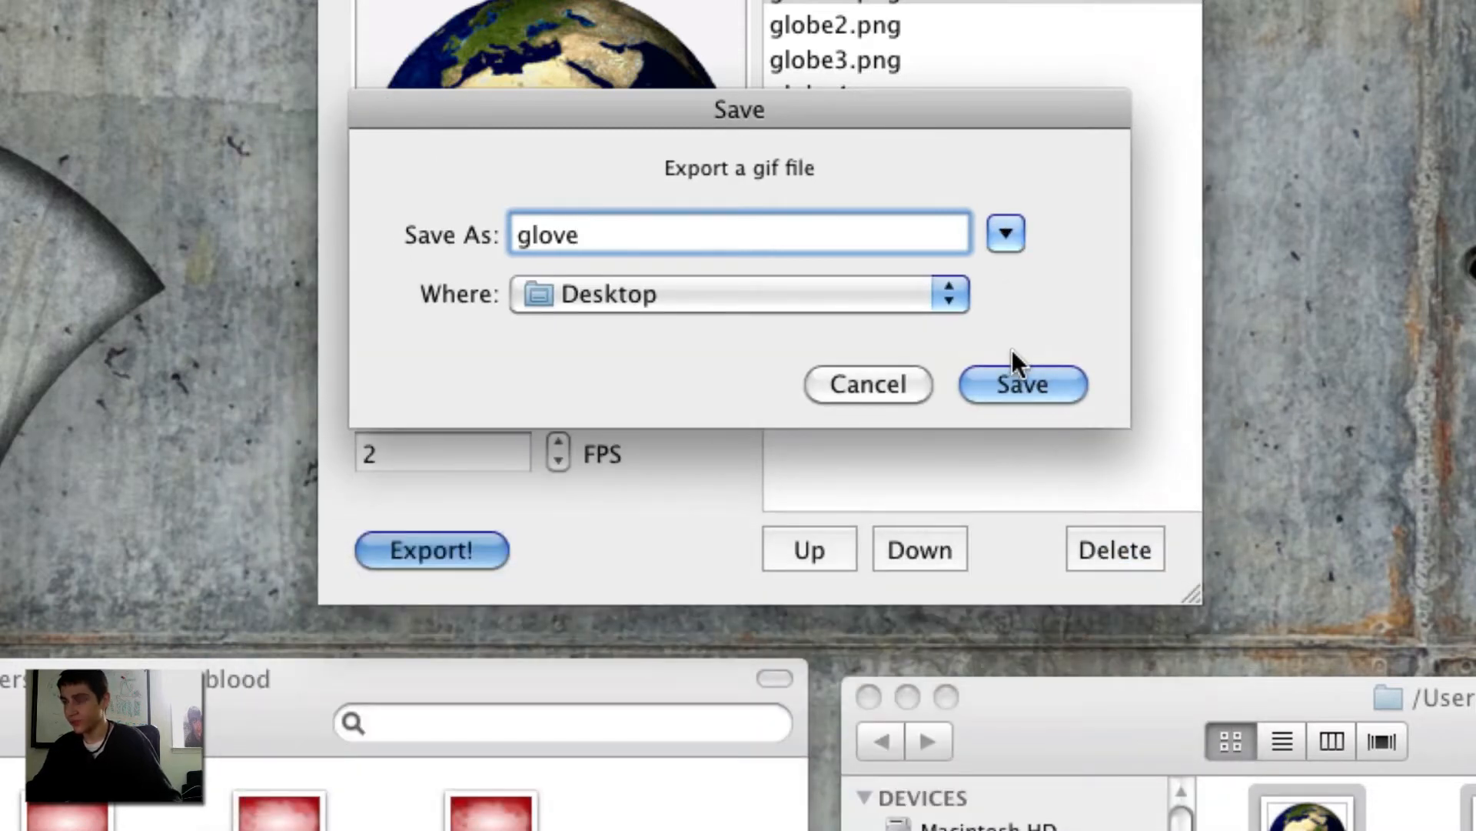
{"action": "type", "text": "globe"}
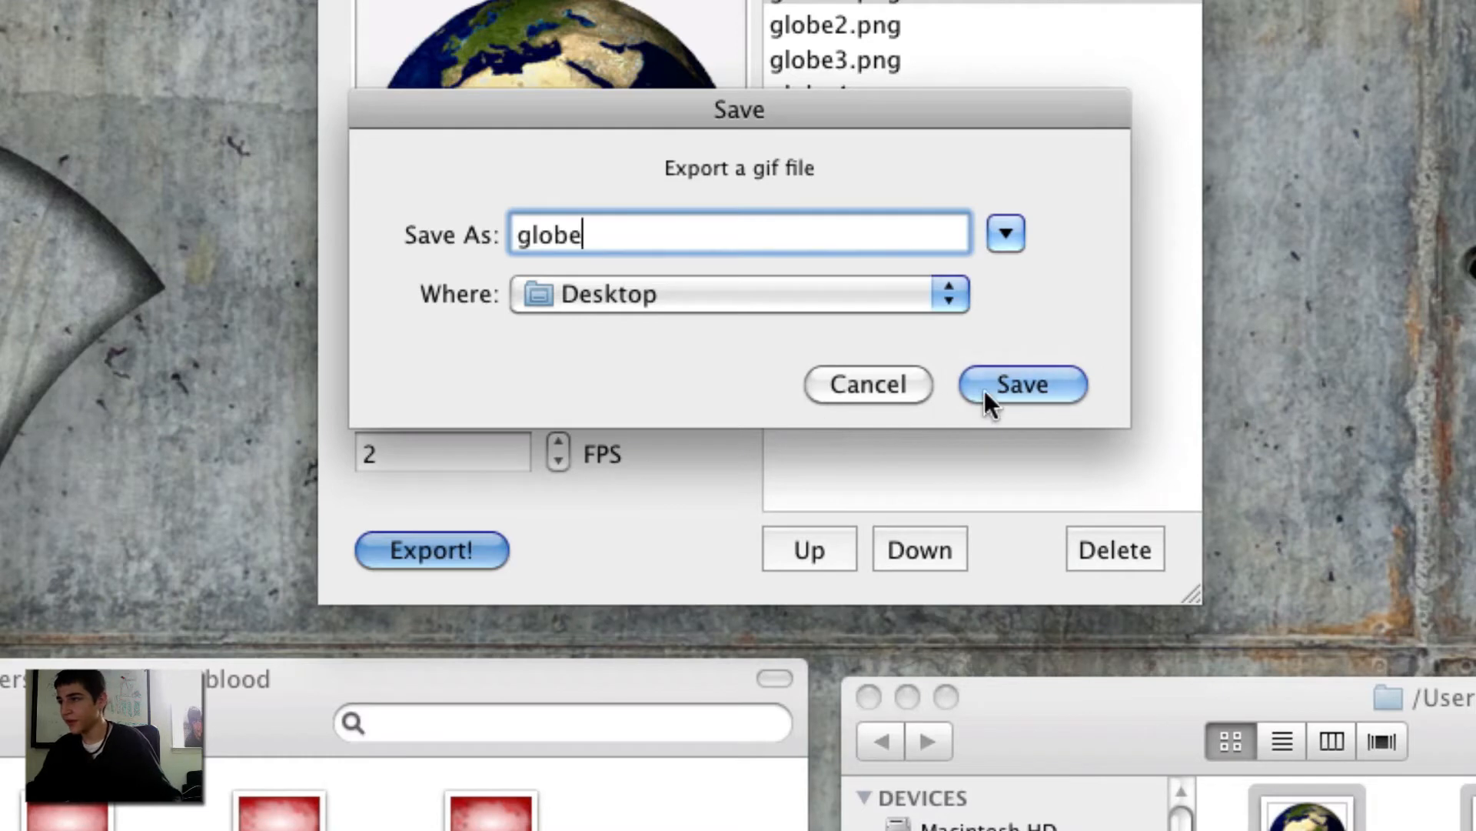
{"action": "left_click", "coordinate": [1022, 385]}
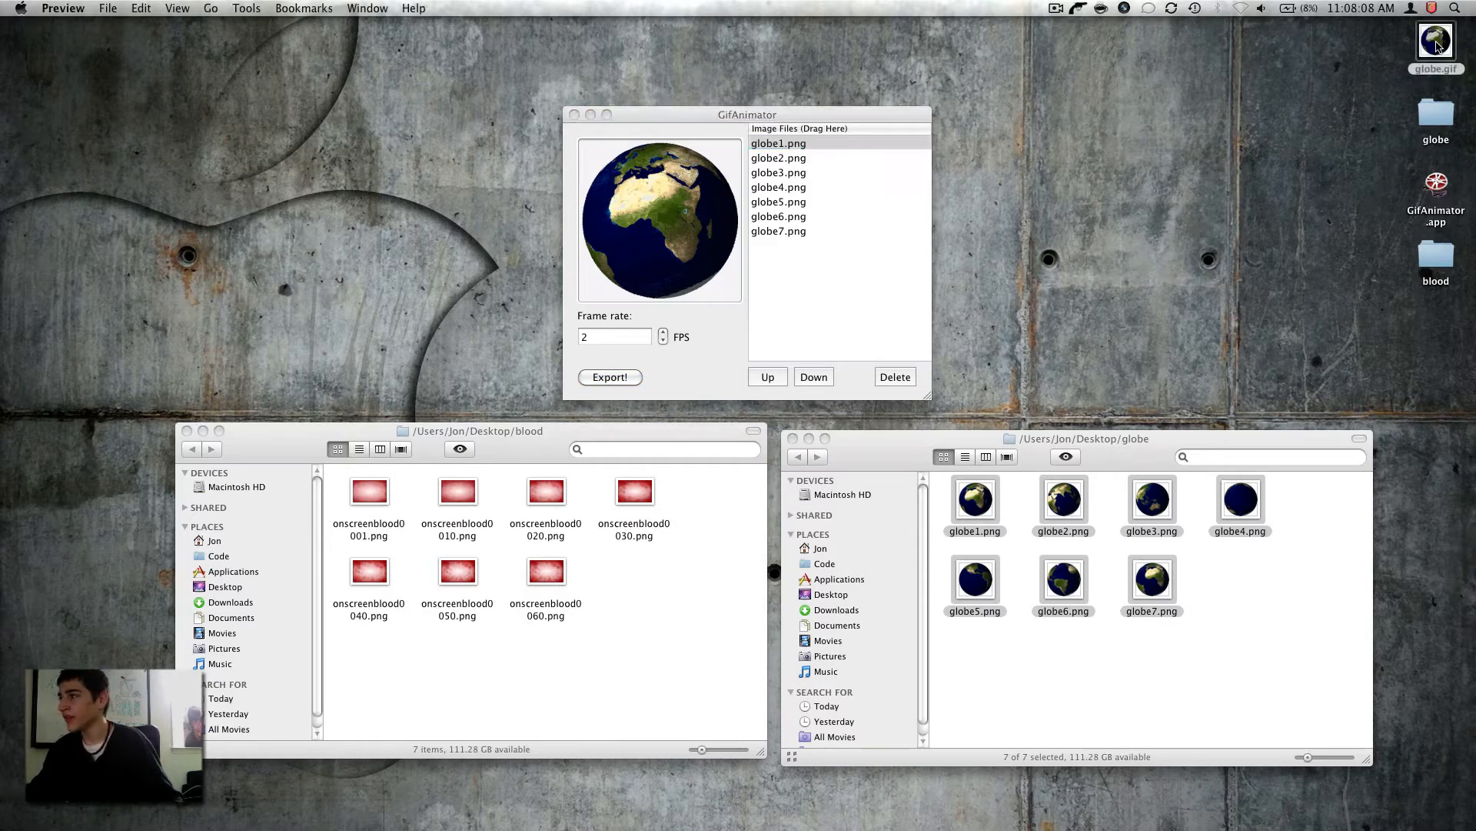
Step: Inspect globe.gif frame by frame in Preview
{"action": "double_click", "coordinate": [1435, 43]}
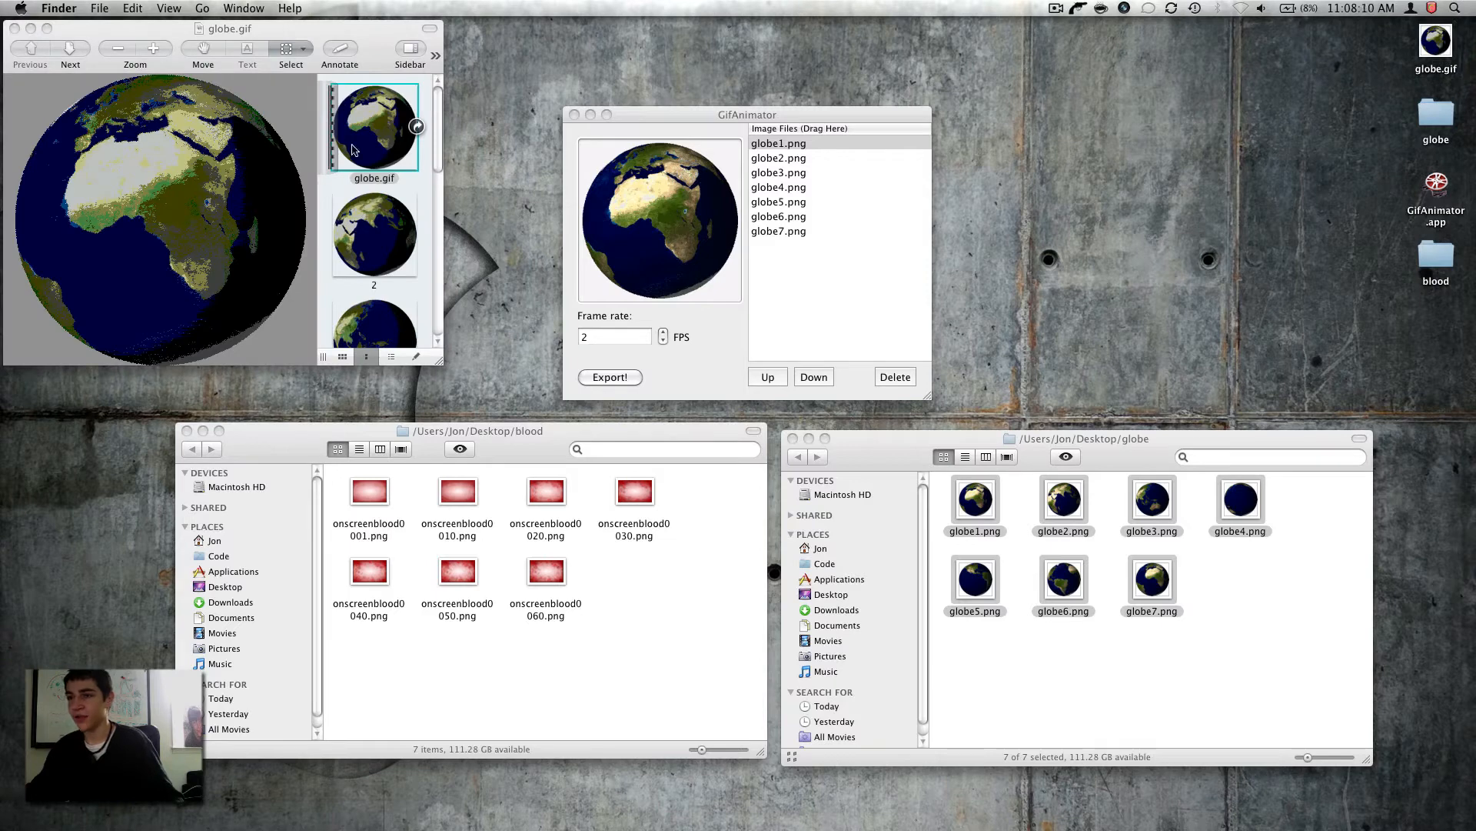
{"action": "left_click", "coordinate": [374, 234]}
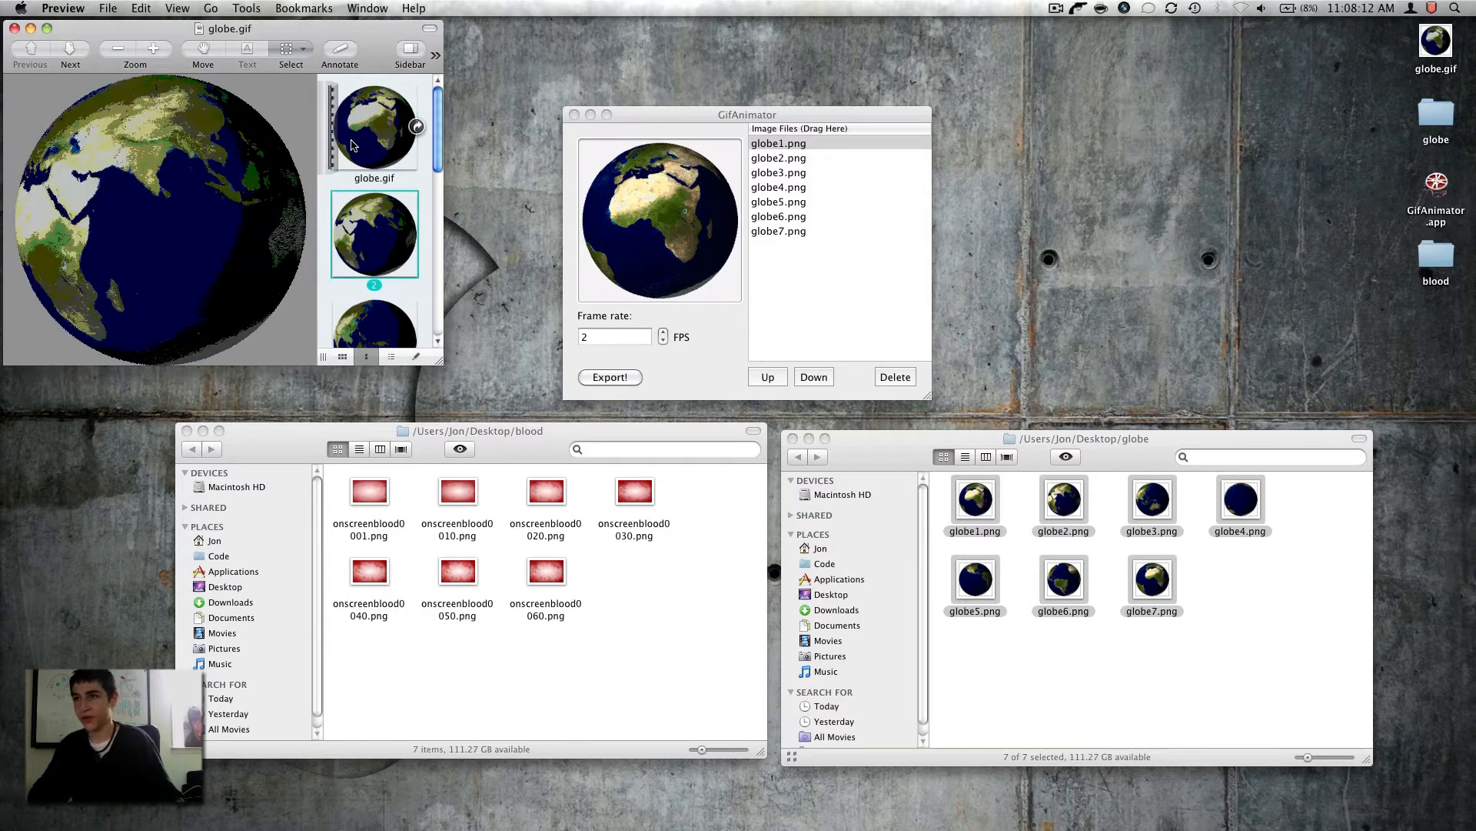
{"action": "scroll", "scroll_direction": "down", "scroll_amount": 3}
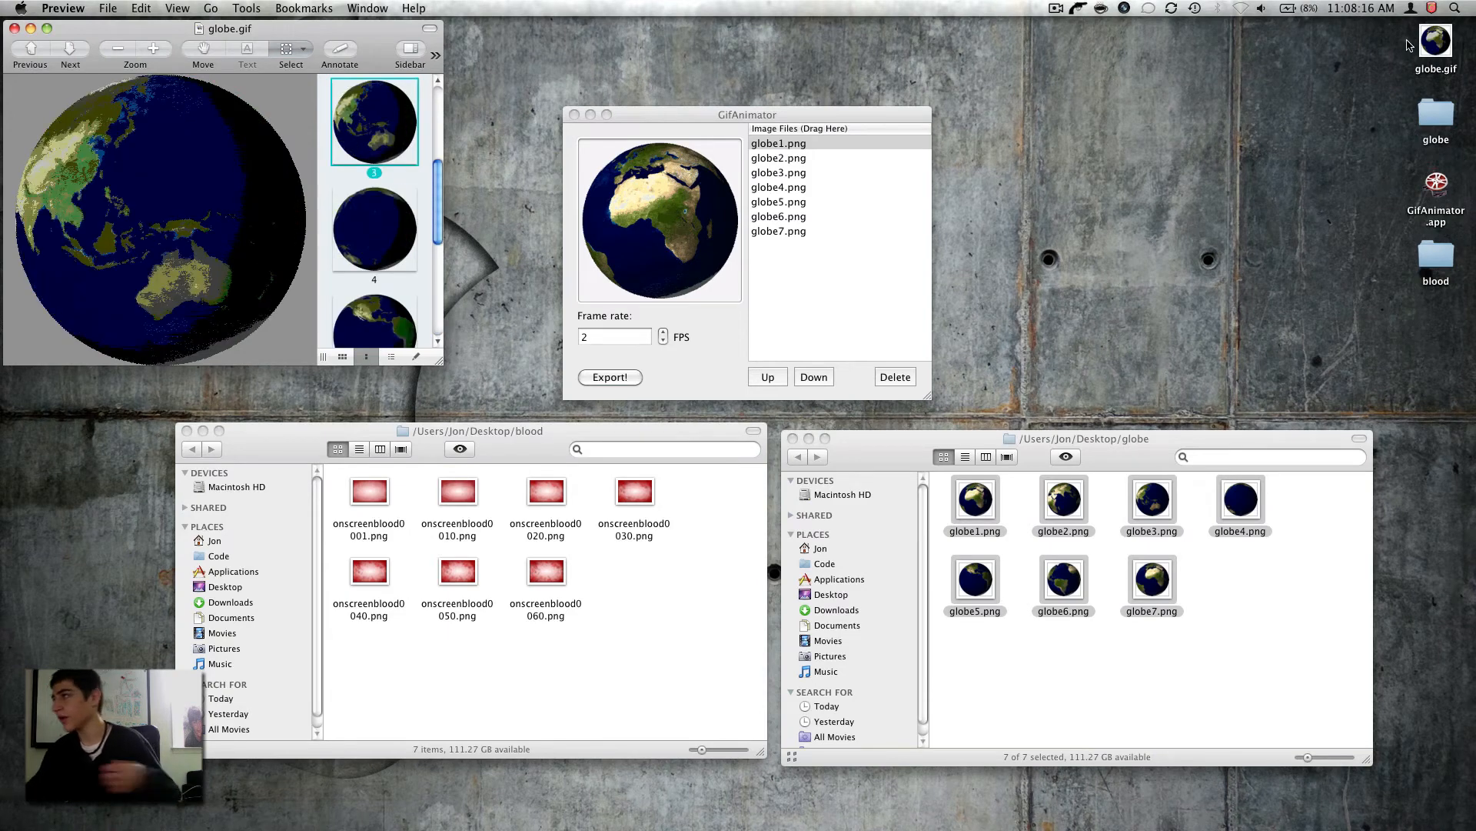
Step: Send globe.gif to Google Chrome via Open With to play the animation
{"action": "right_click", "coordinate": [1435, 43]}
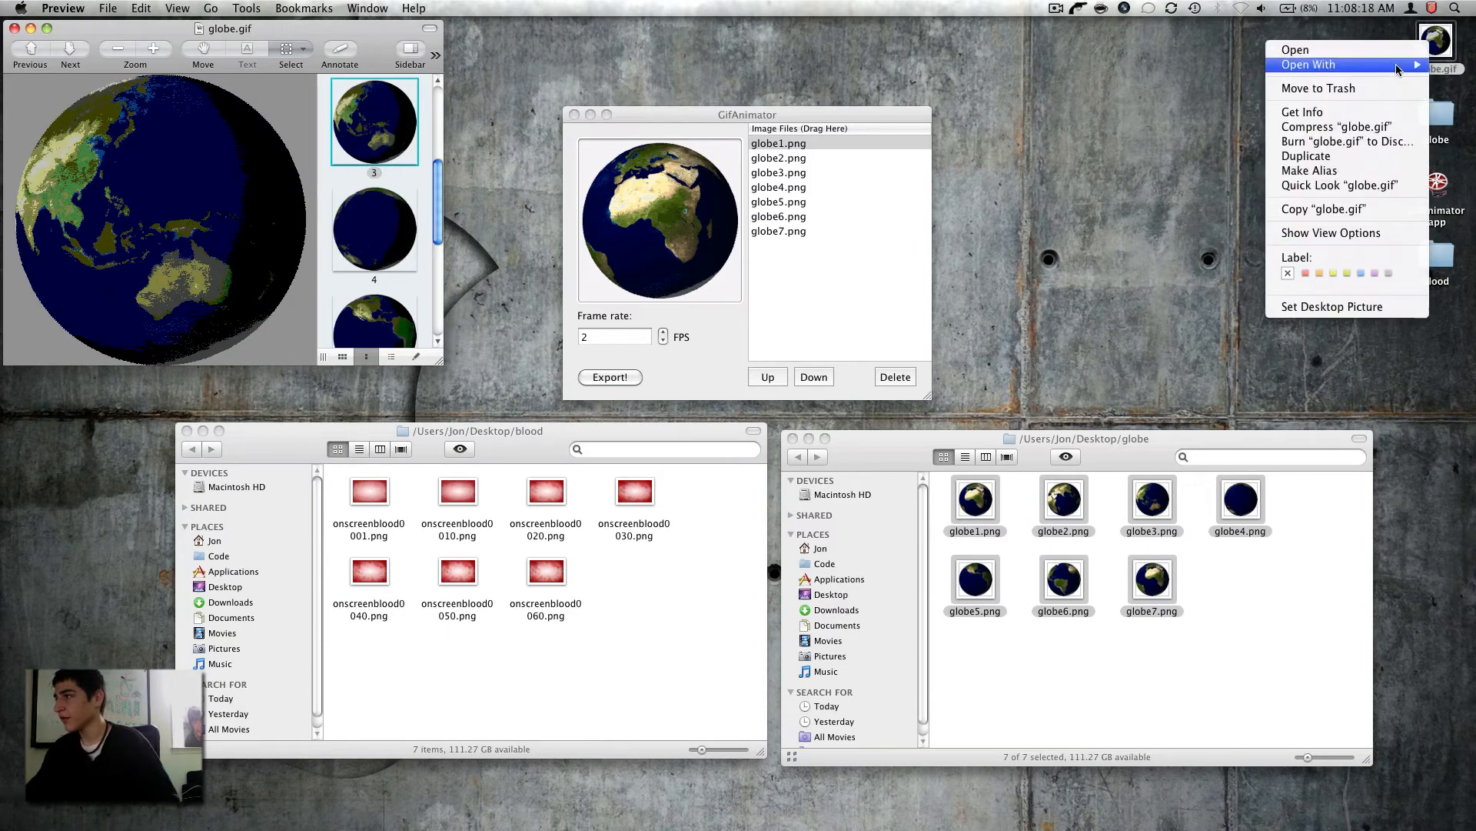
{"action": "mouse_move", "coordinate": [1246, 112]}
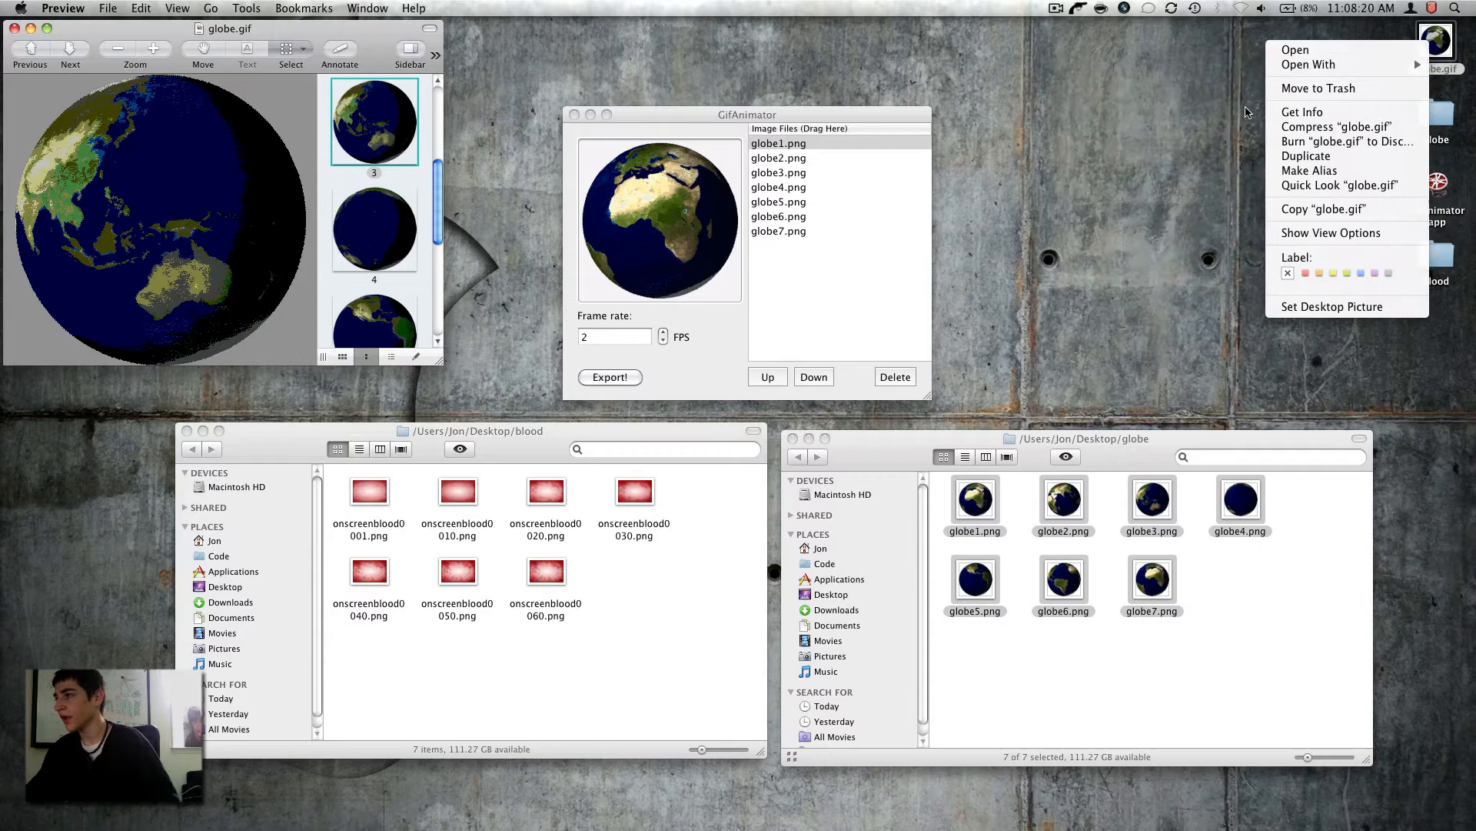
{"action": "left_click", "coordinate": [1309, 64]}
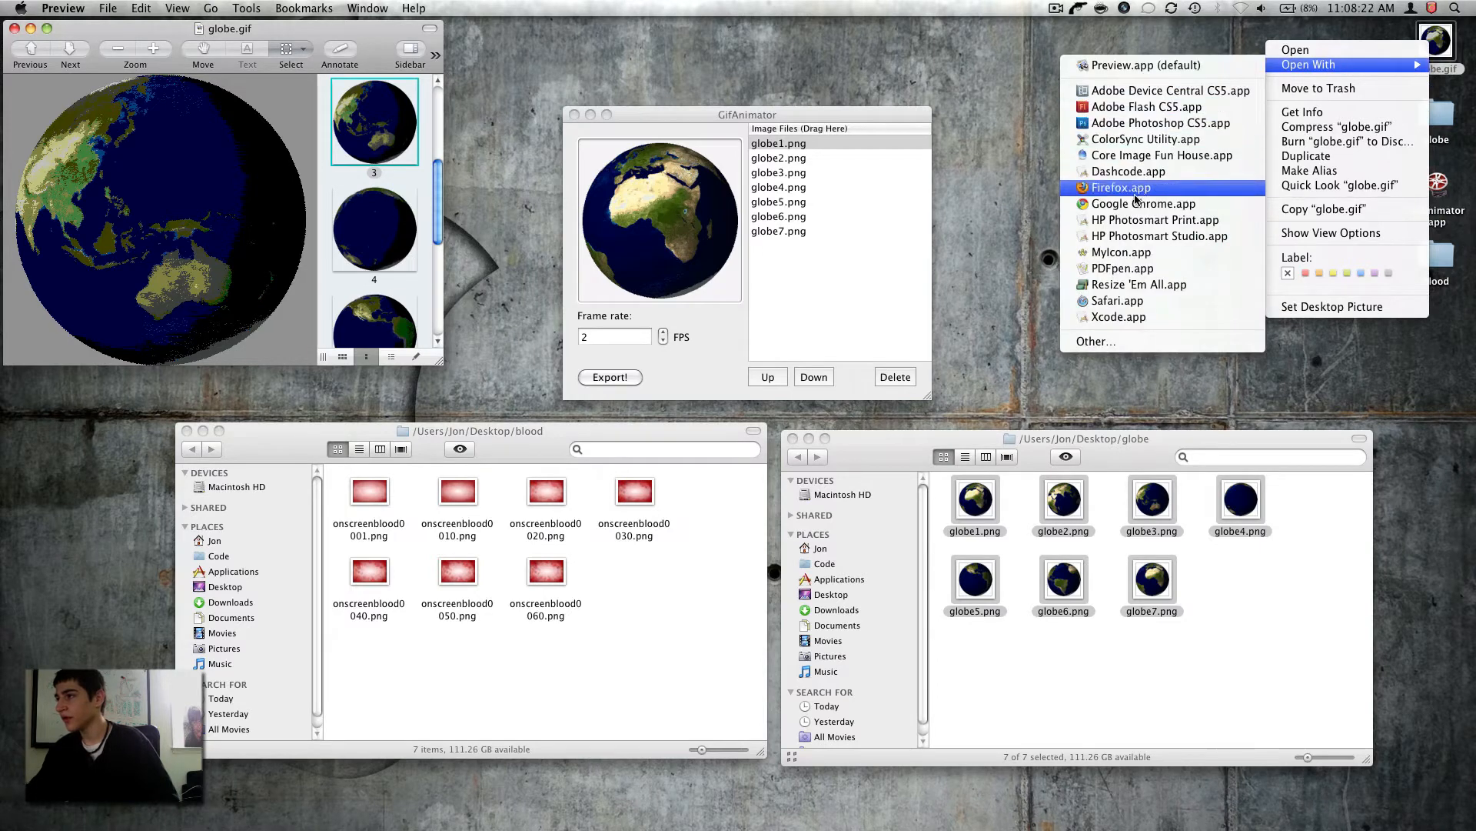
{"action": "left_click", "coordinate": [1135, 205]}
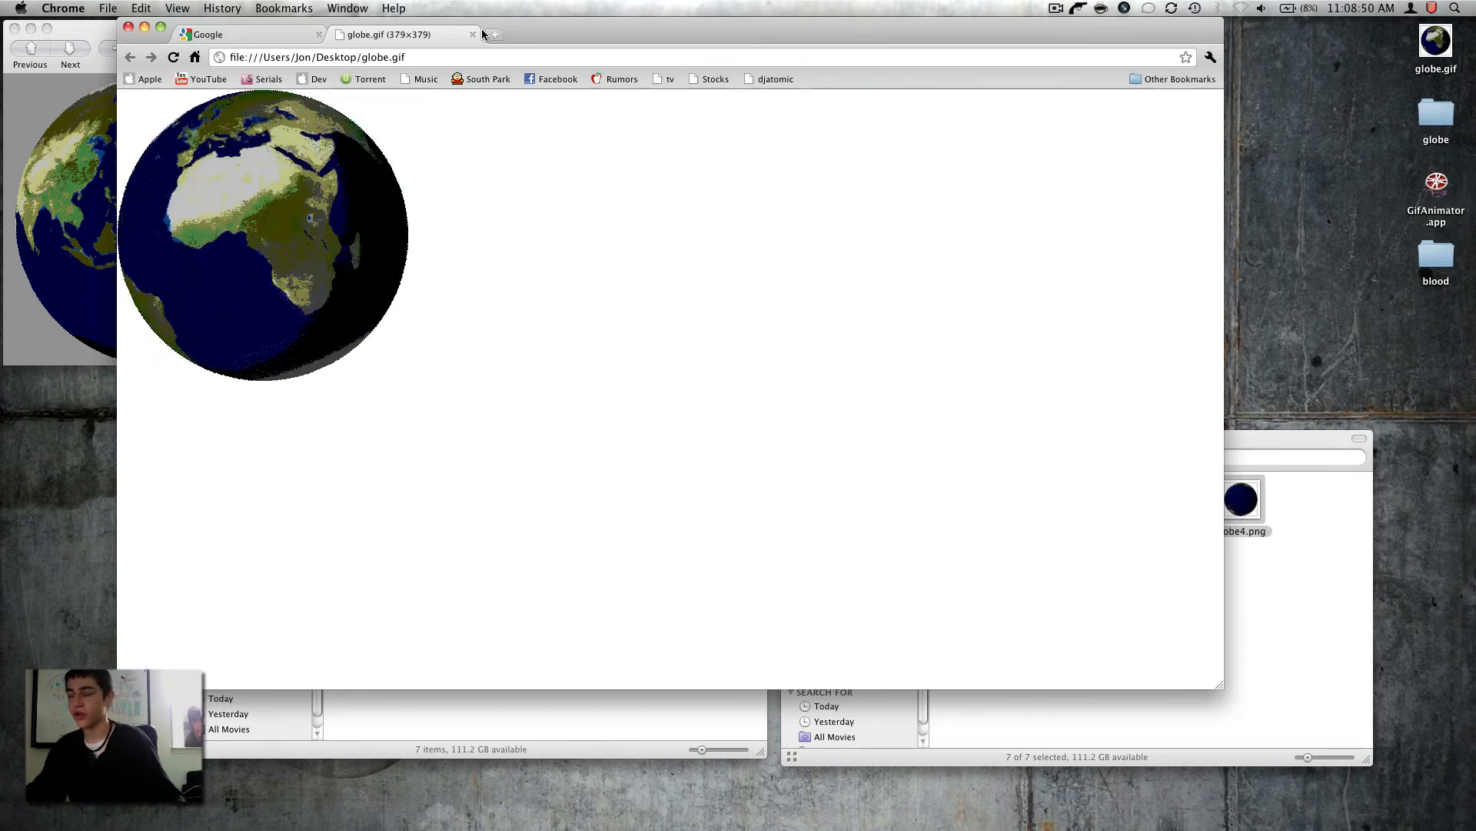
{"action": "mouse_move", "coordinate": [475, 35]}
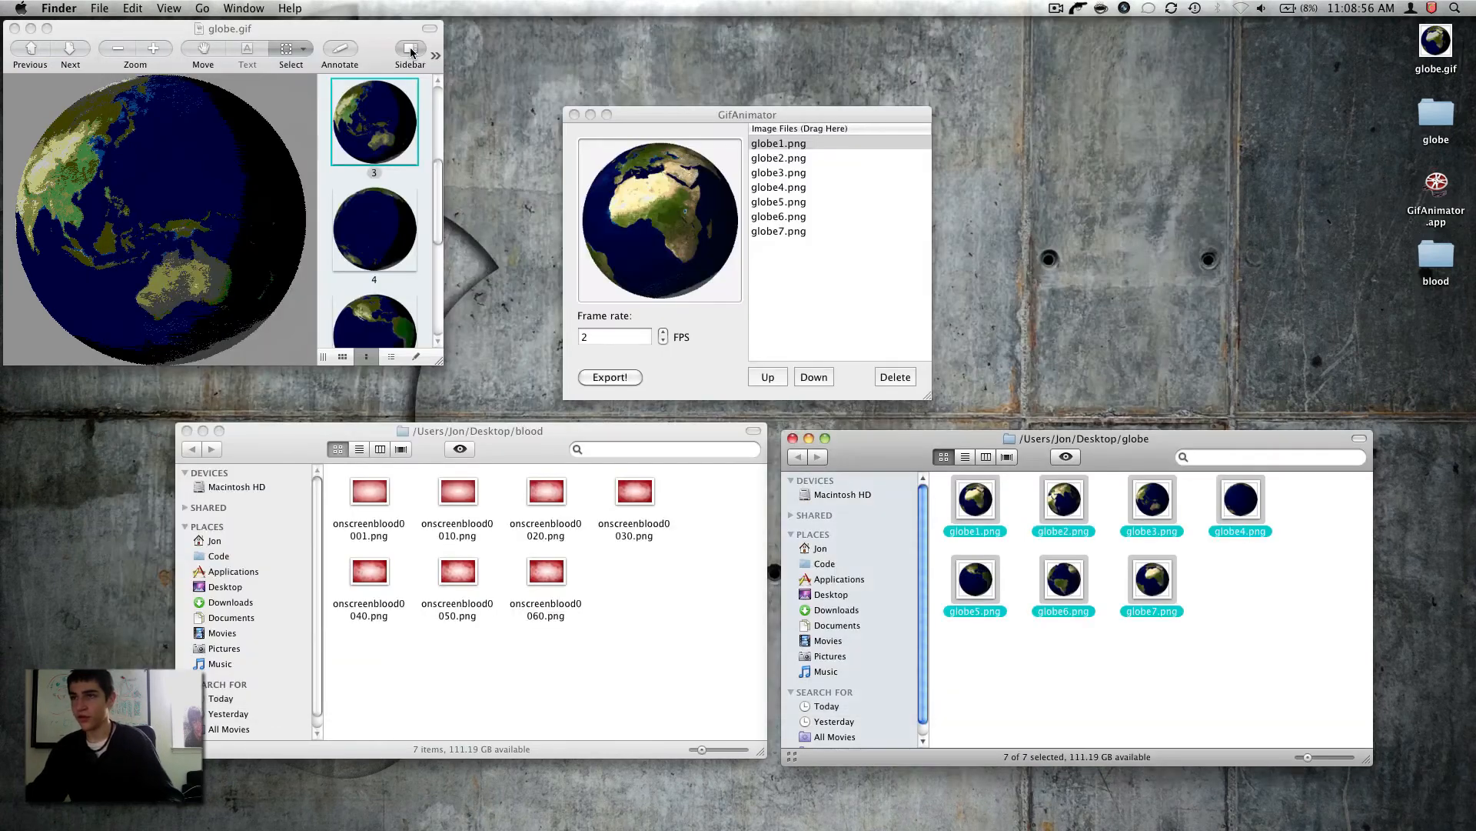
Step: Close the globe project windows, leaving only the Finder folders open
{"action": "left_click", "coordinate": [14, 28]}
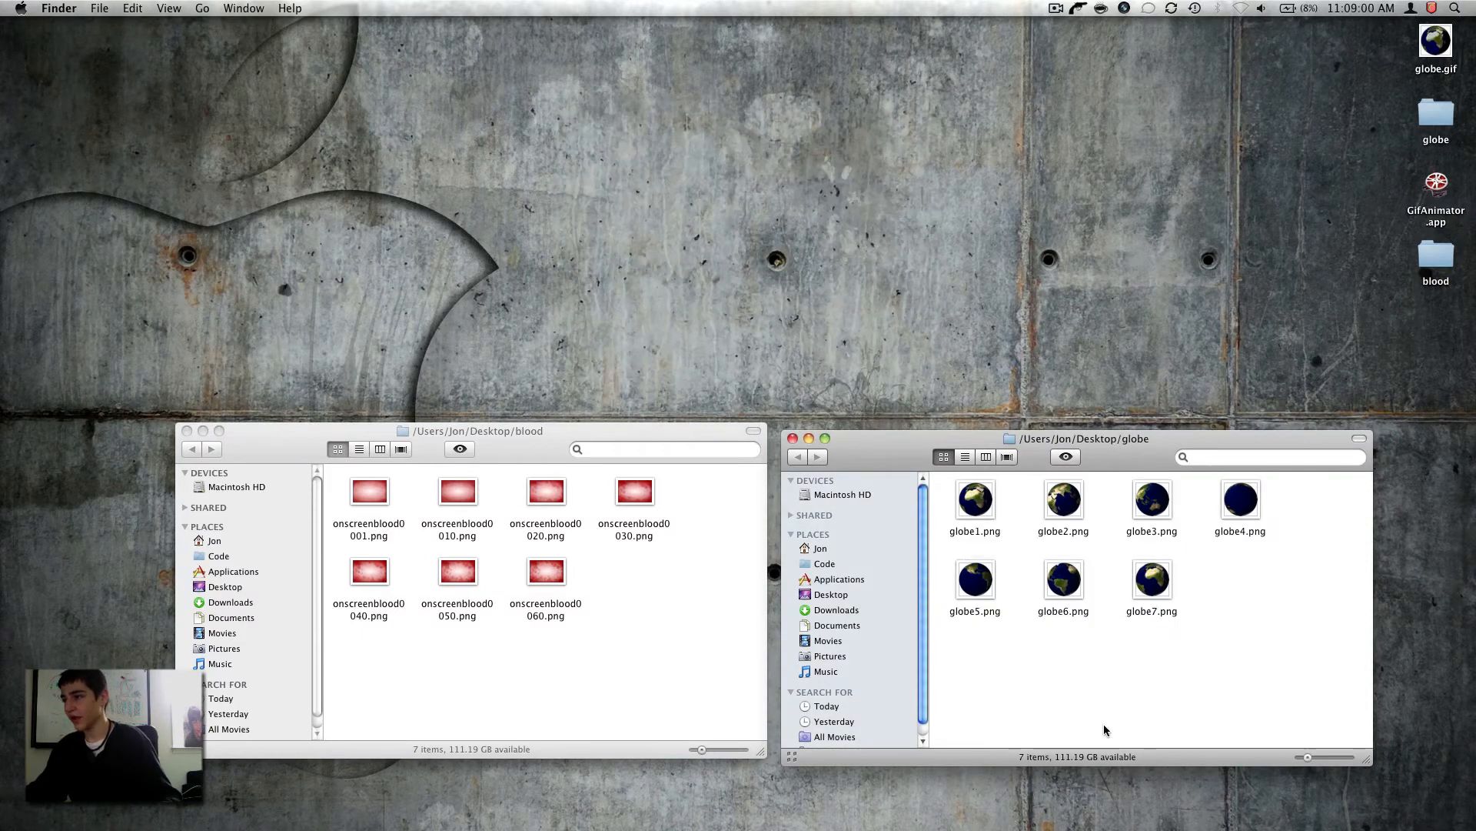
Step: Launch Firefox and go to the gifninja.com home page
{"action": "left_click", "coordinate": [798, 438]}
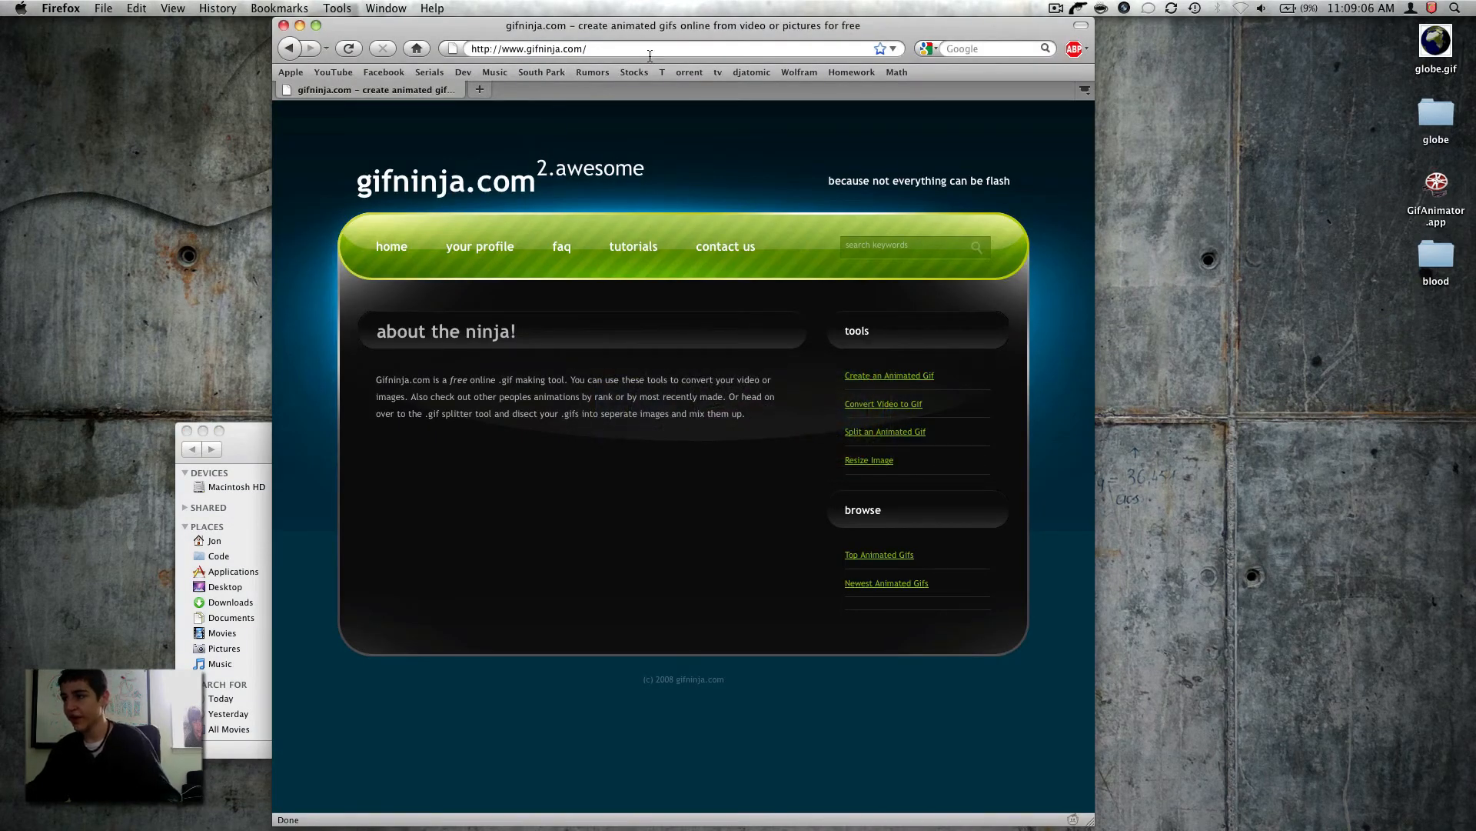
{"action": "mouse_move", "coordinate": [834, 366]}
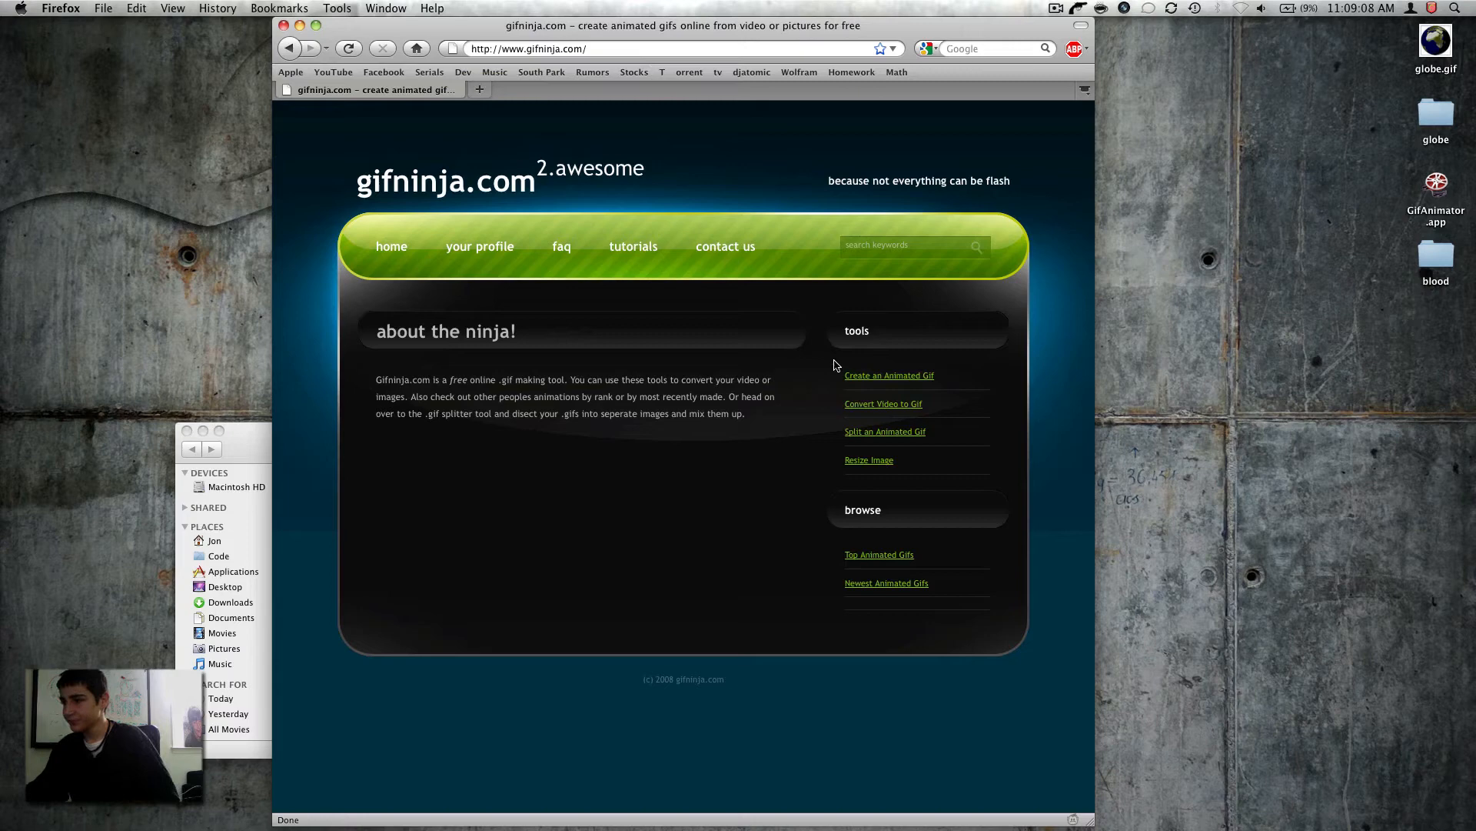
{"action": "mouse_move", "coordinate": [892, 386]}
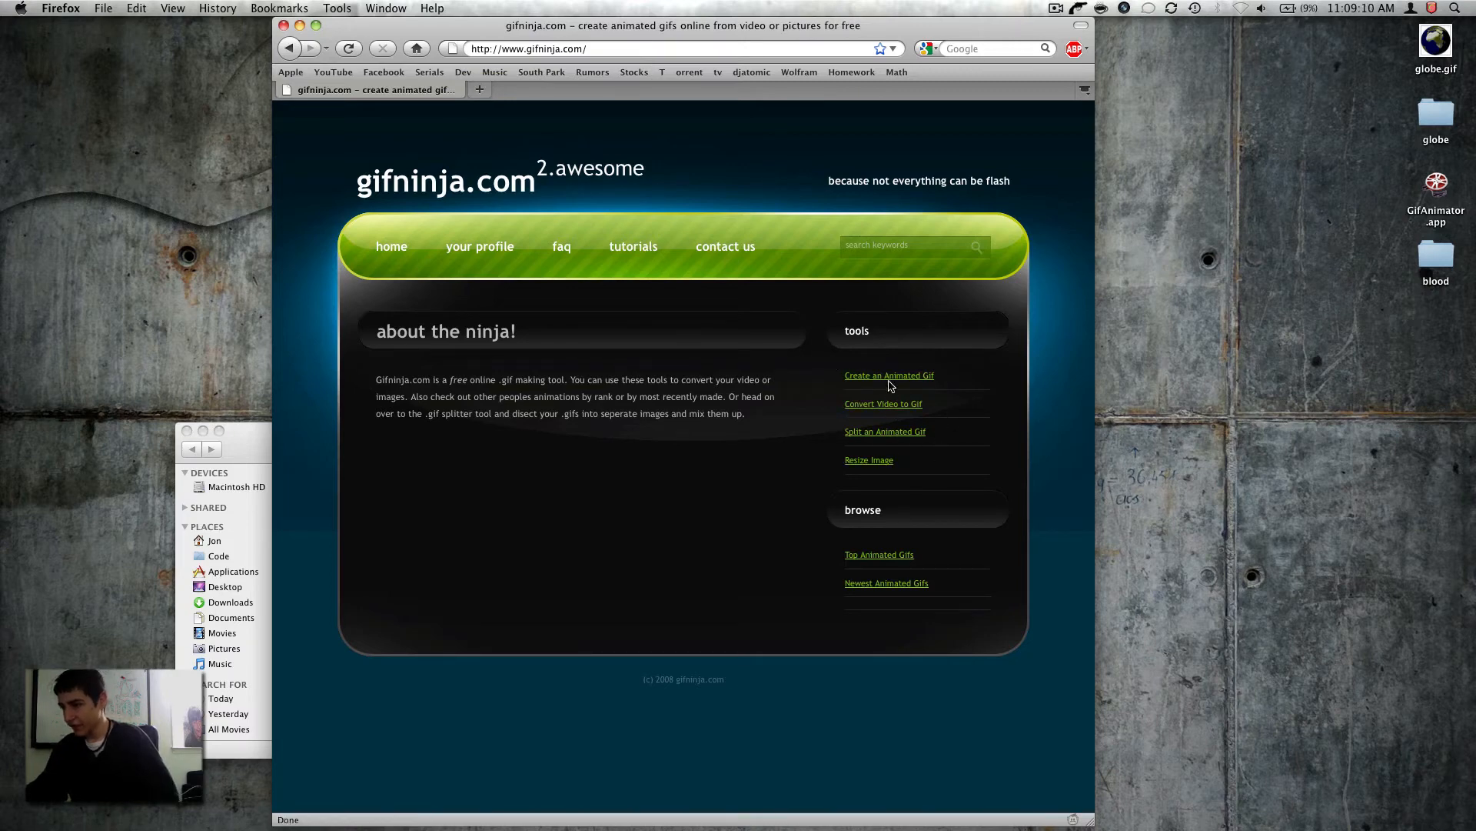
{"action": "mouse_move", "coordinate": [883, 405]}
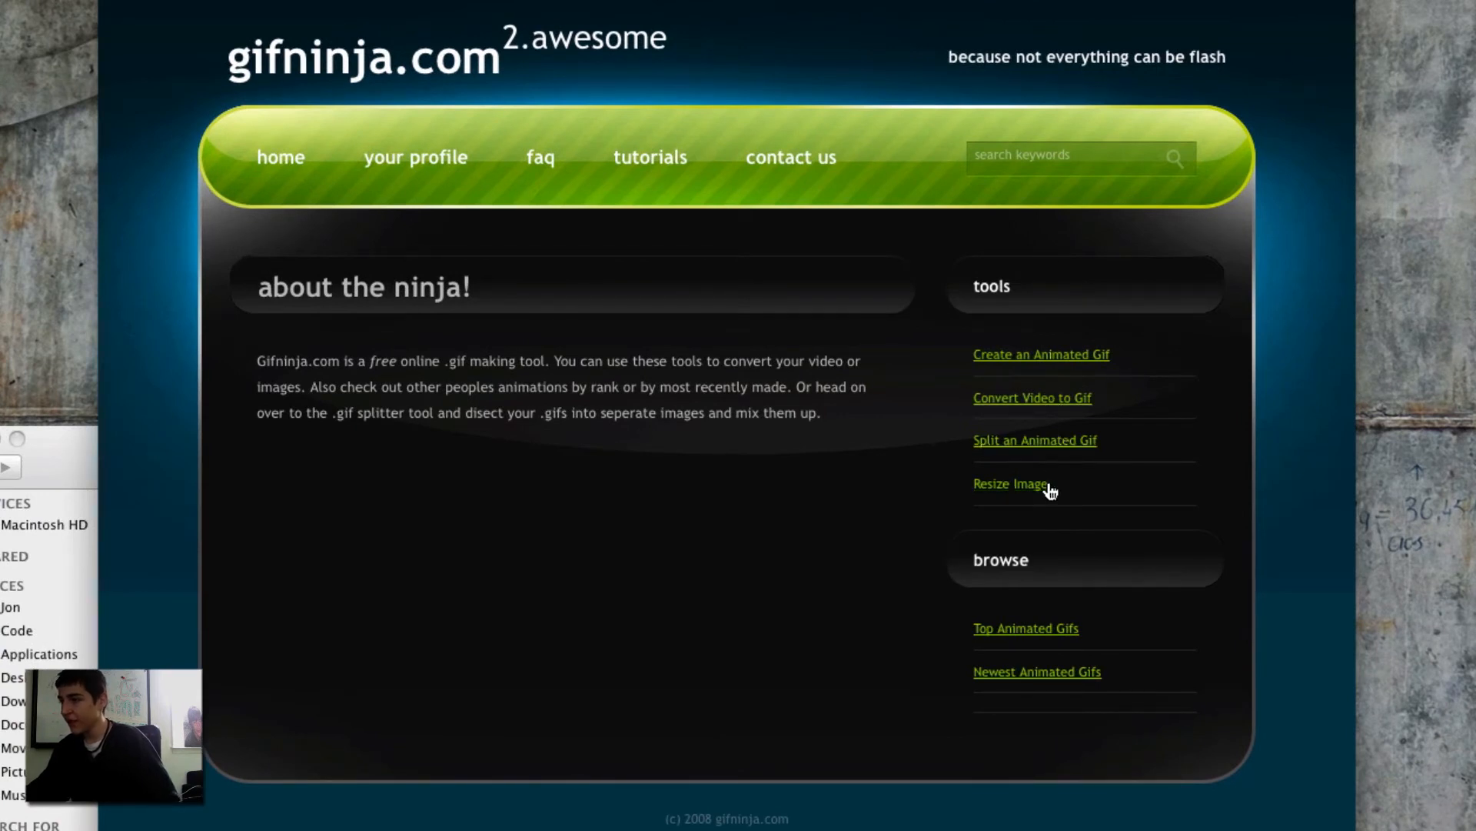
{"action": "mouse_move", "coordinate": [1172, 329]}
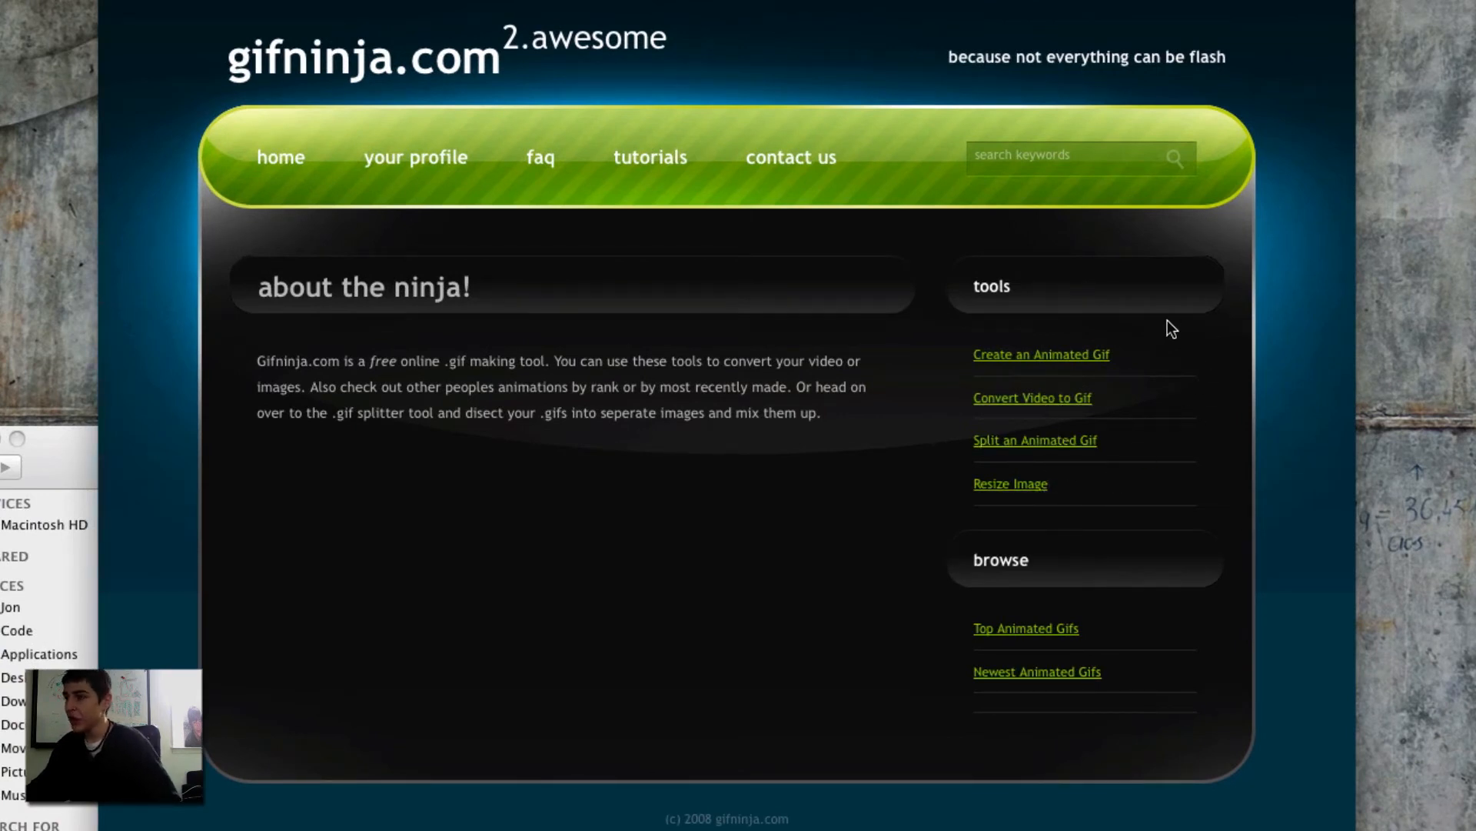
{"action": "mouse_move", "coordinate": [1113, 365]}
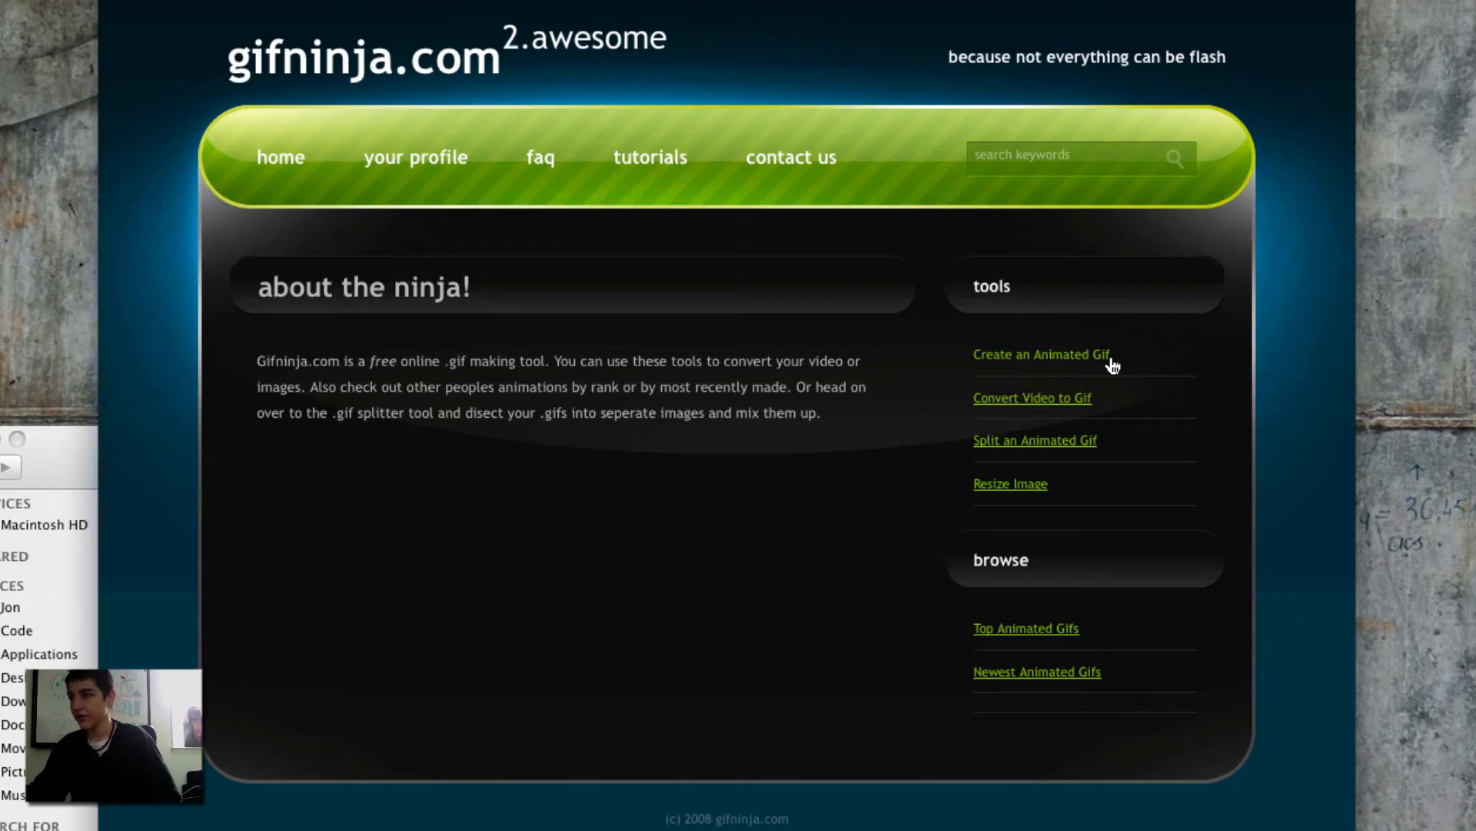
Step: Start the animated gif creator and fill its upload slots with onscreenblood PNGs
{"action": "left_click", "coordinate": [1041, 354]}
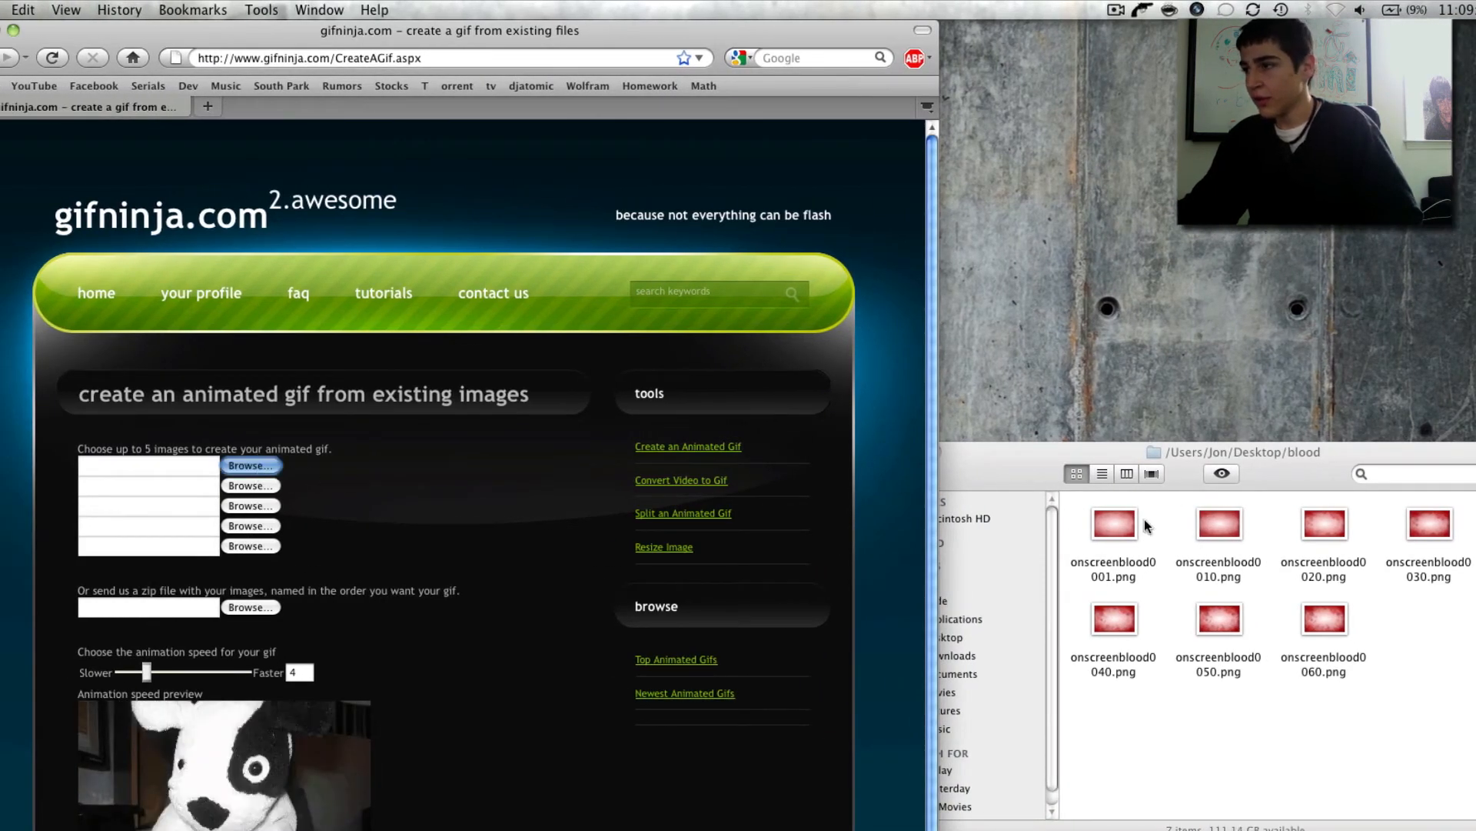
{"action": "left_click", "coordinate": [249, 464]}
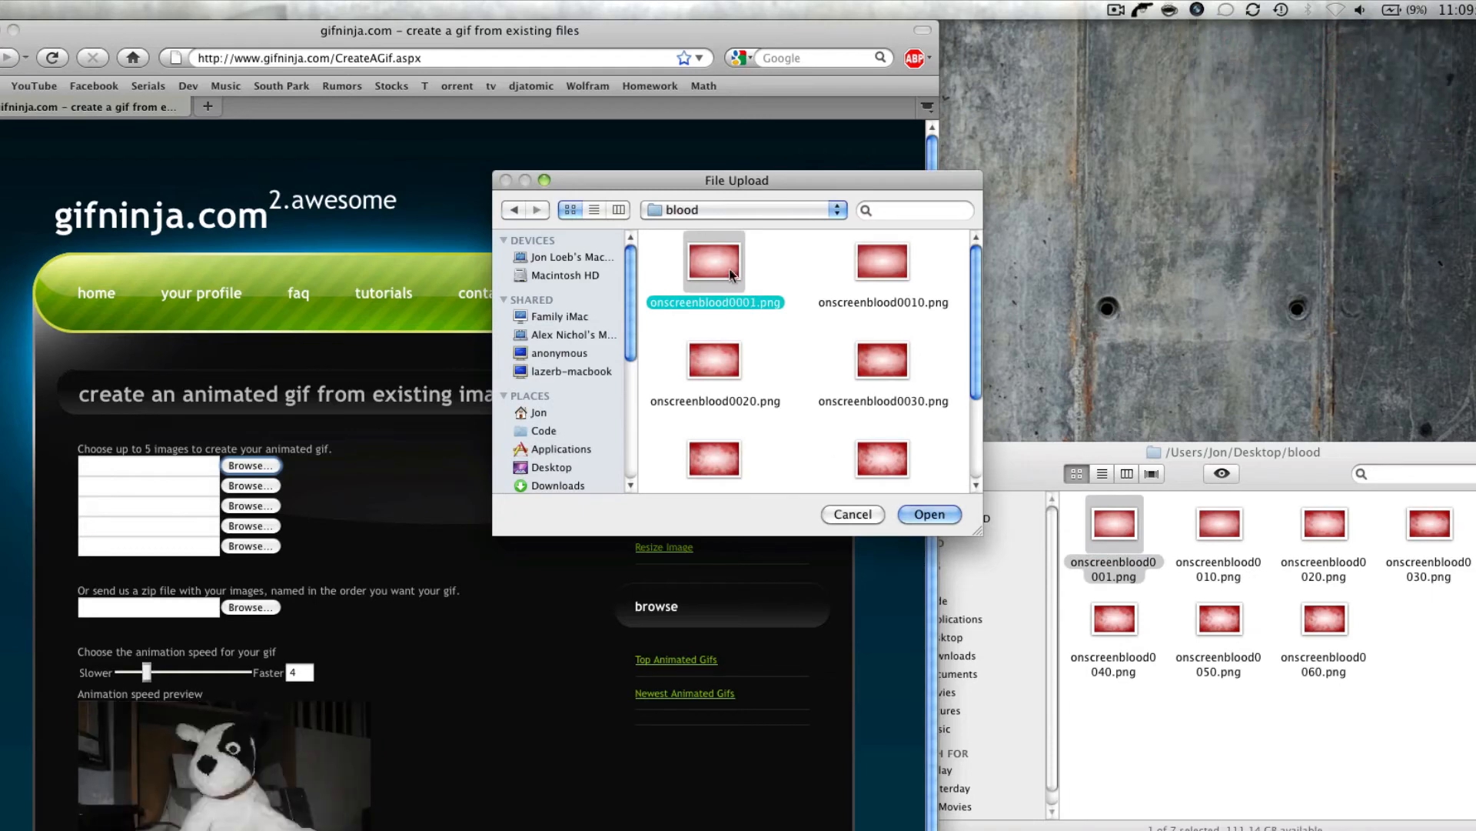
{"action": "left_click", "coordinate": [713, 360]}
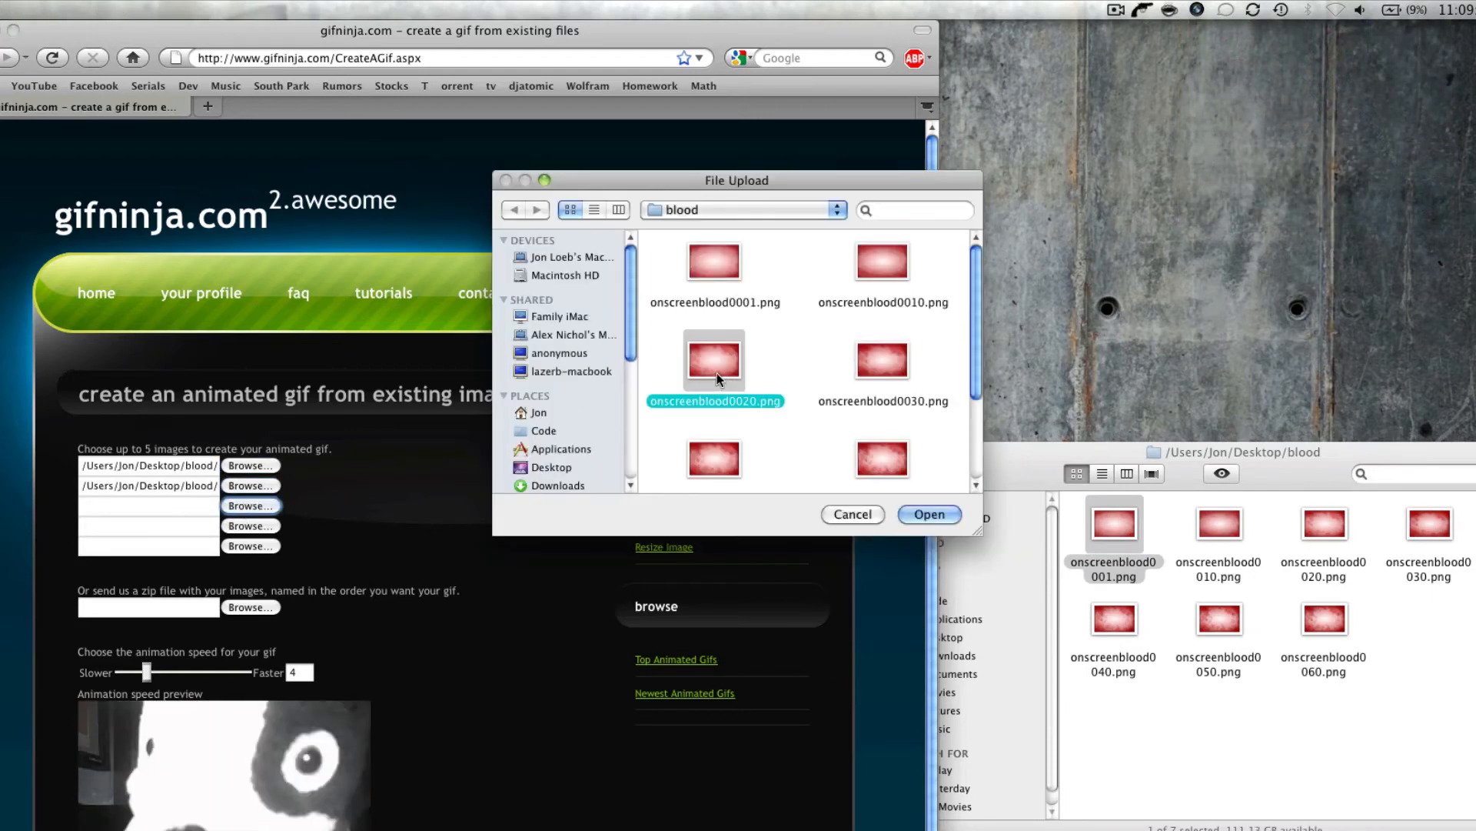
{"action": "left_click", "coordinate": [928, 514]}
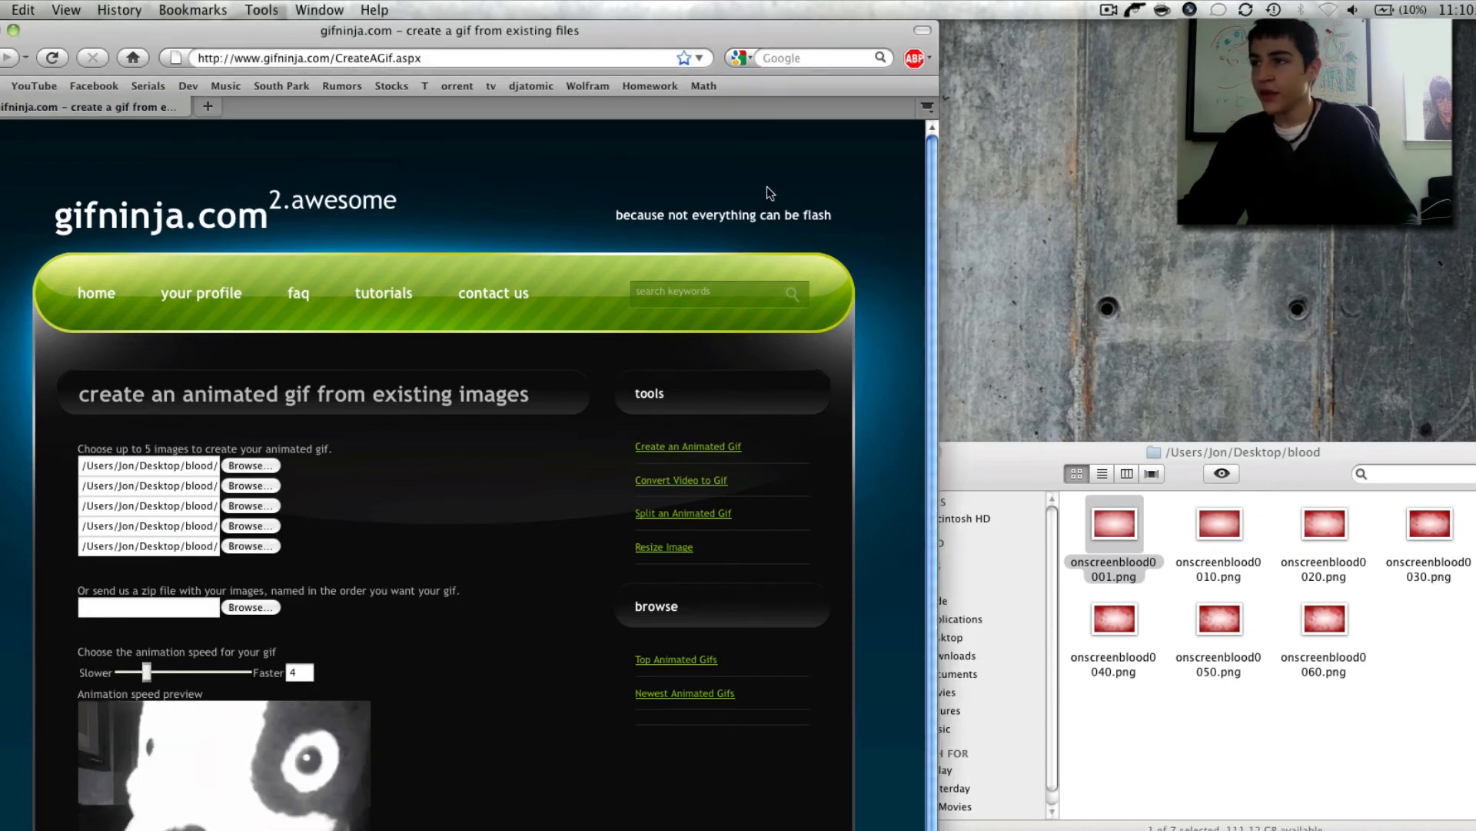
Step: Submit the form and view the generated red blood animation result
{"action": "scroll", "scroll_direction": "up", "scroll_amount": 3}
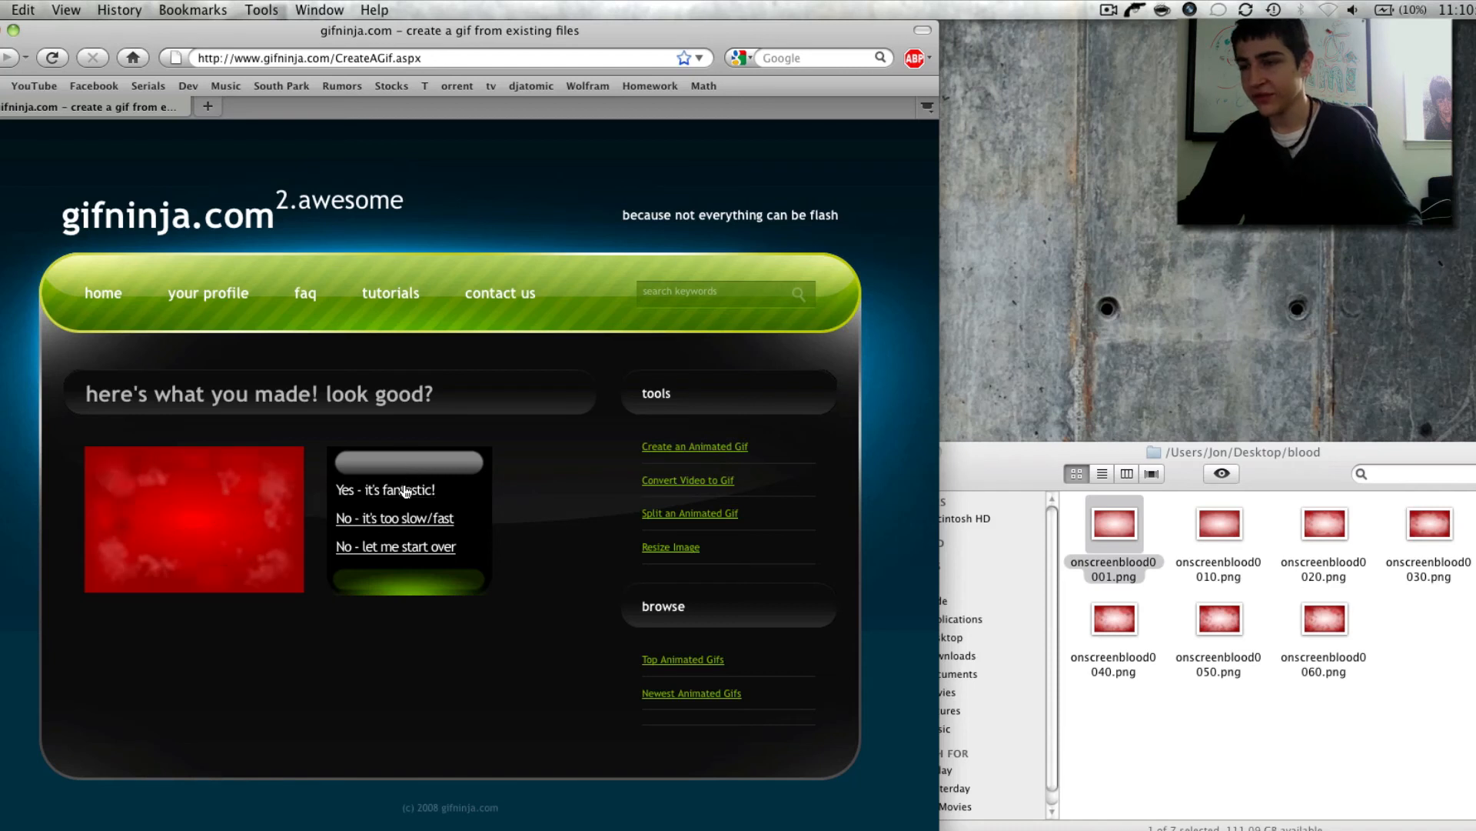
{"action": "left_click", "coordinate": [394, 518]}
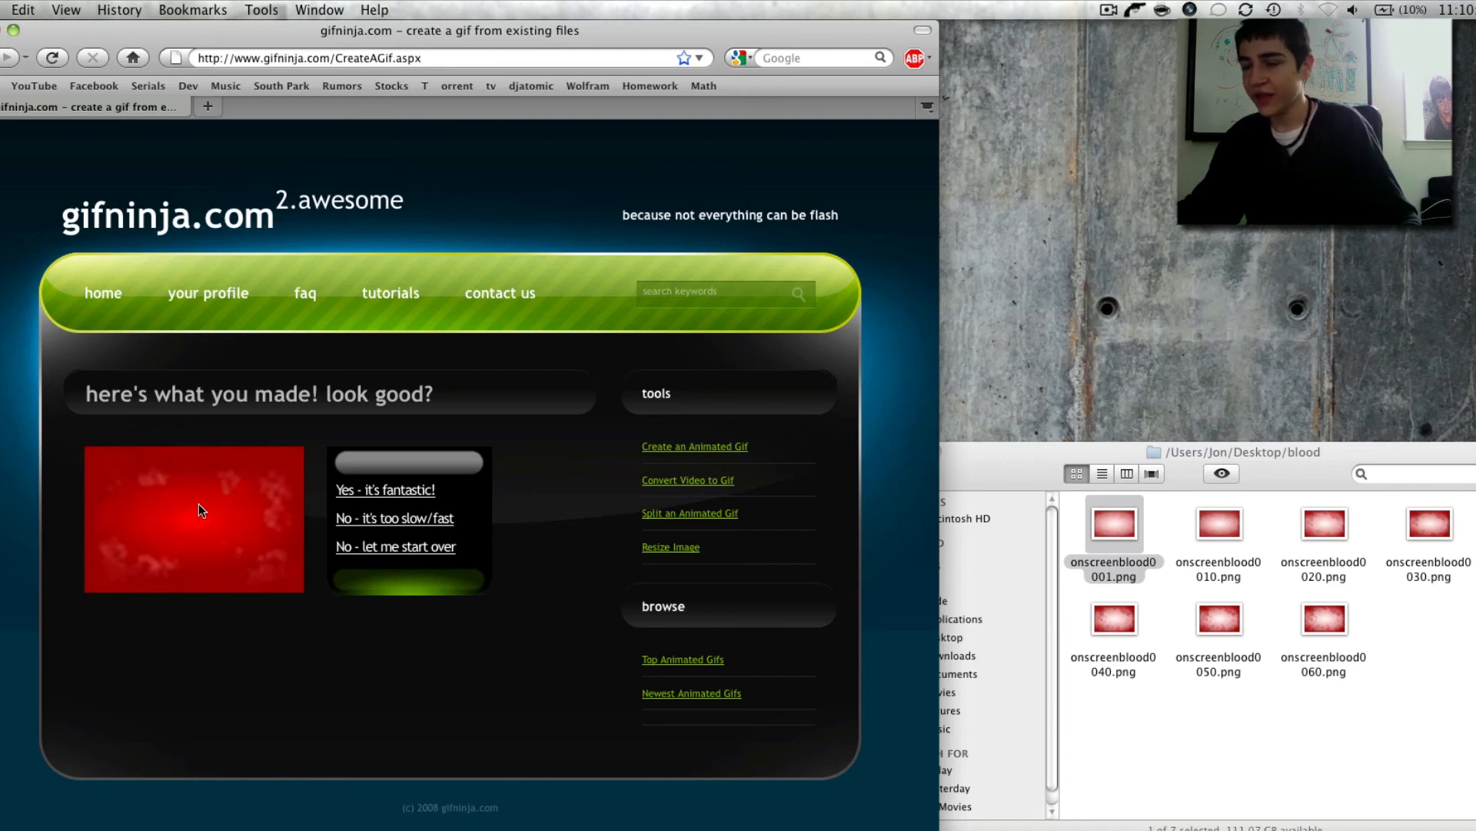
{"action": "mouse_move", "coordinate": [85, 486]}
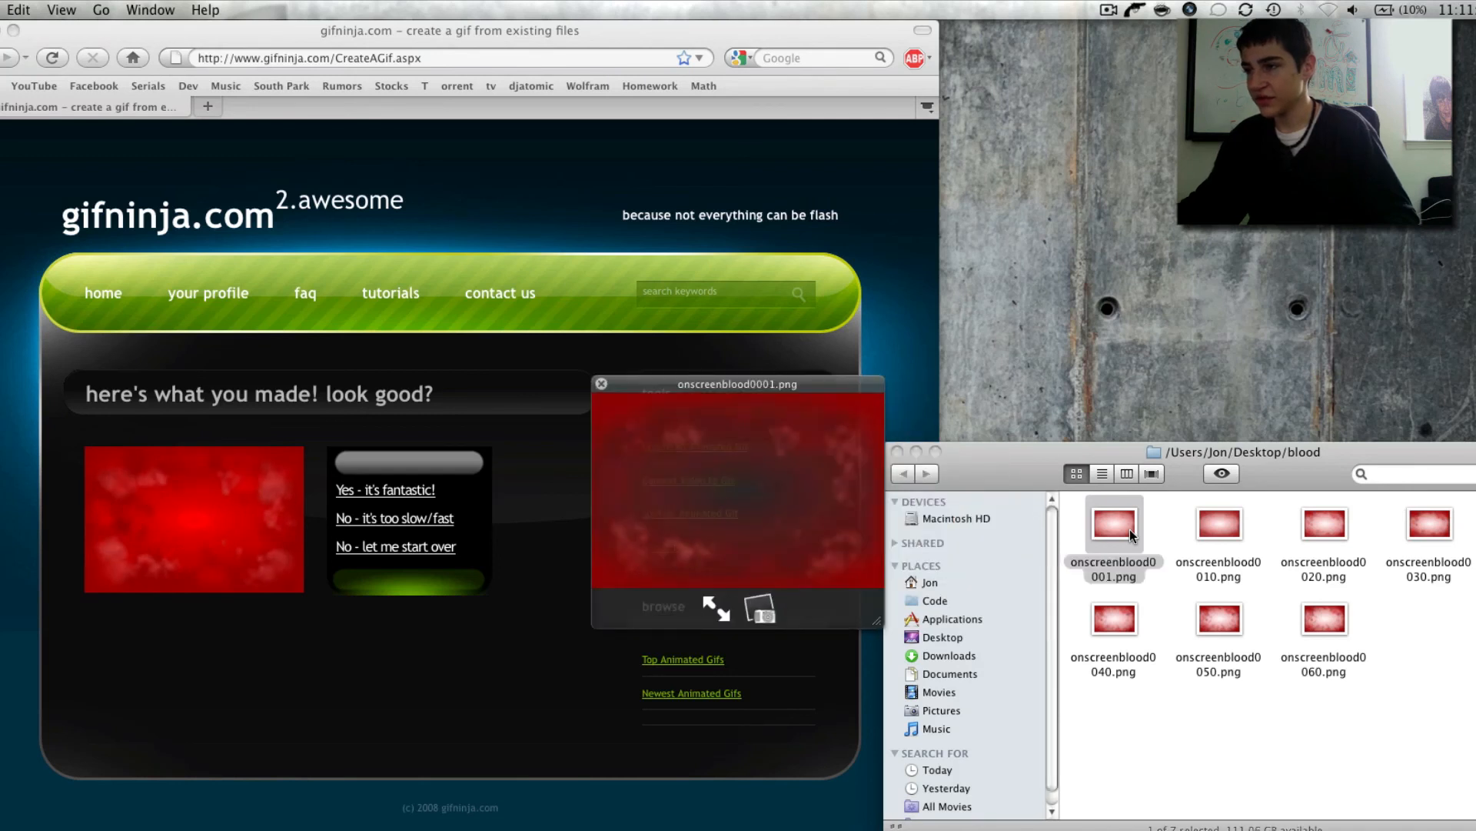
{"action": "left_click", "coordinate": [1429, 523]}
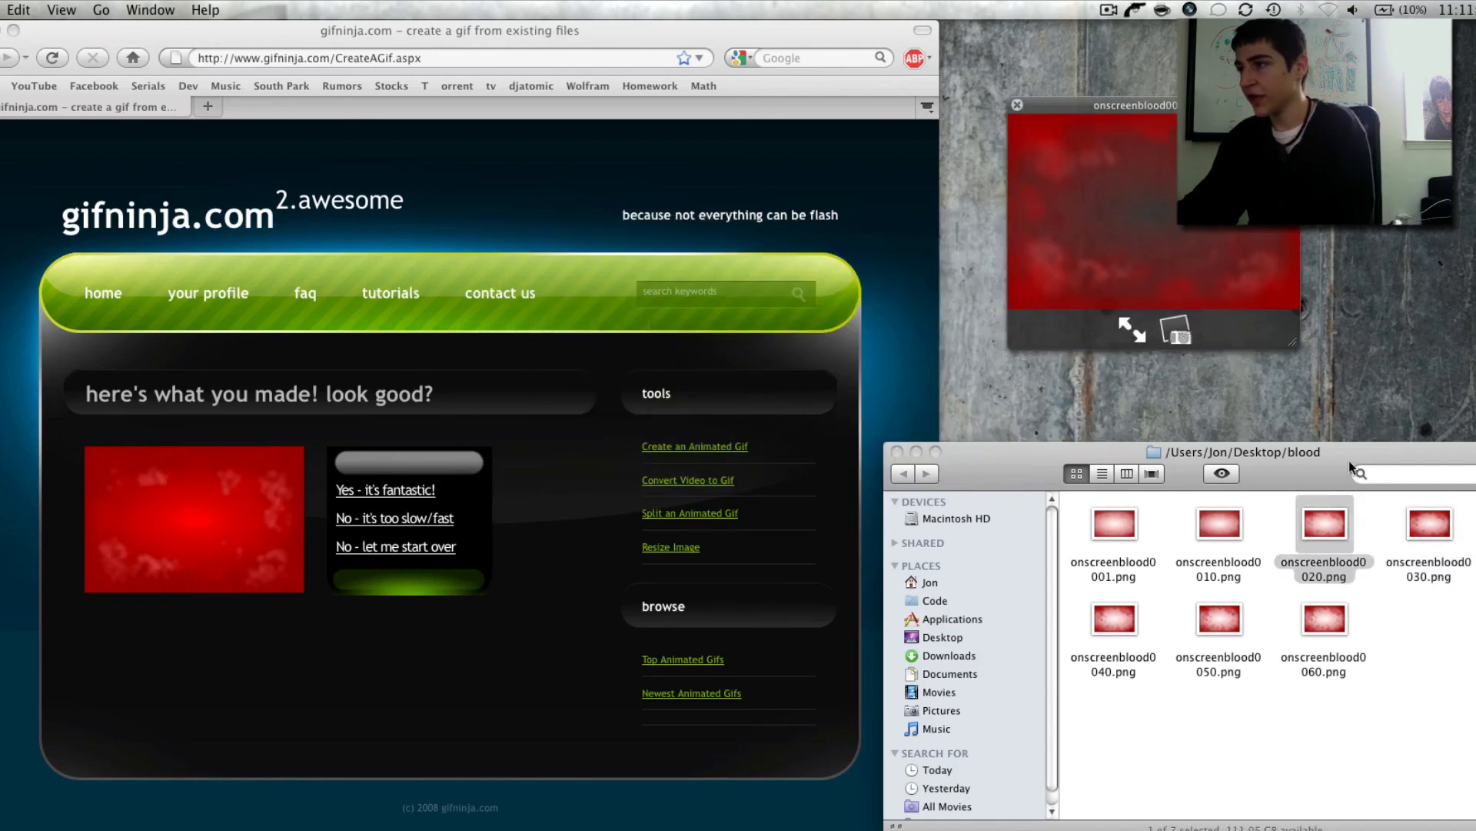
{"action": "left_click", "coordinate": [1016, 105]}
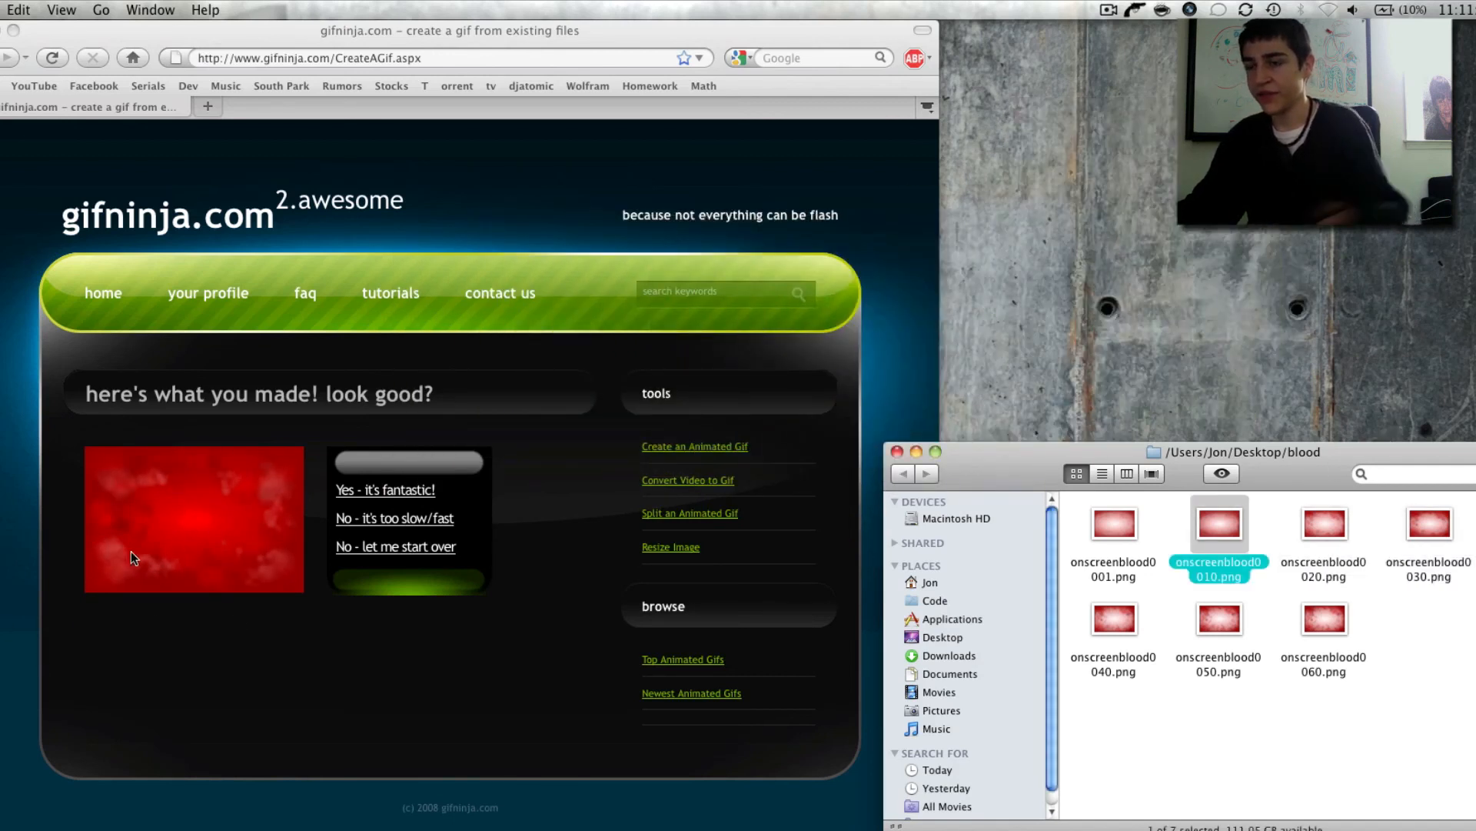
{"action": "left_click", "coordinate": [448, 686]}
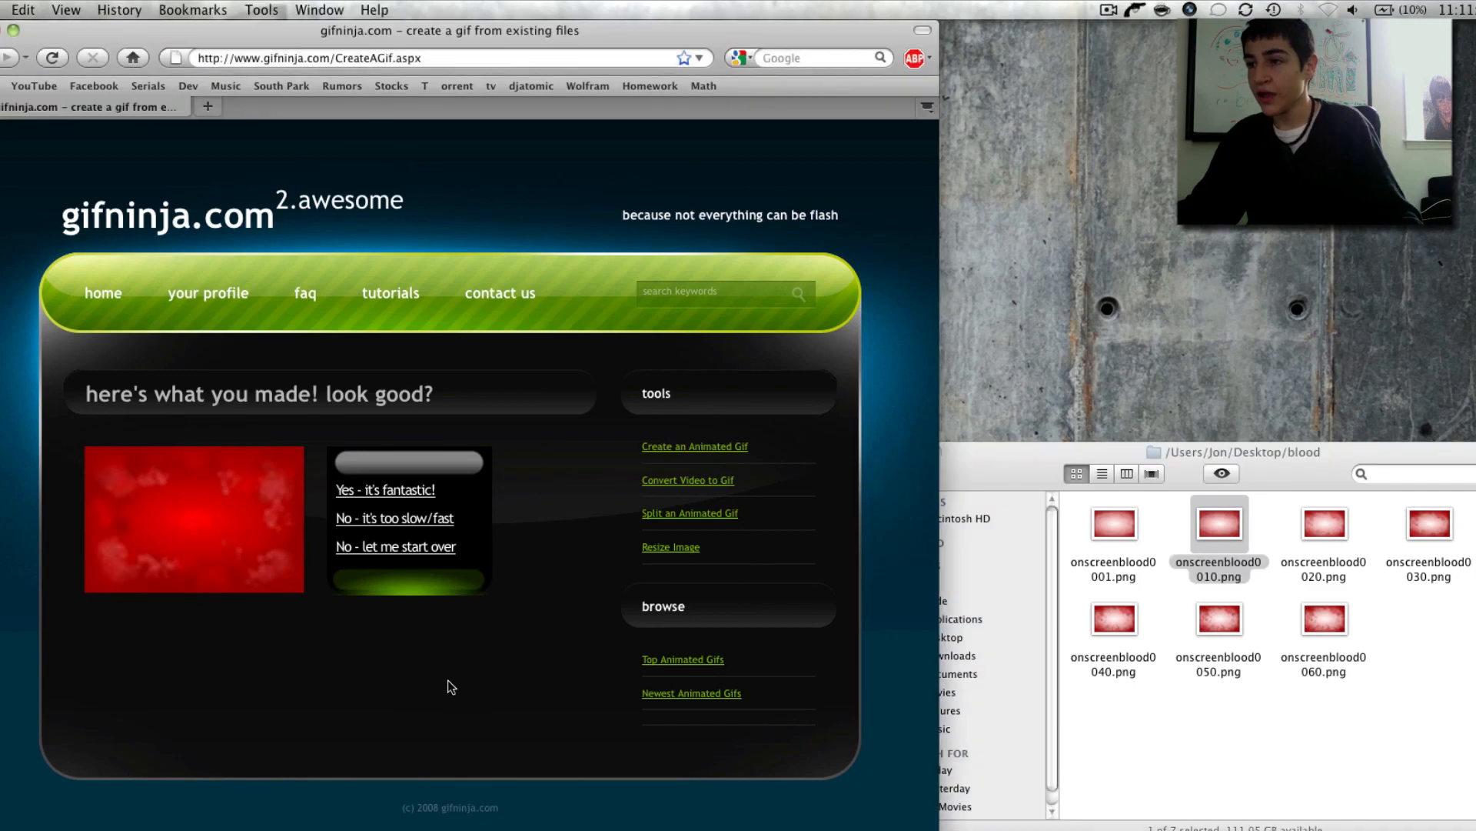